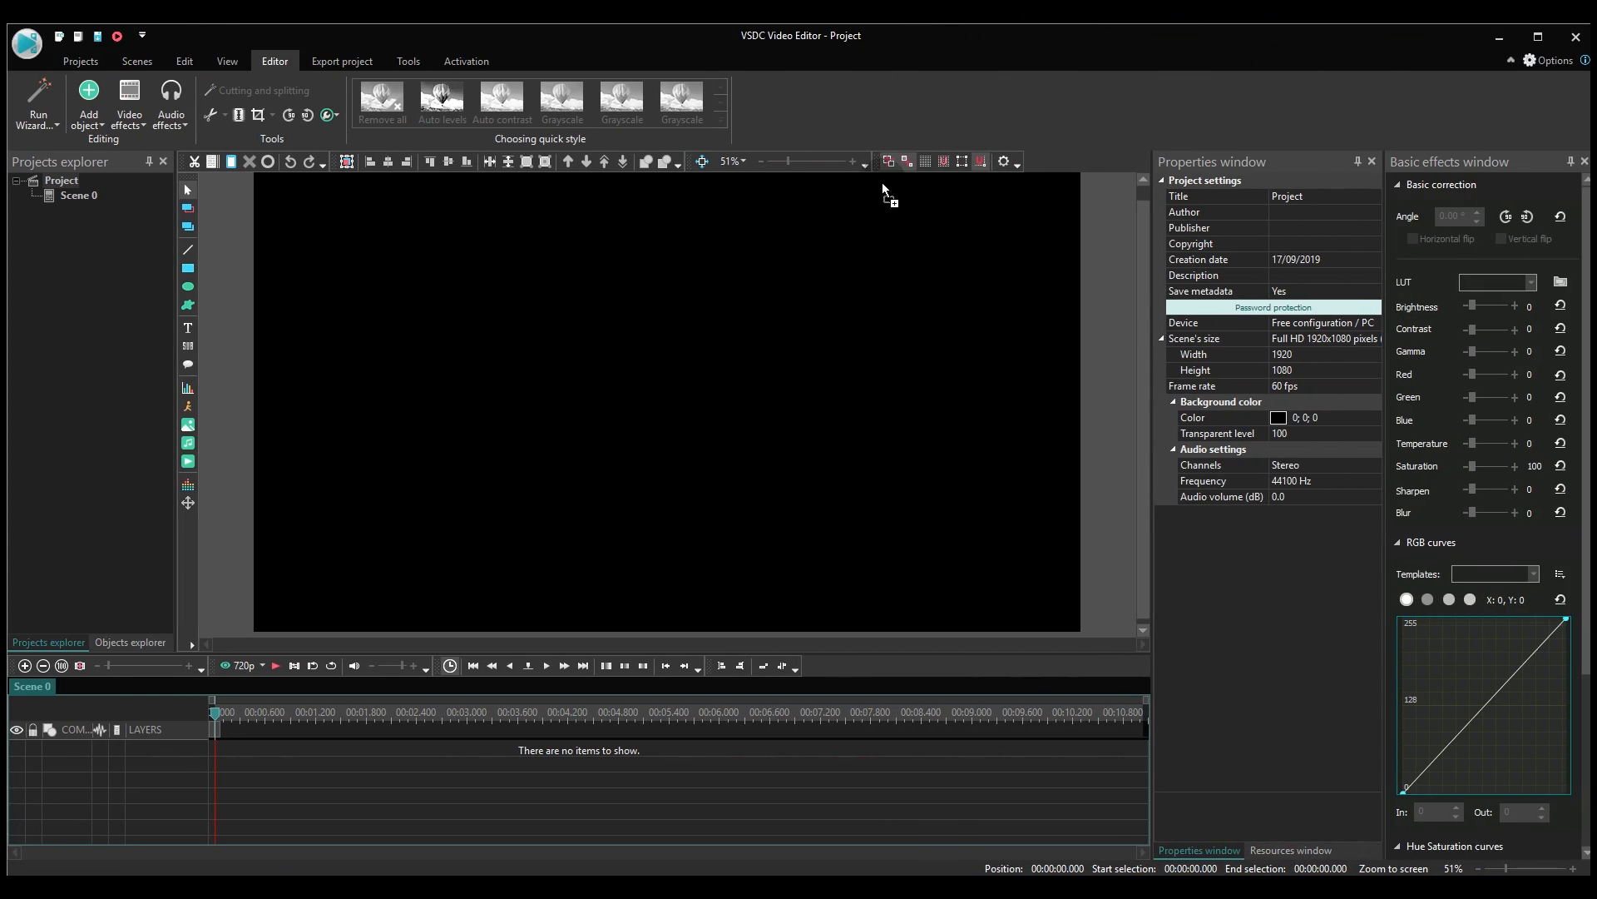
pyautogui.moveTo(669, 416)
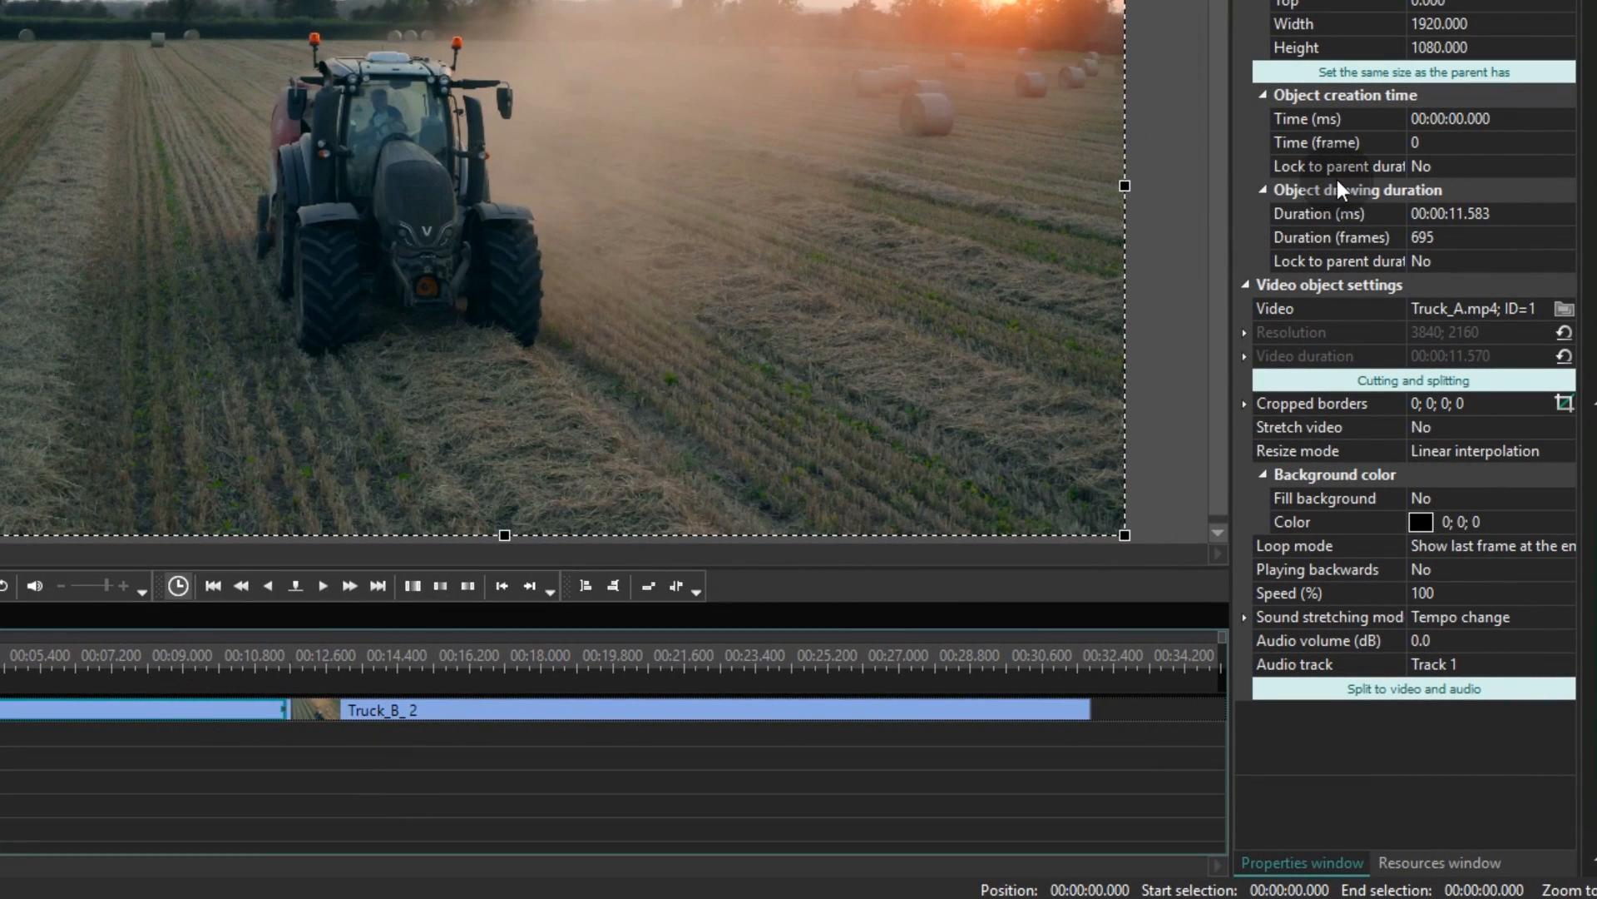
# - Set Truck_A's Duration to 00:00:03.000, then select Truck_B to follow it
pyautogui.click(1320, 213)
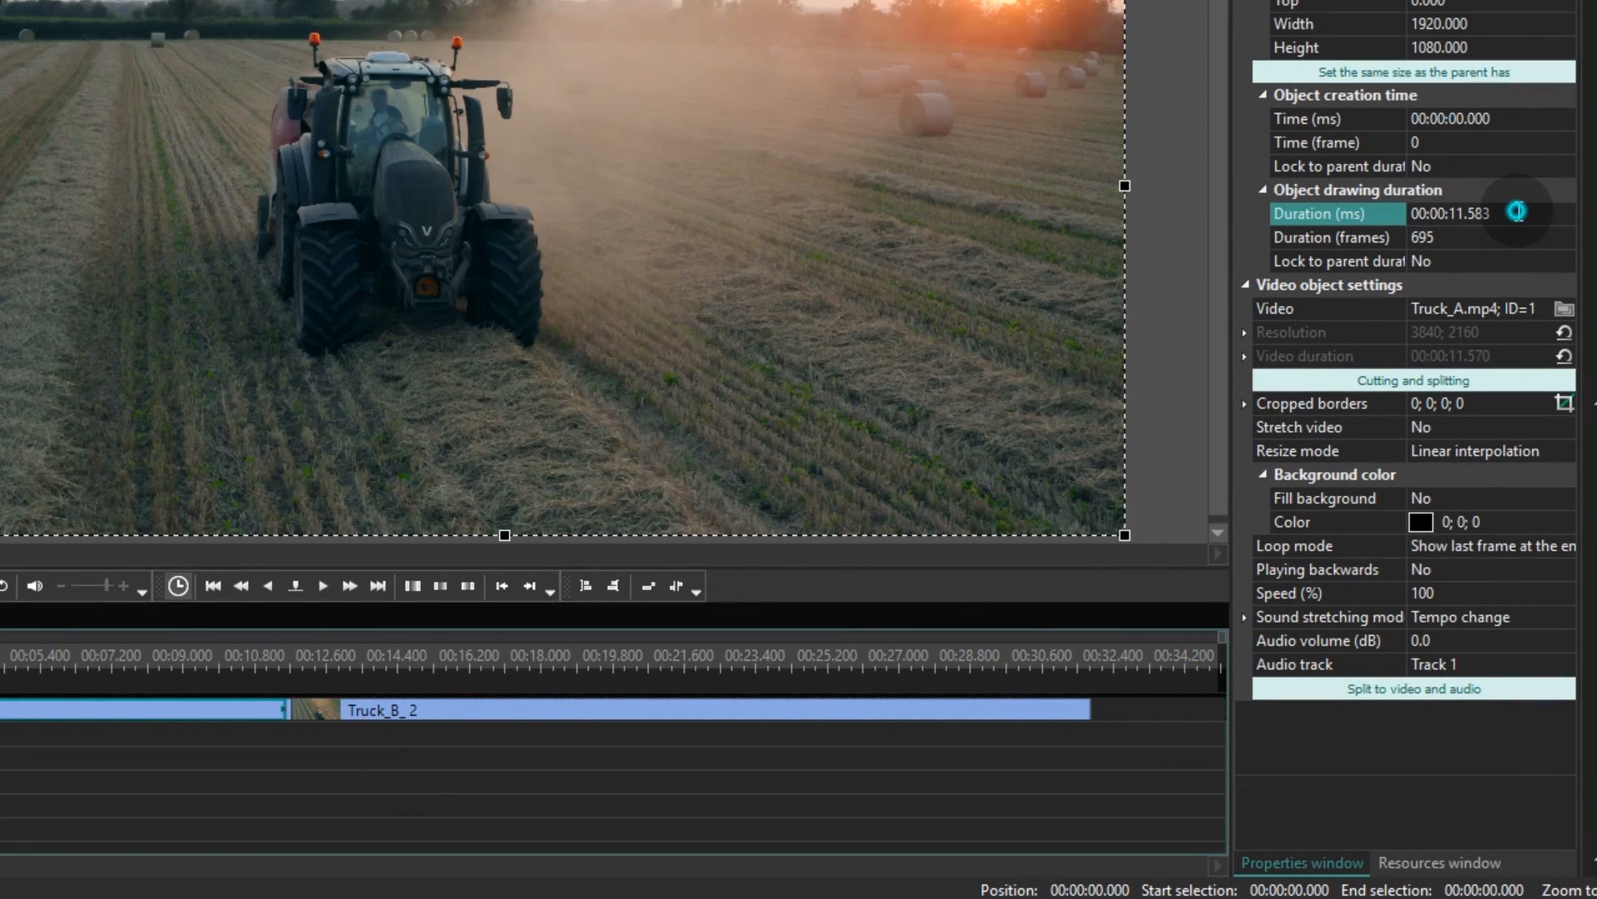
pyautogui.click(1457, 213)
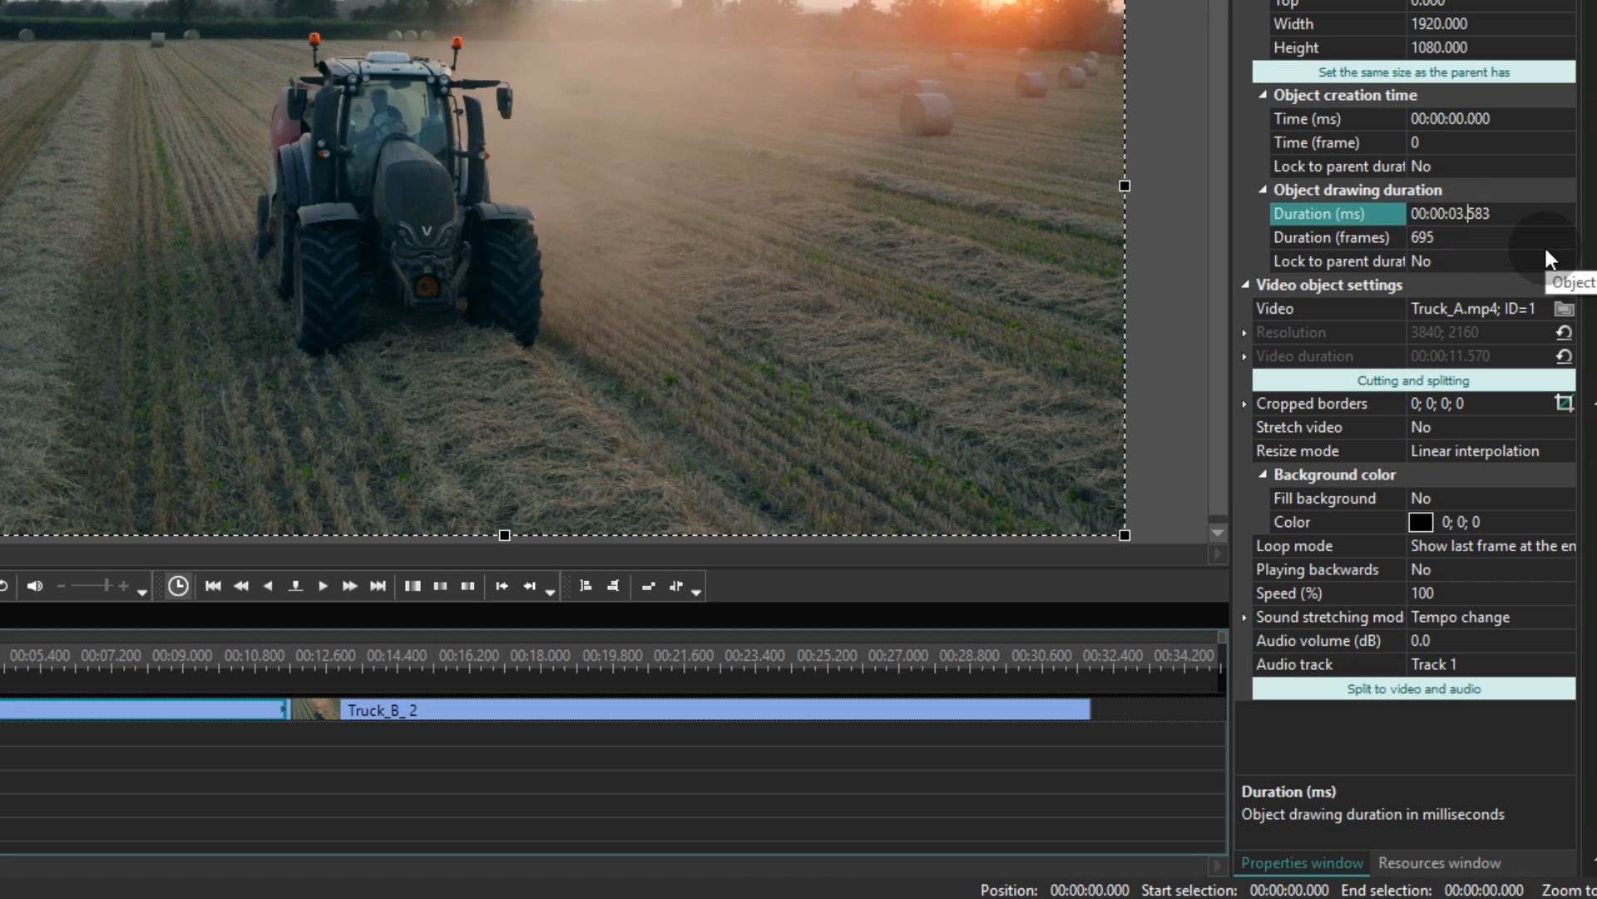
pyautogui.write('00:00:03.000')
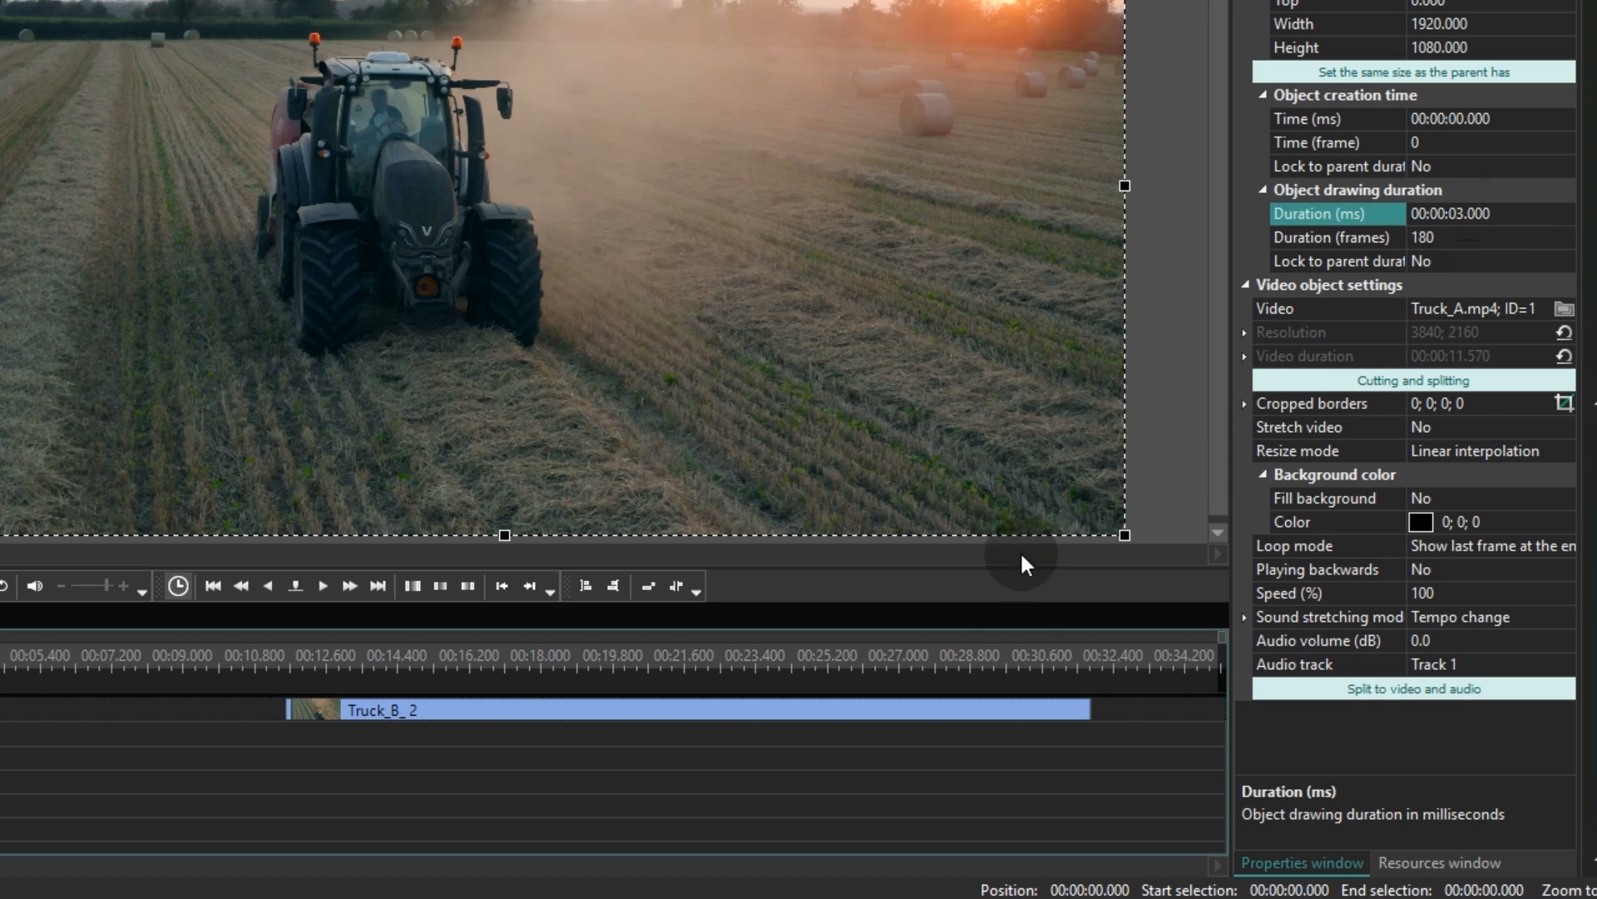
pyautogui.click(815, 725)
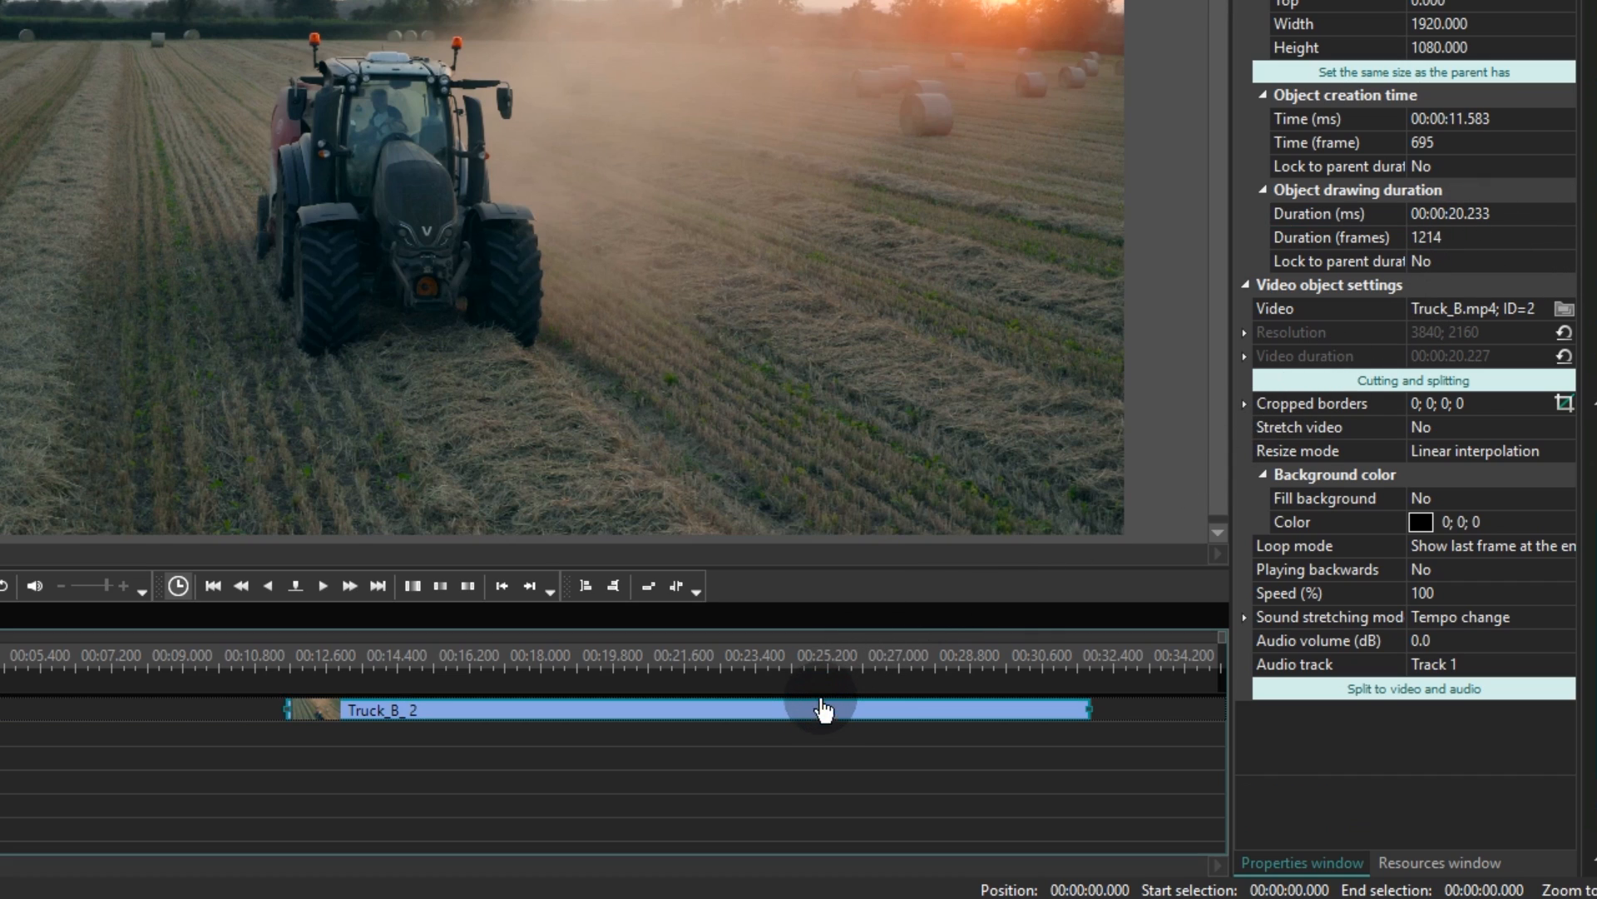
pyautogui.moveTo(1537, 229)
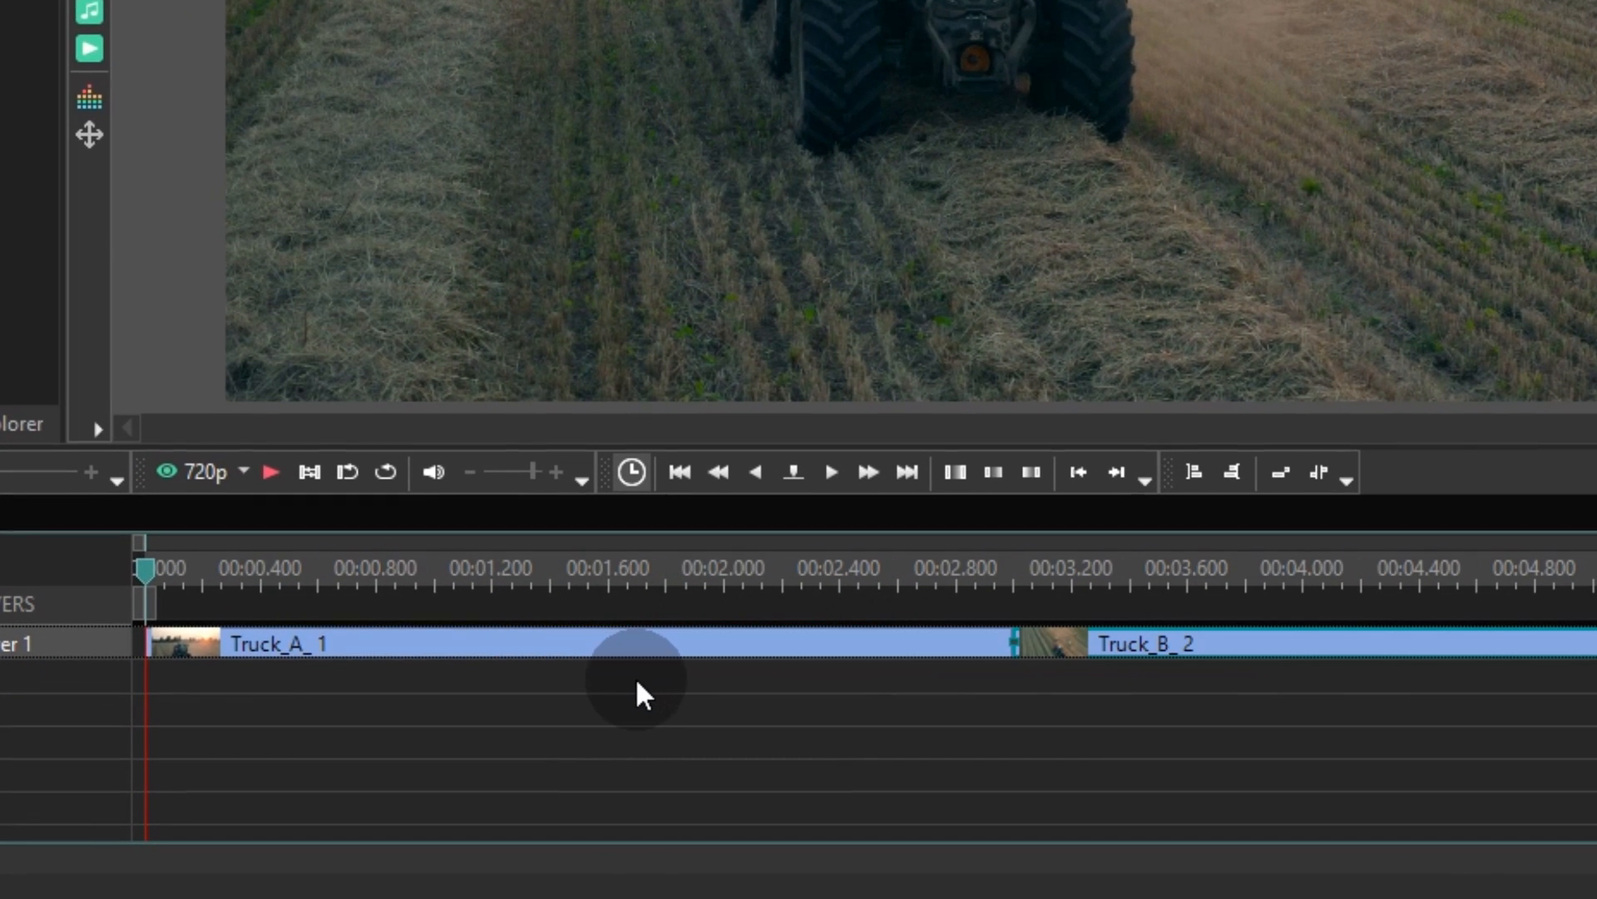
# - Select Truck_A and Truck_B together and convert them into one sprite
pyautogui.click(841, 725)
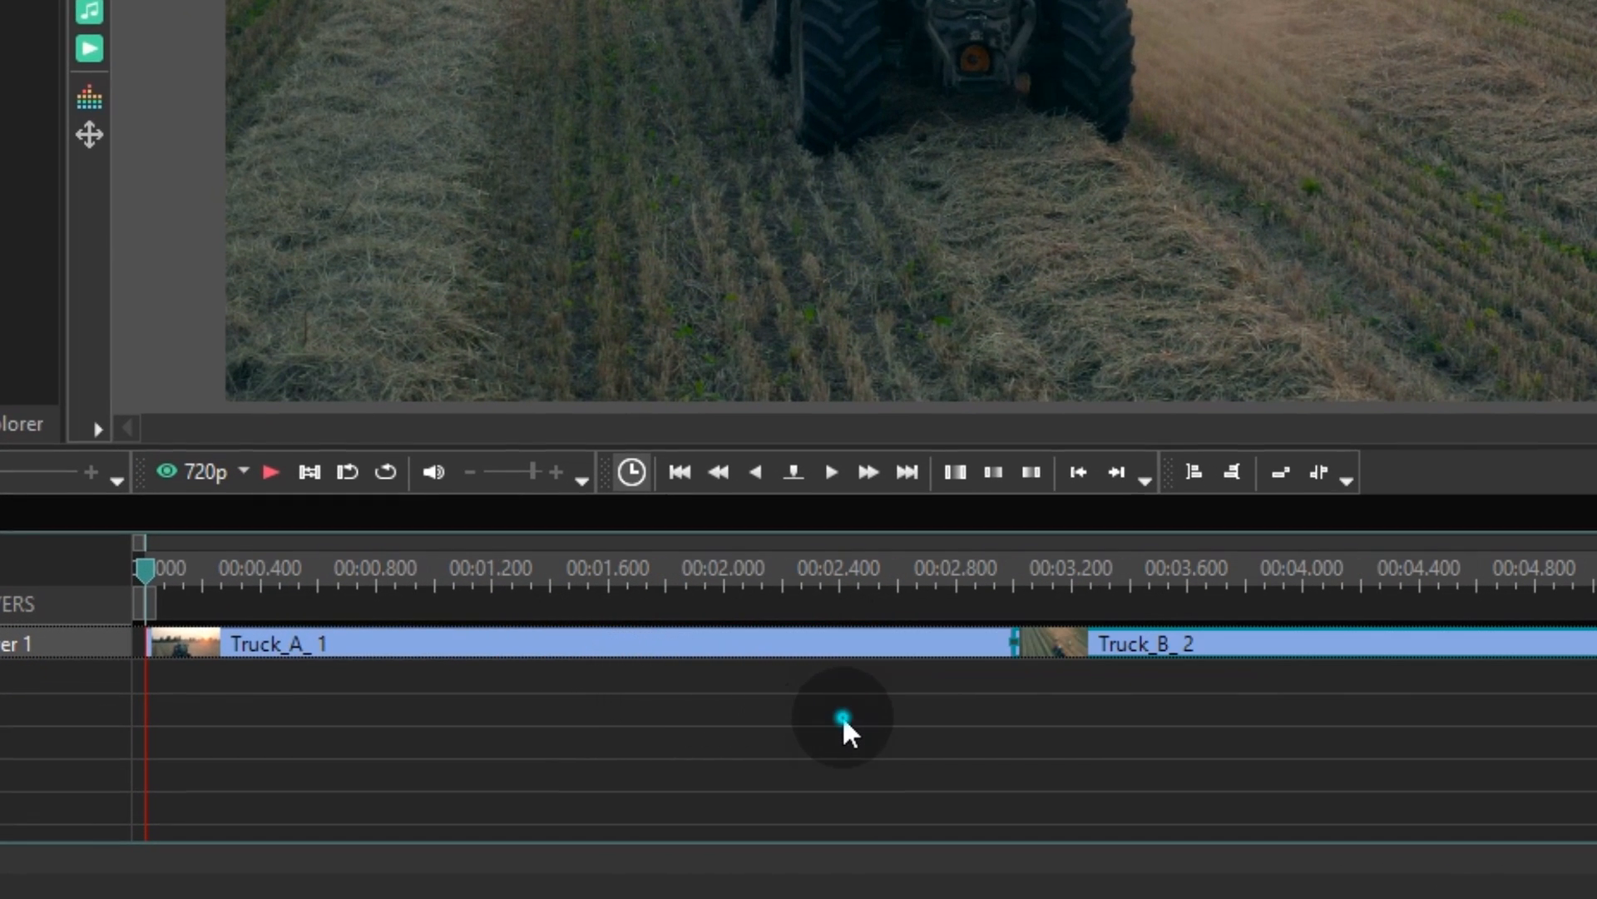
pyautogui.click(1141, 665)
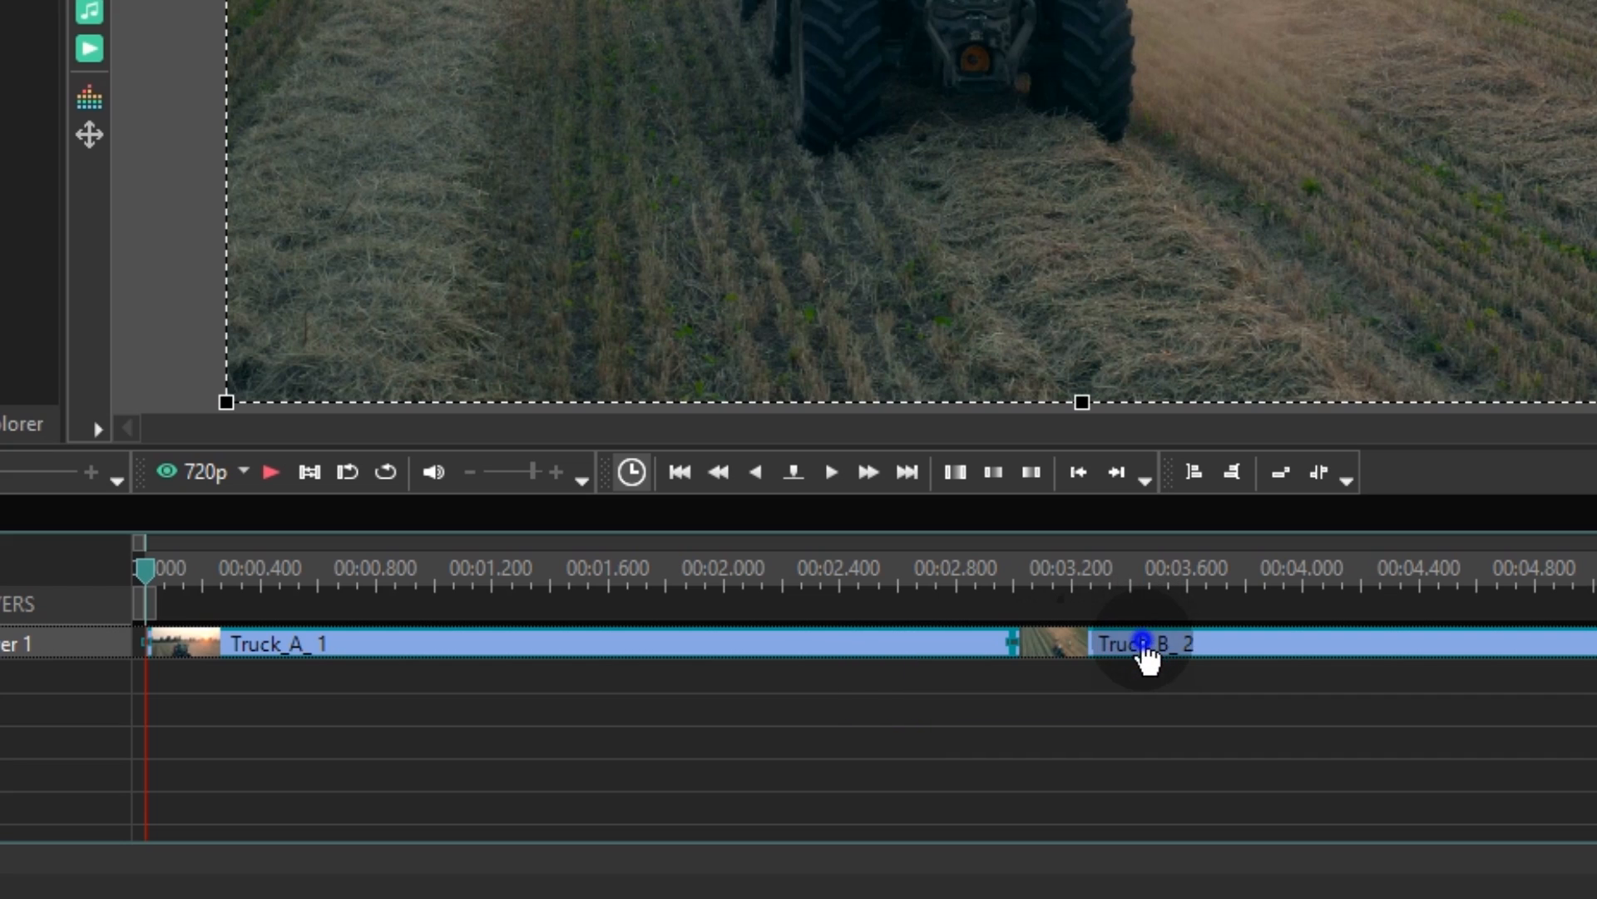
pyautogui.rightClick(1138, 662)
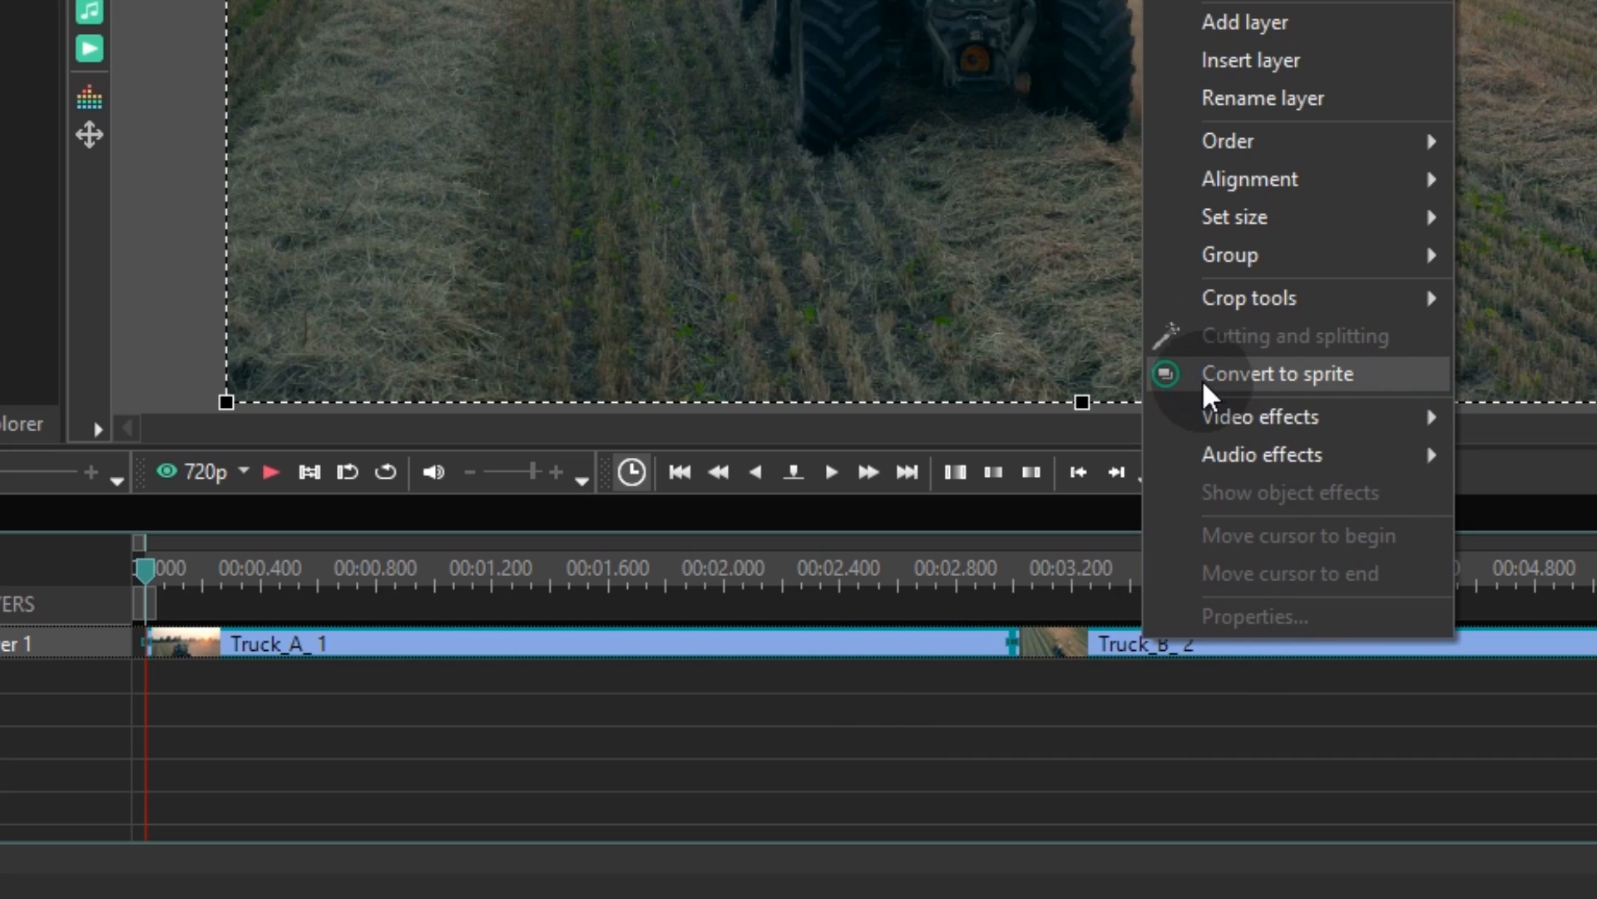
pyautogui.moveTo(1331, 391)
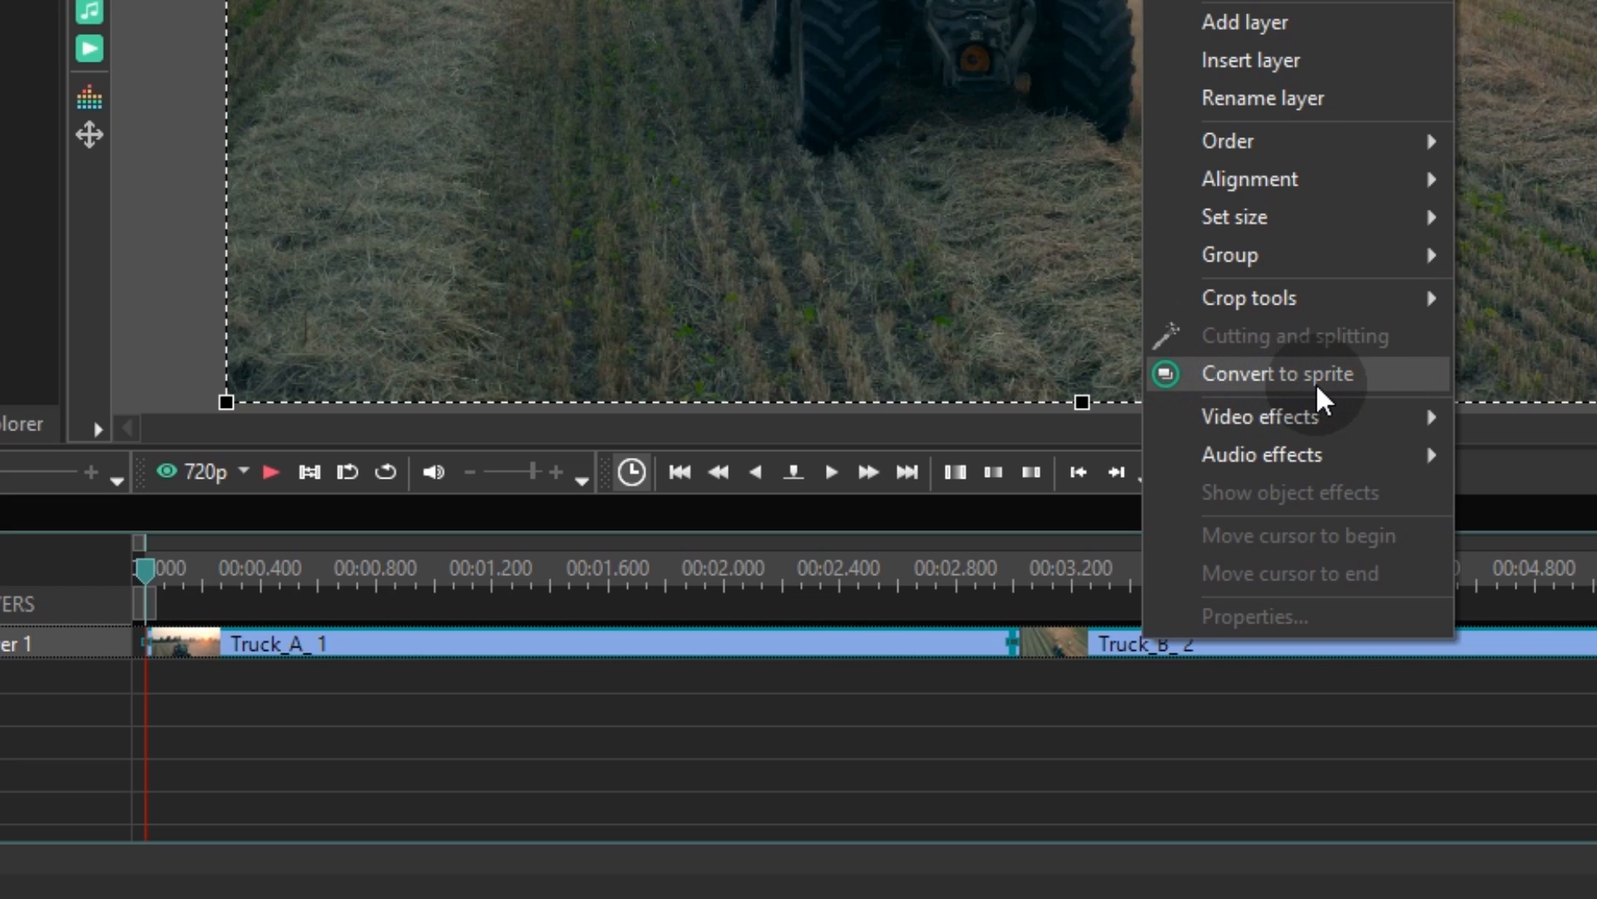
pyautogui.moveTo(1194, 426)
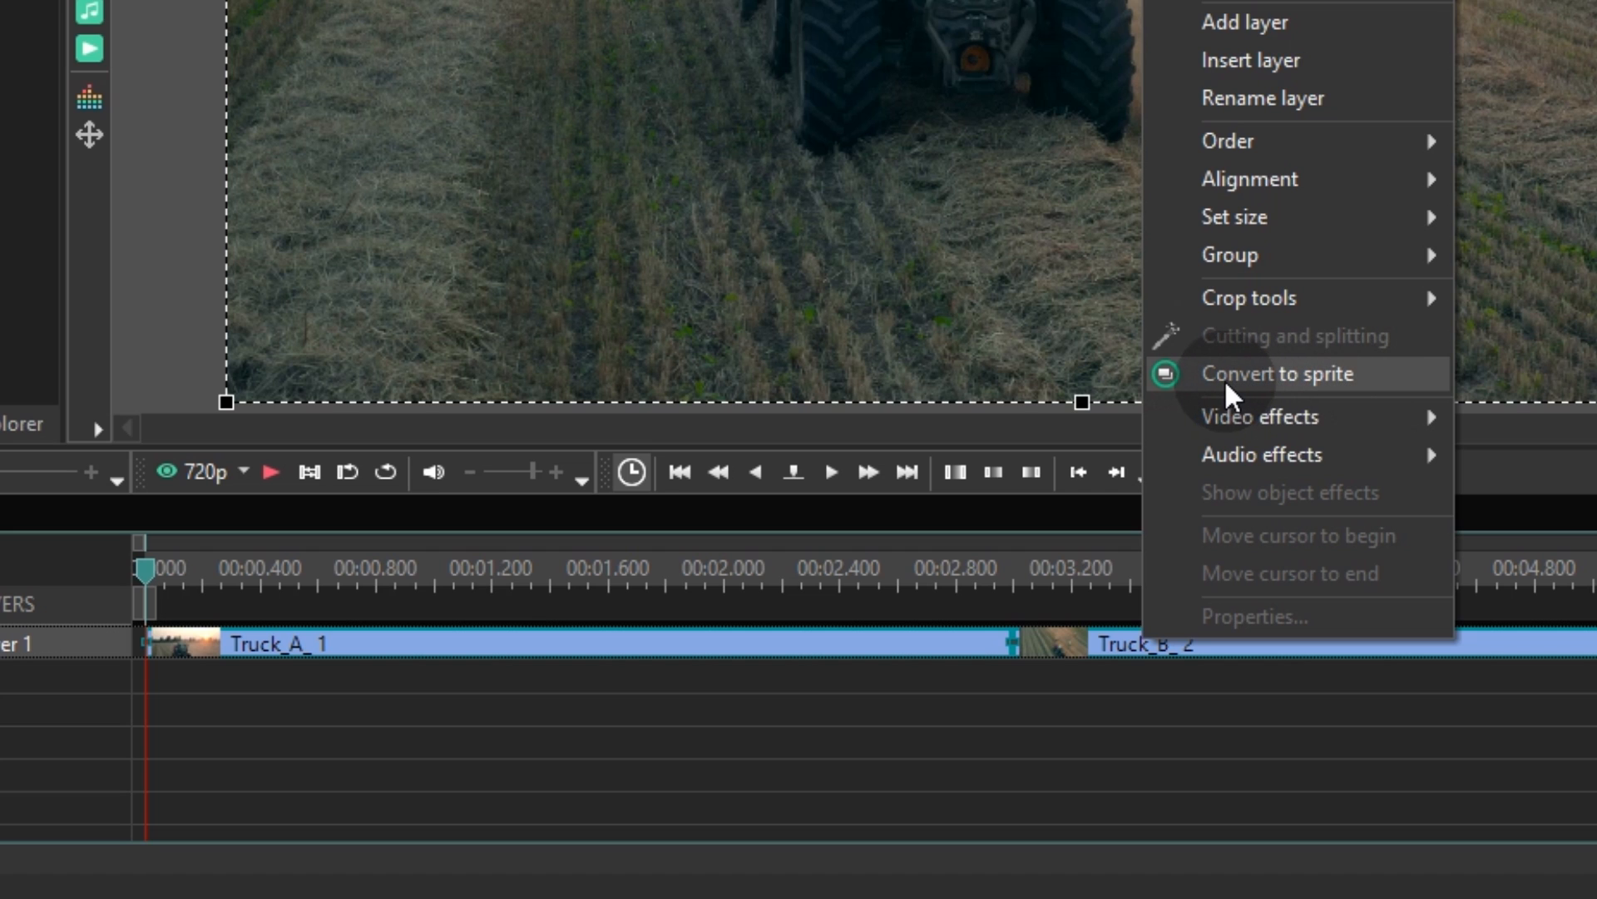
pyautogui.moveTo(1320, 403)
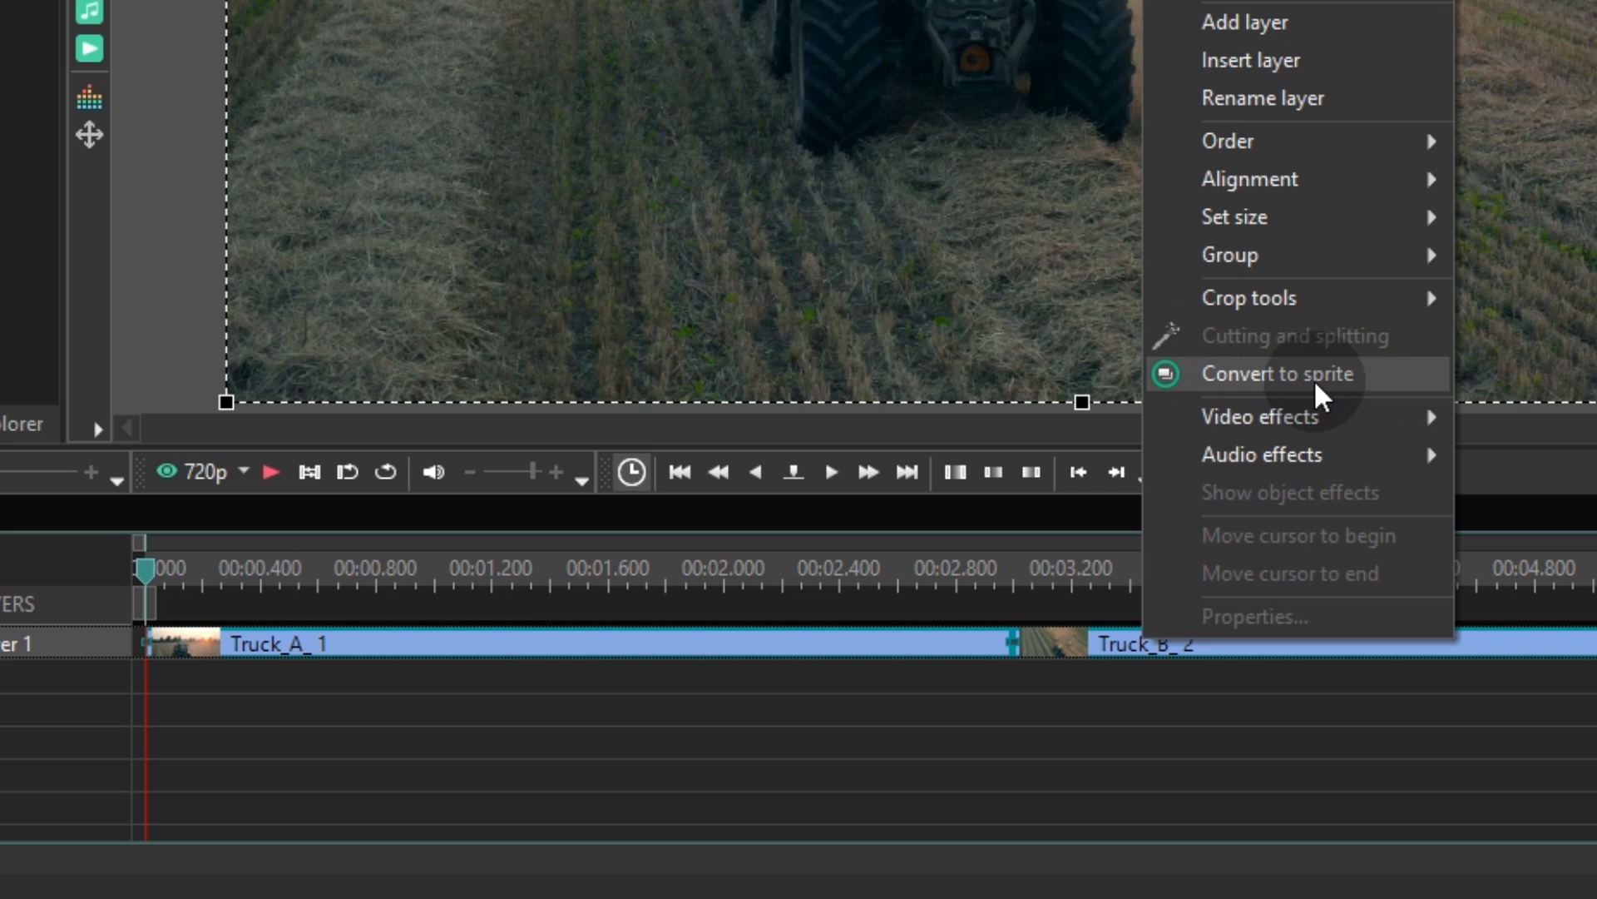
pyautogui.moveTo(1364, 399)
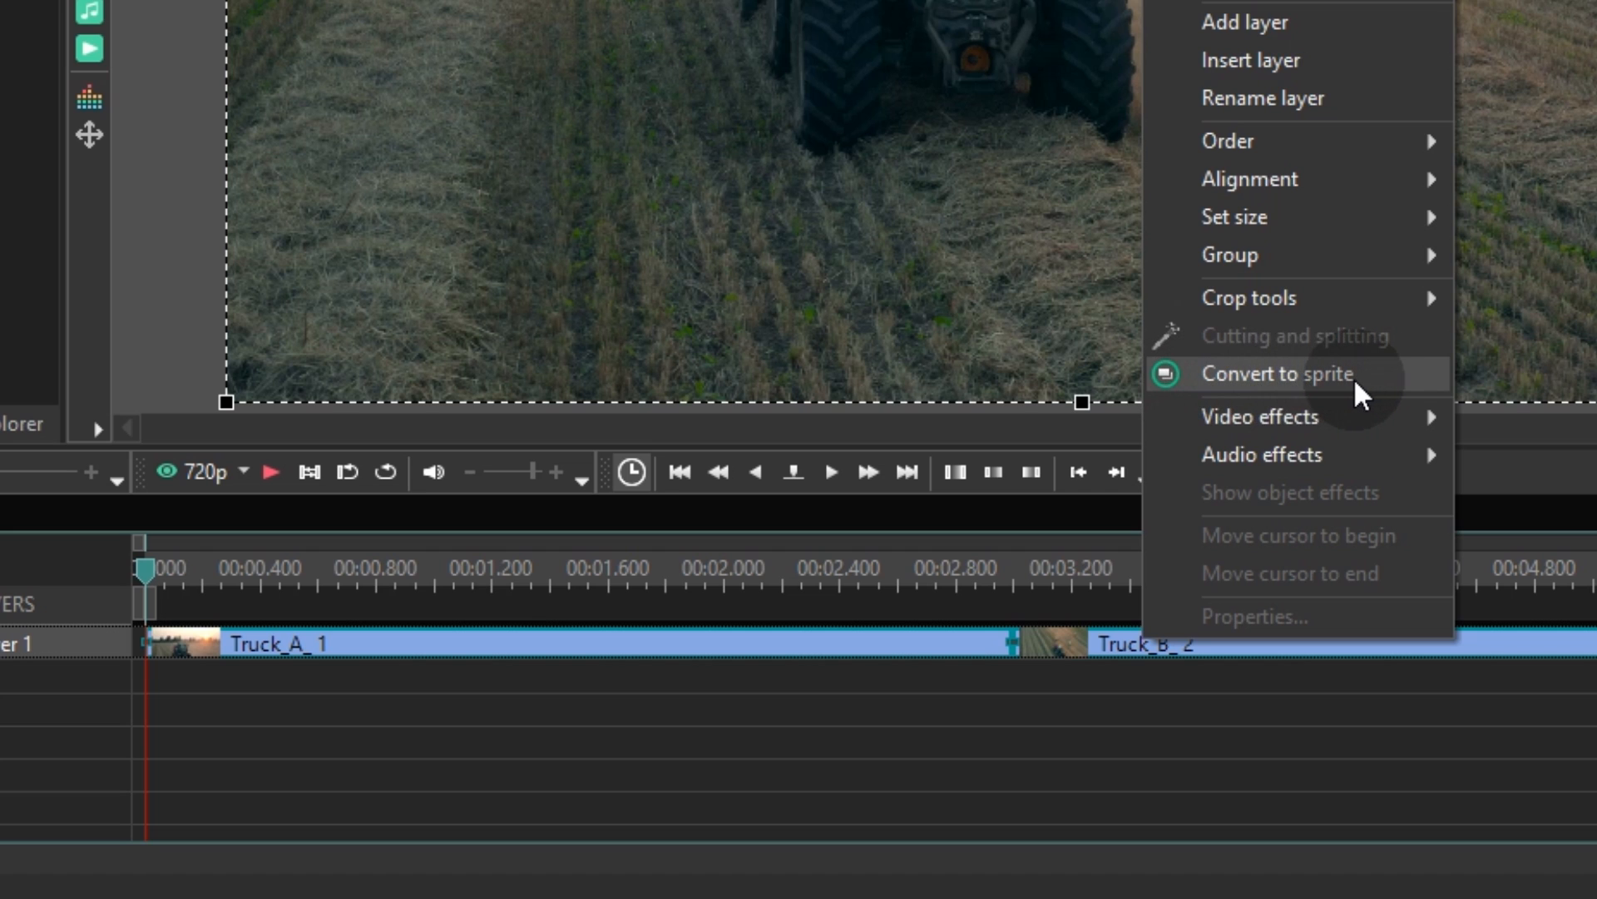
pyautogui.click(1277, 373)
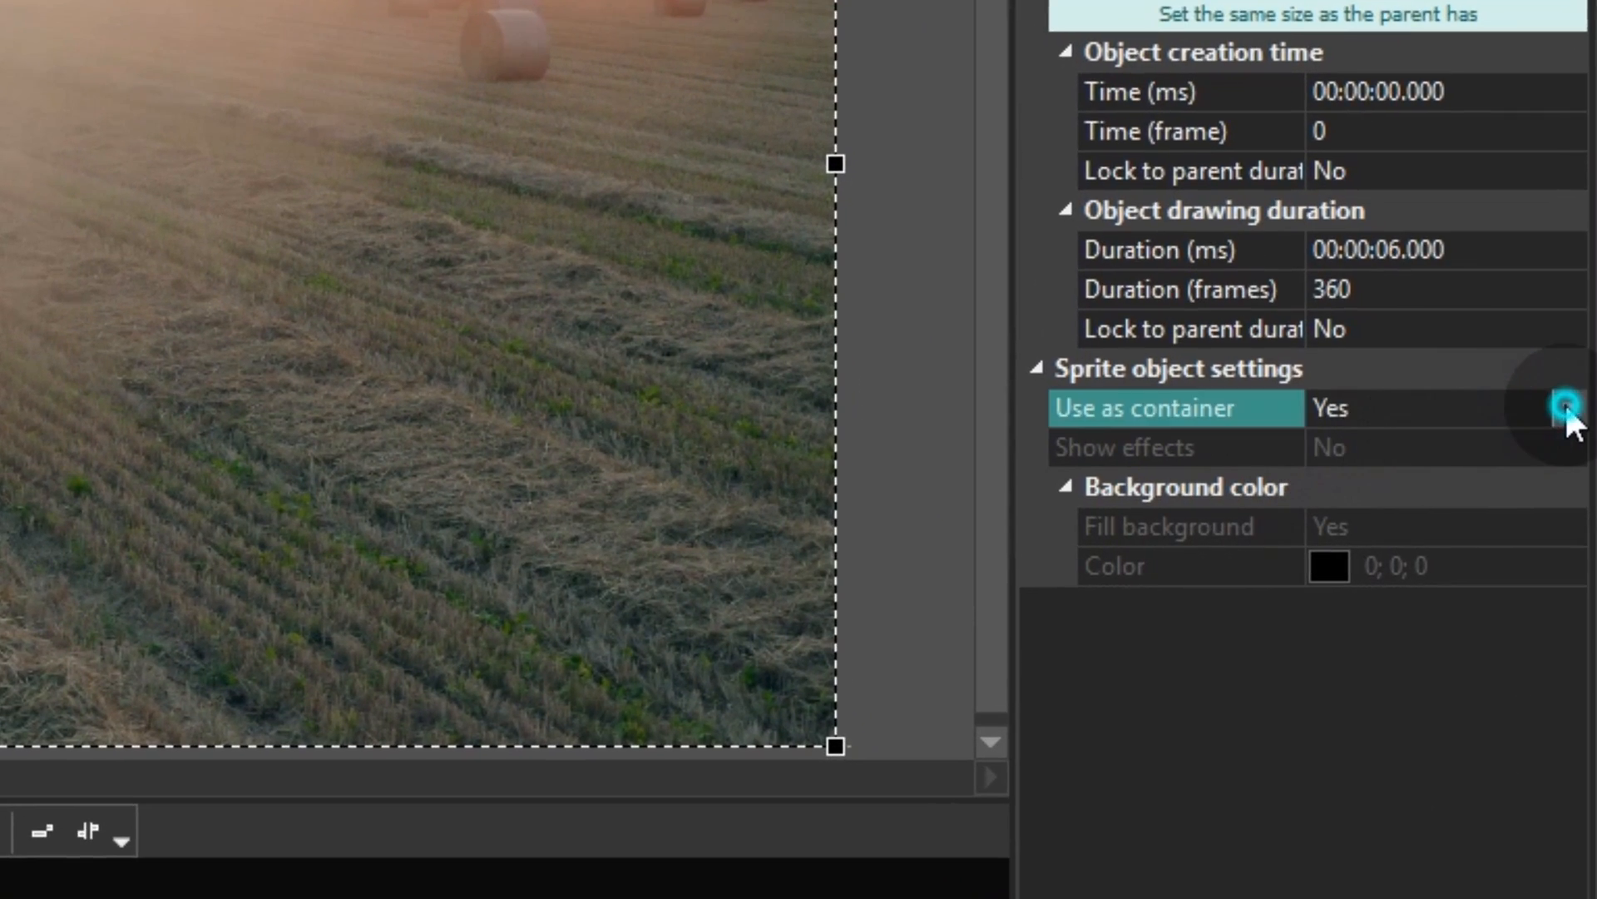
# - Set the sprite's Use as container to No, Show effects to Yes, and enable Fill background
pyautogui.click(1564, 409)
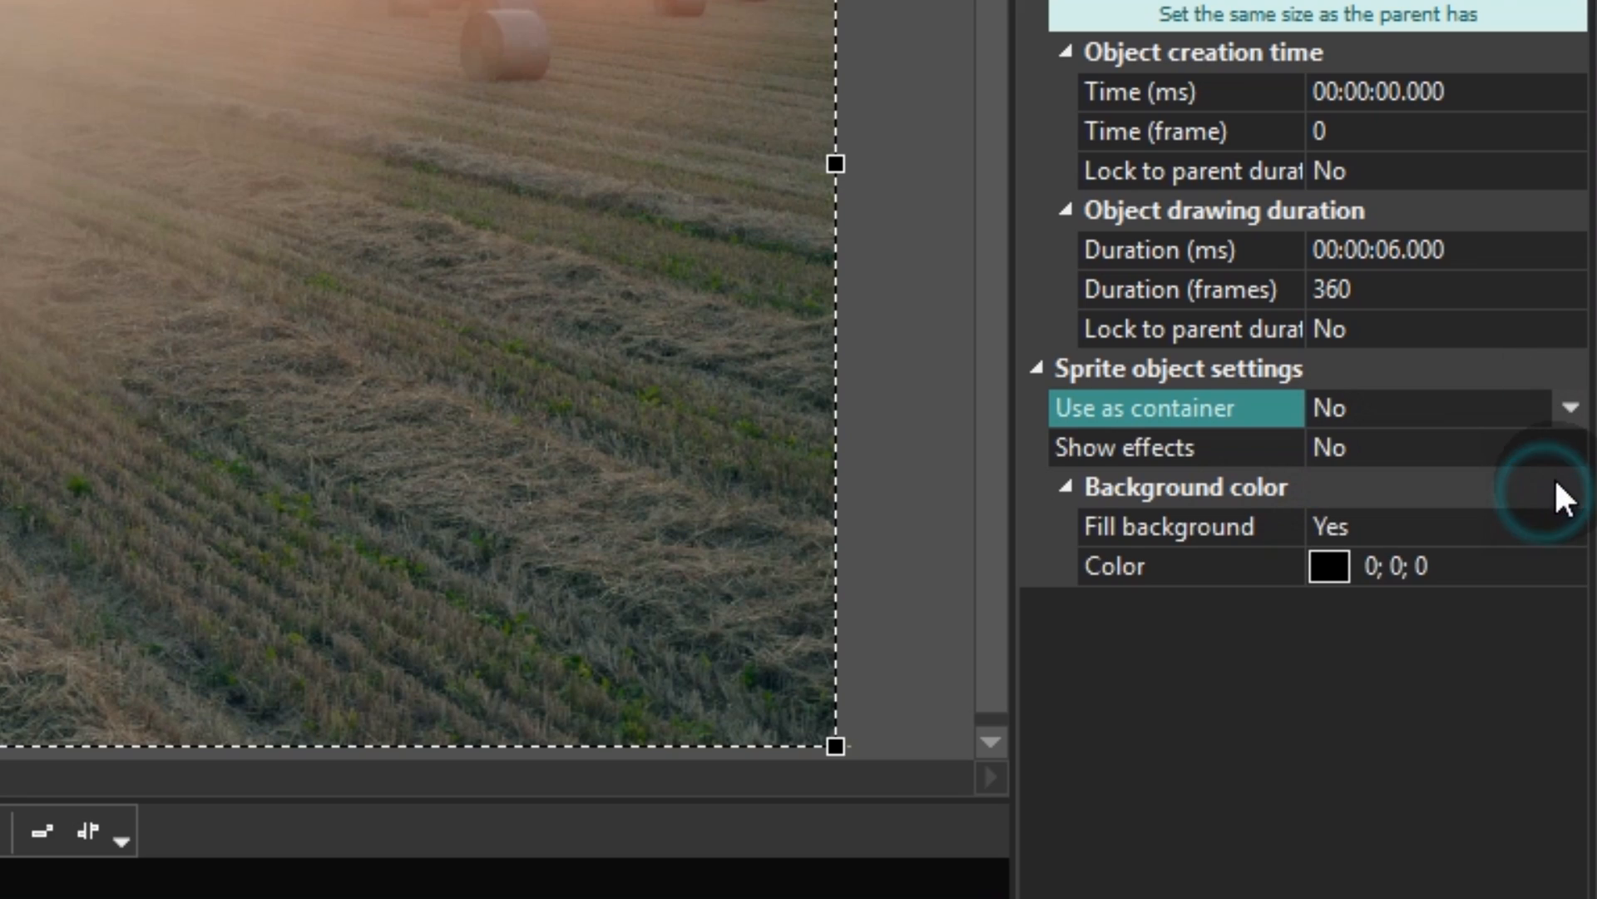
pyautogui.click(1129, 448)
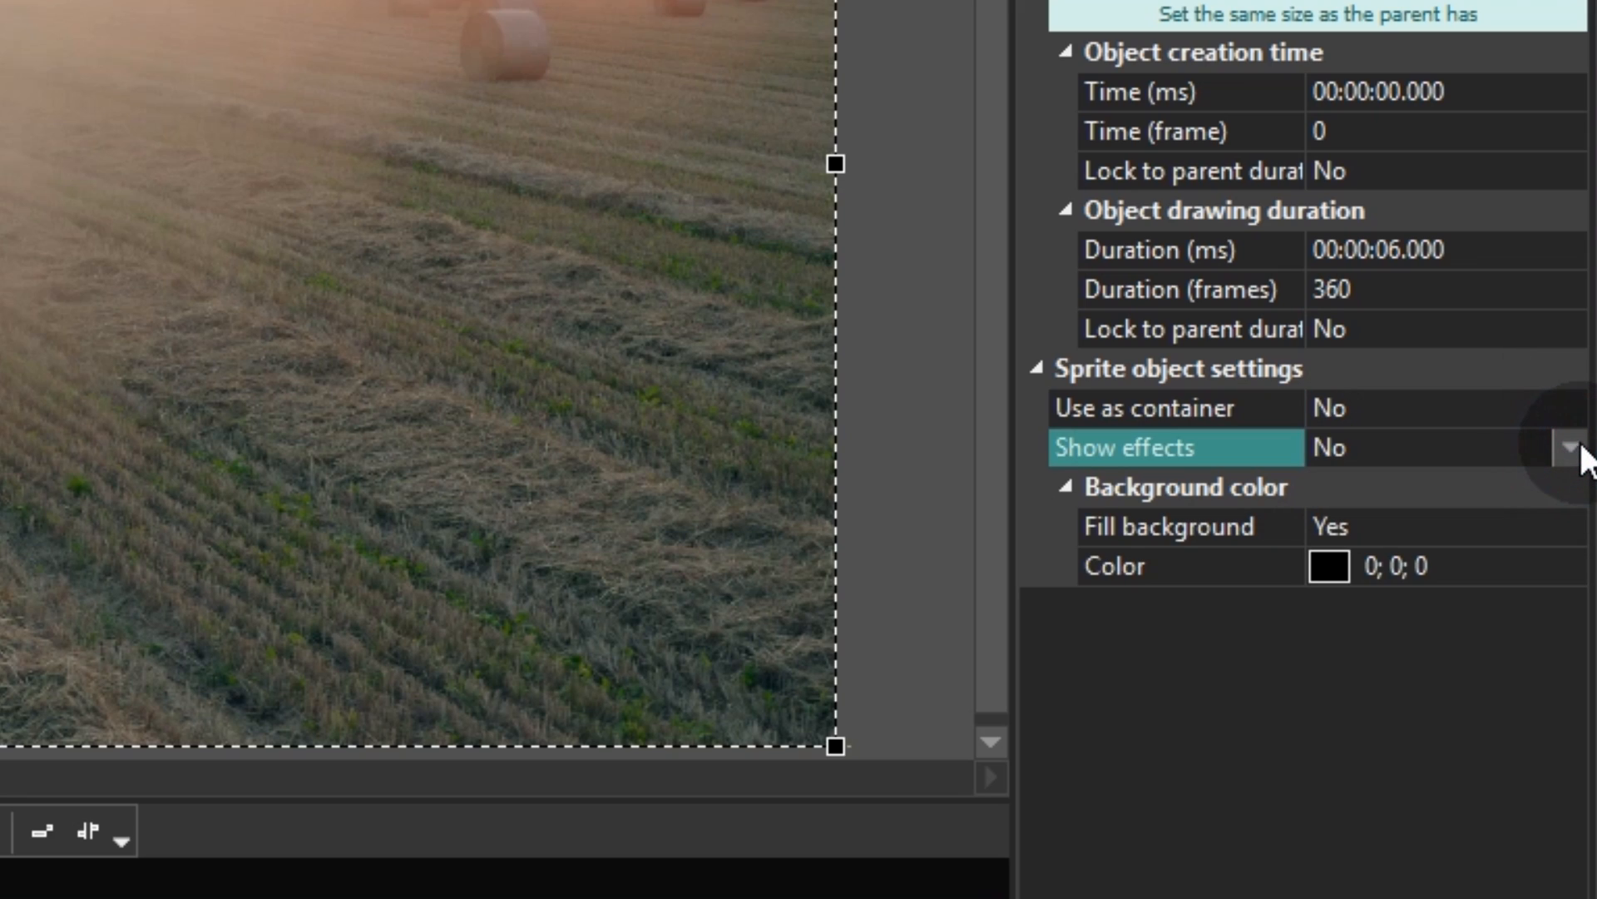
pyautogui.click(1571, 446)
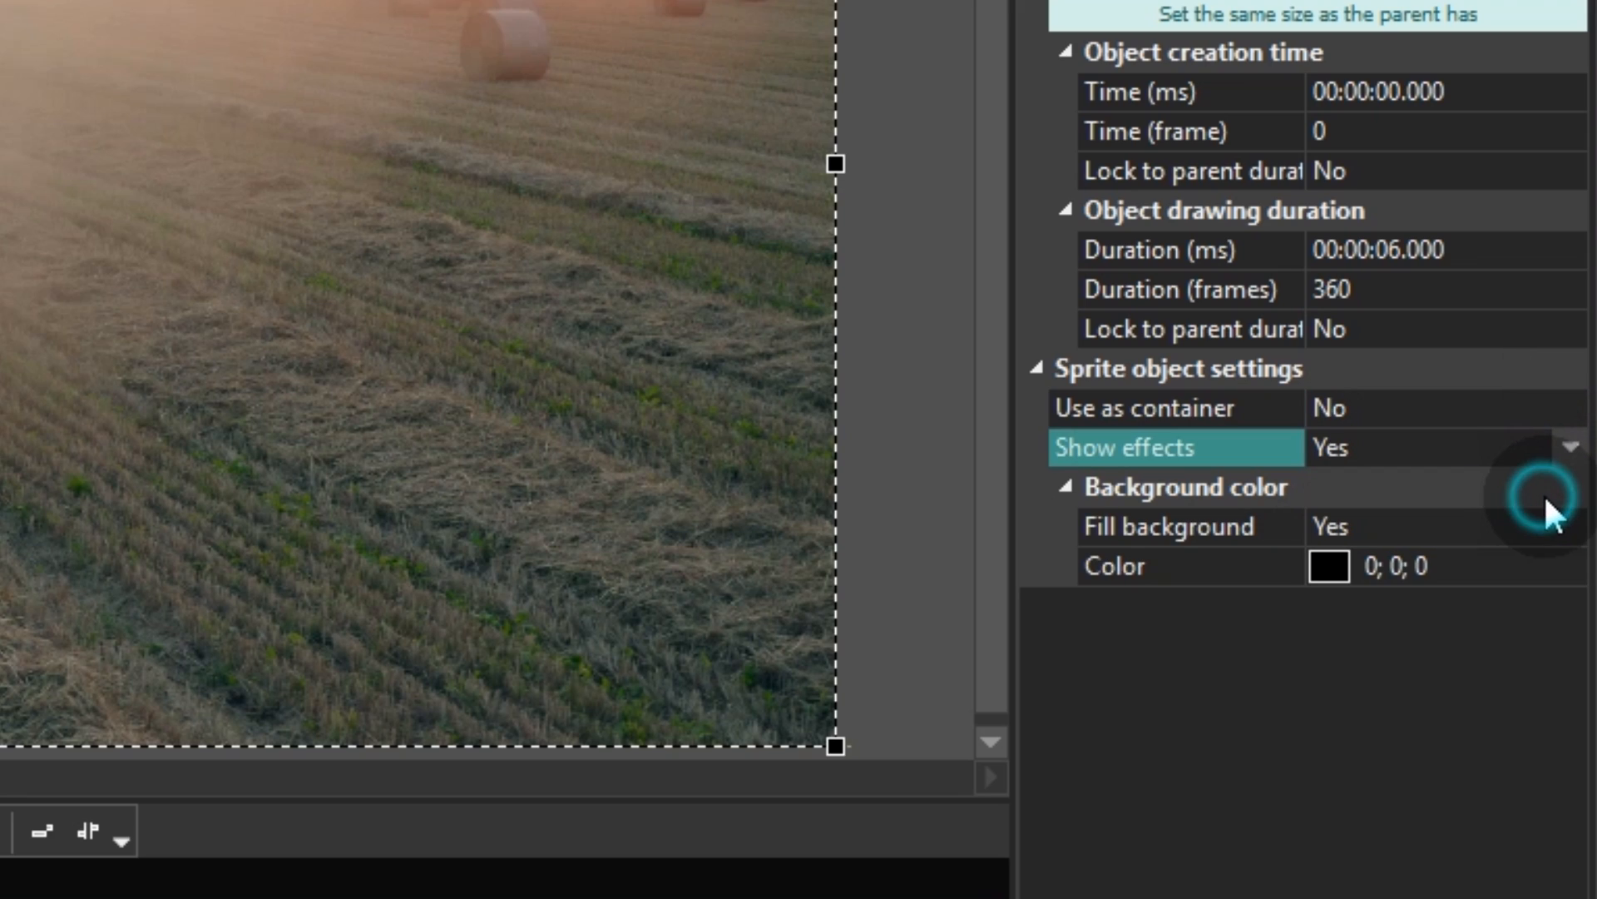
pyautogui.click(1168, 526)
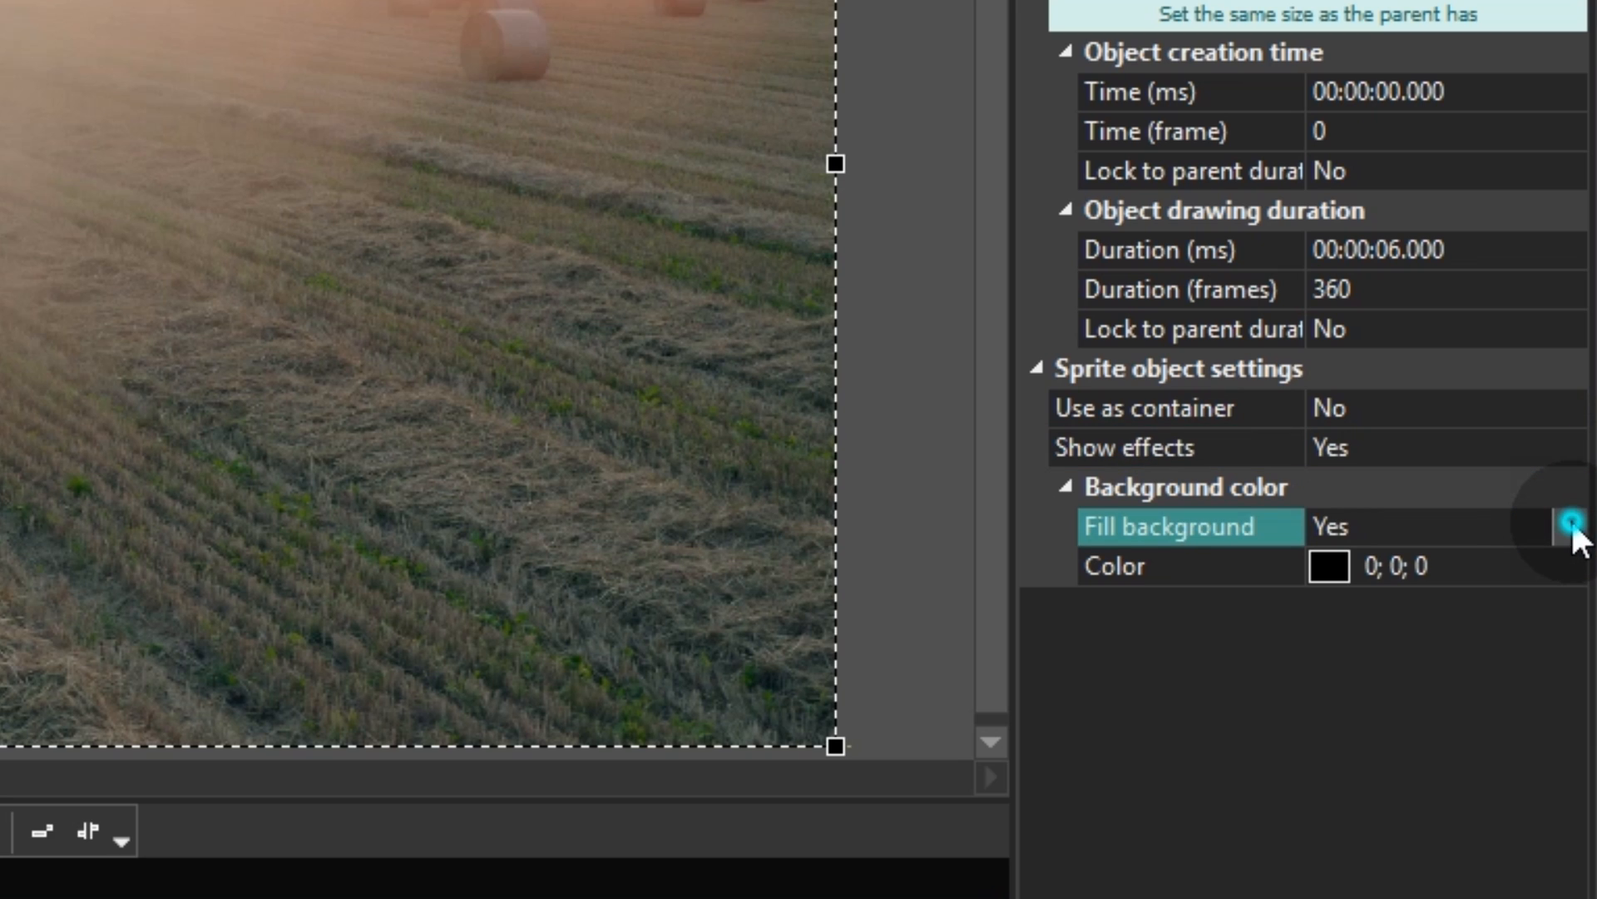
pyautogui.click(1571, 526)
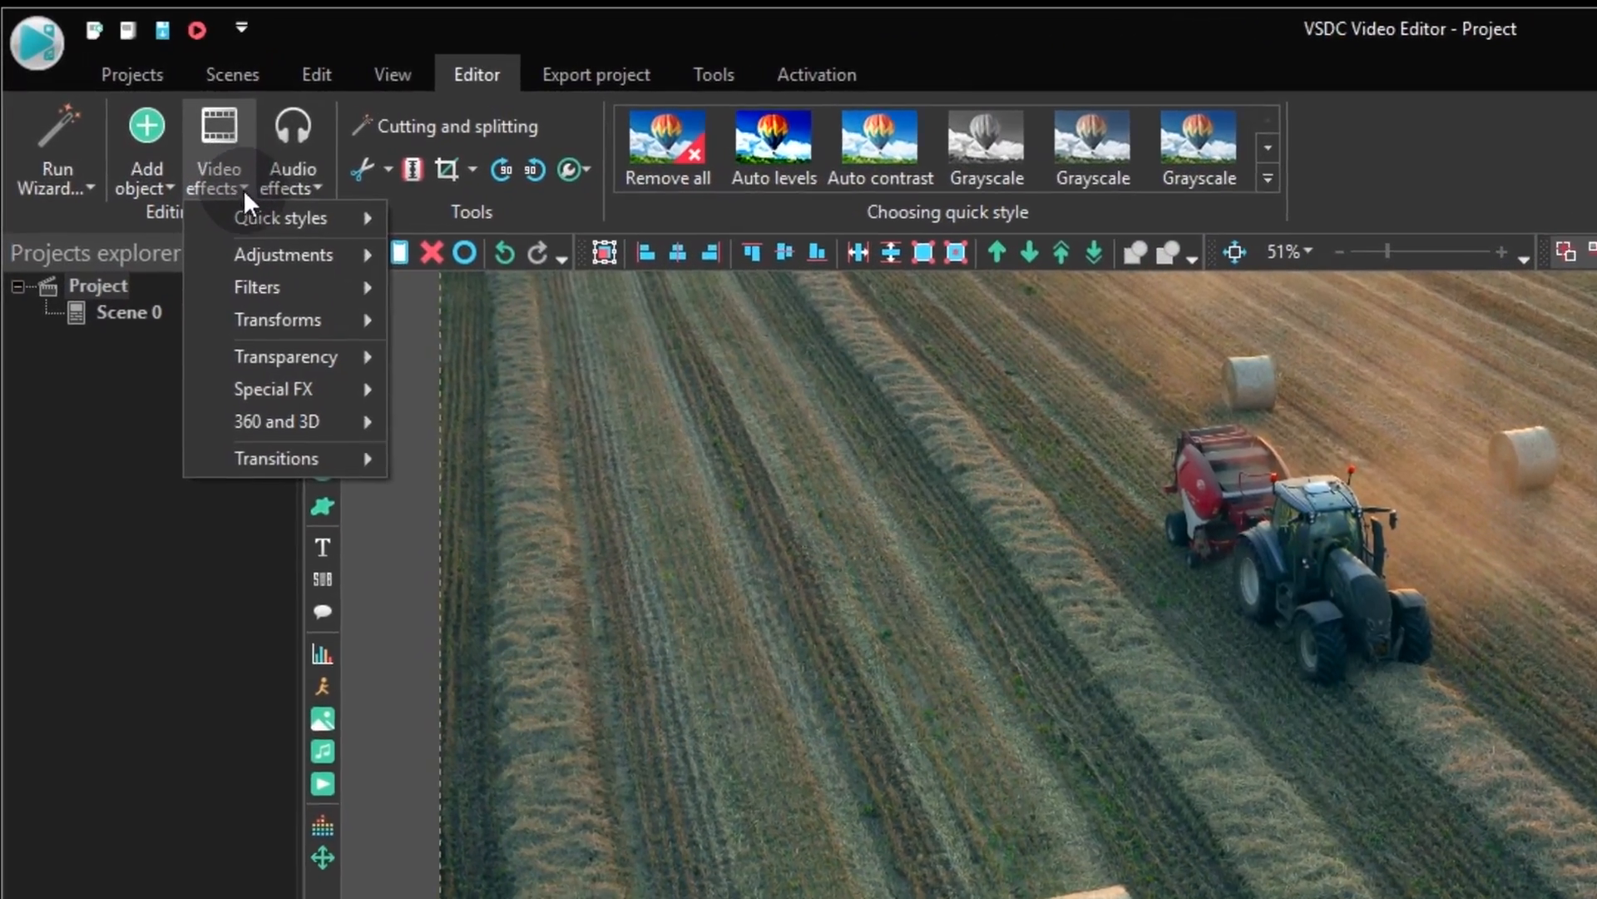
# - Choose the Resample transform from Video effects for Truck_A inside the sprite
pyautogui.click(278, 319)
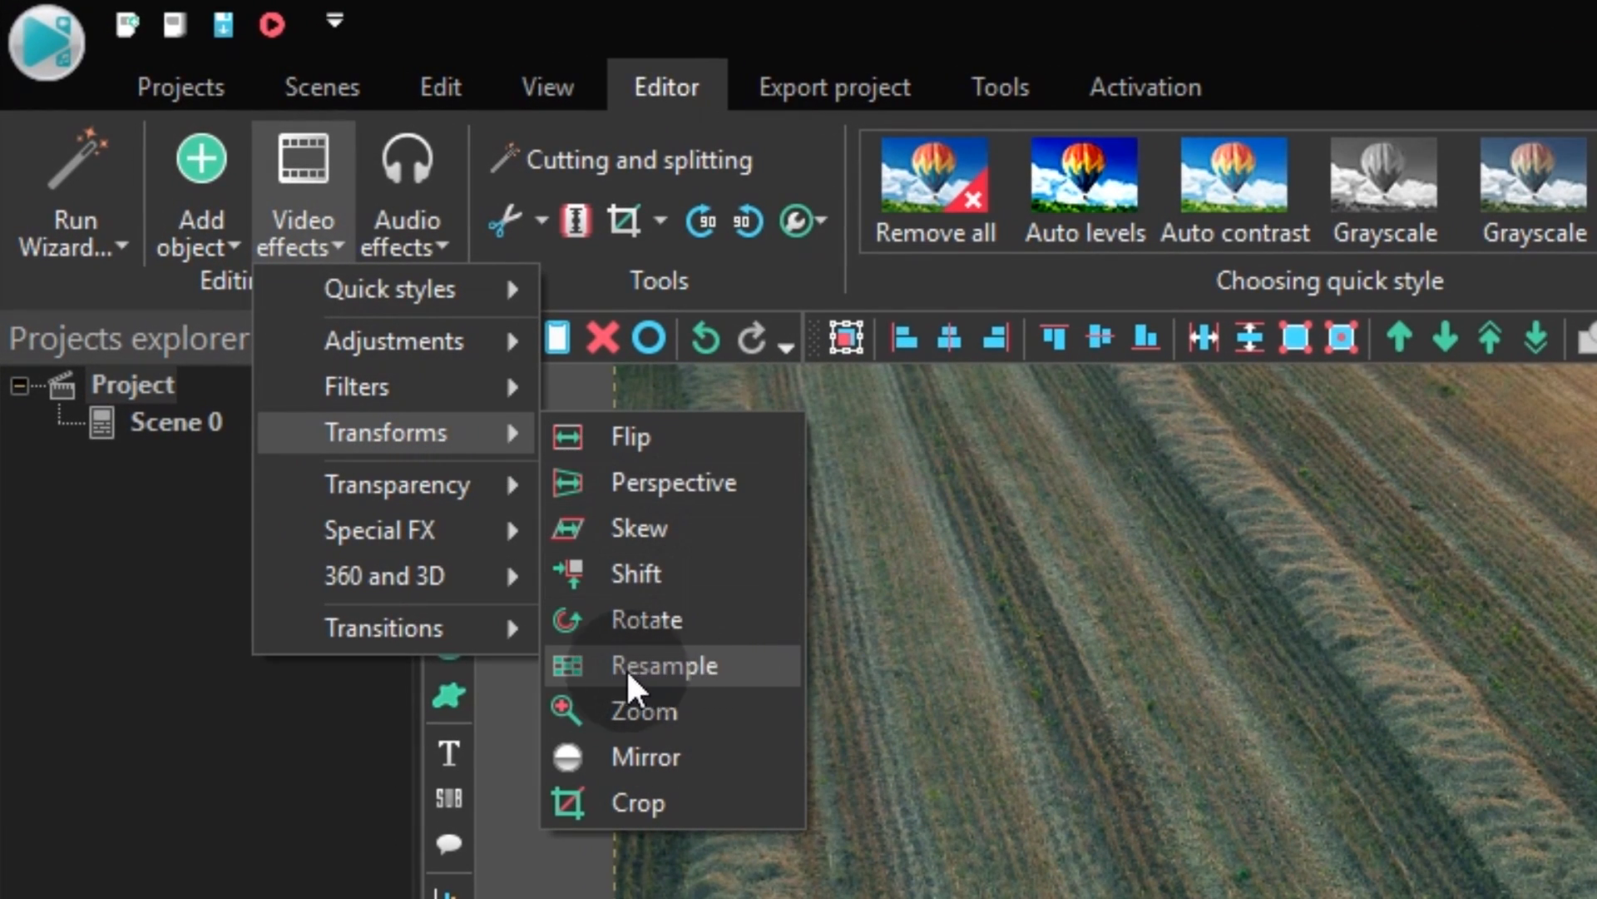
pyautogui.moveTo(761, 724)
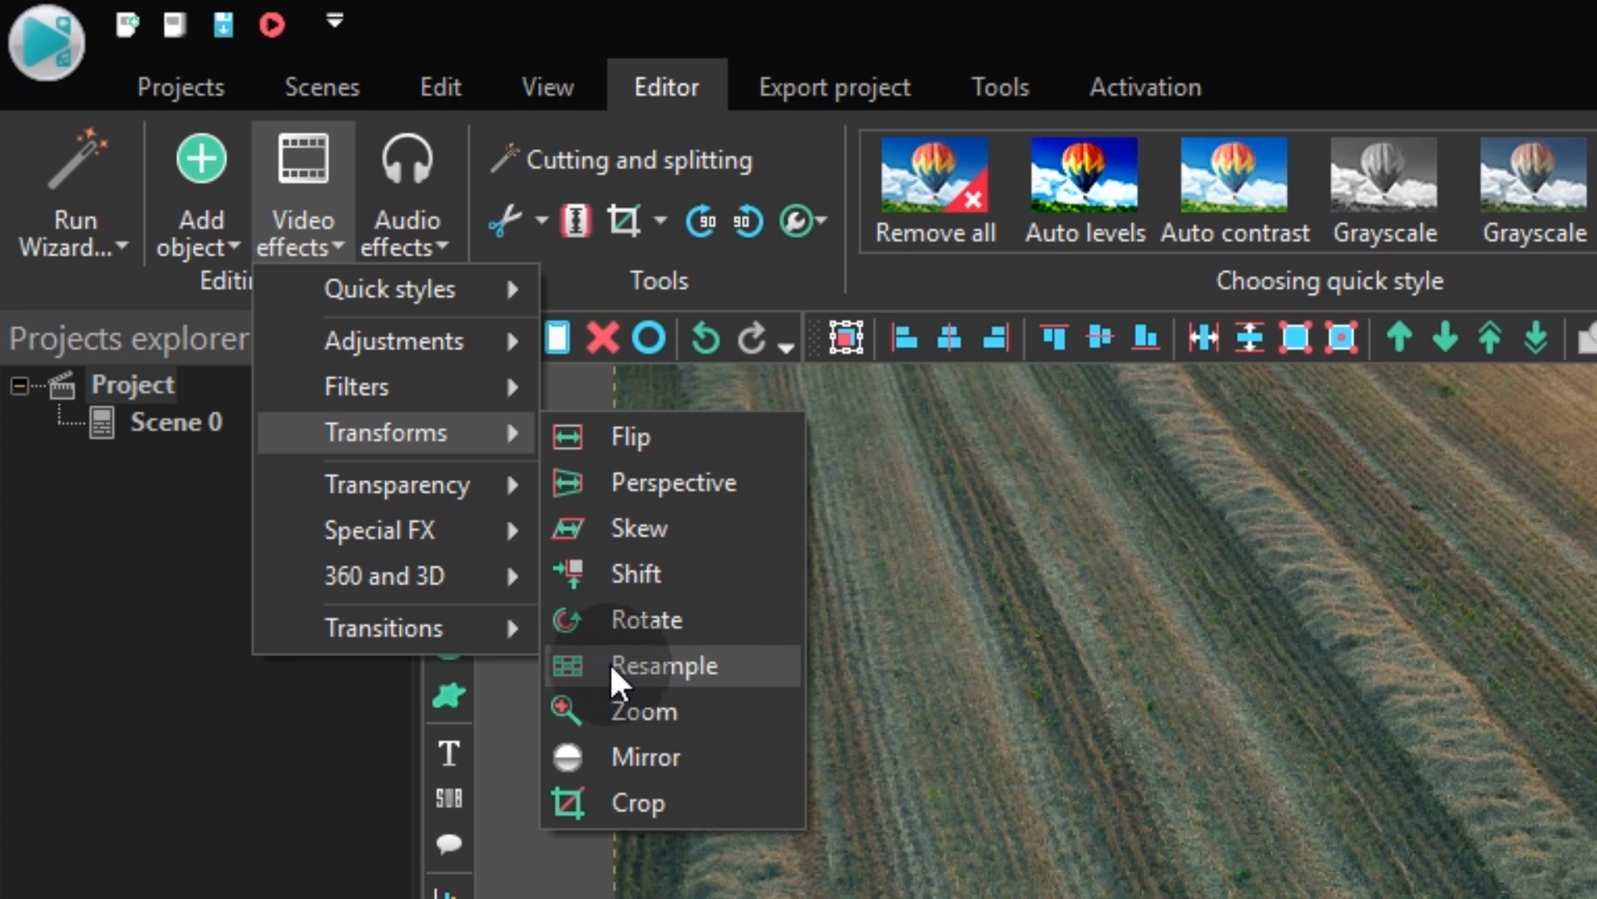
pyautogui.moveTo(586, 706)
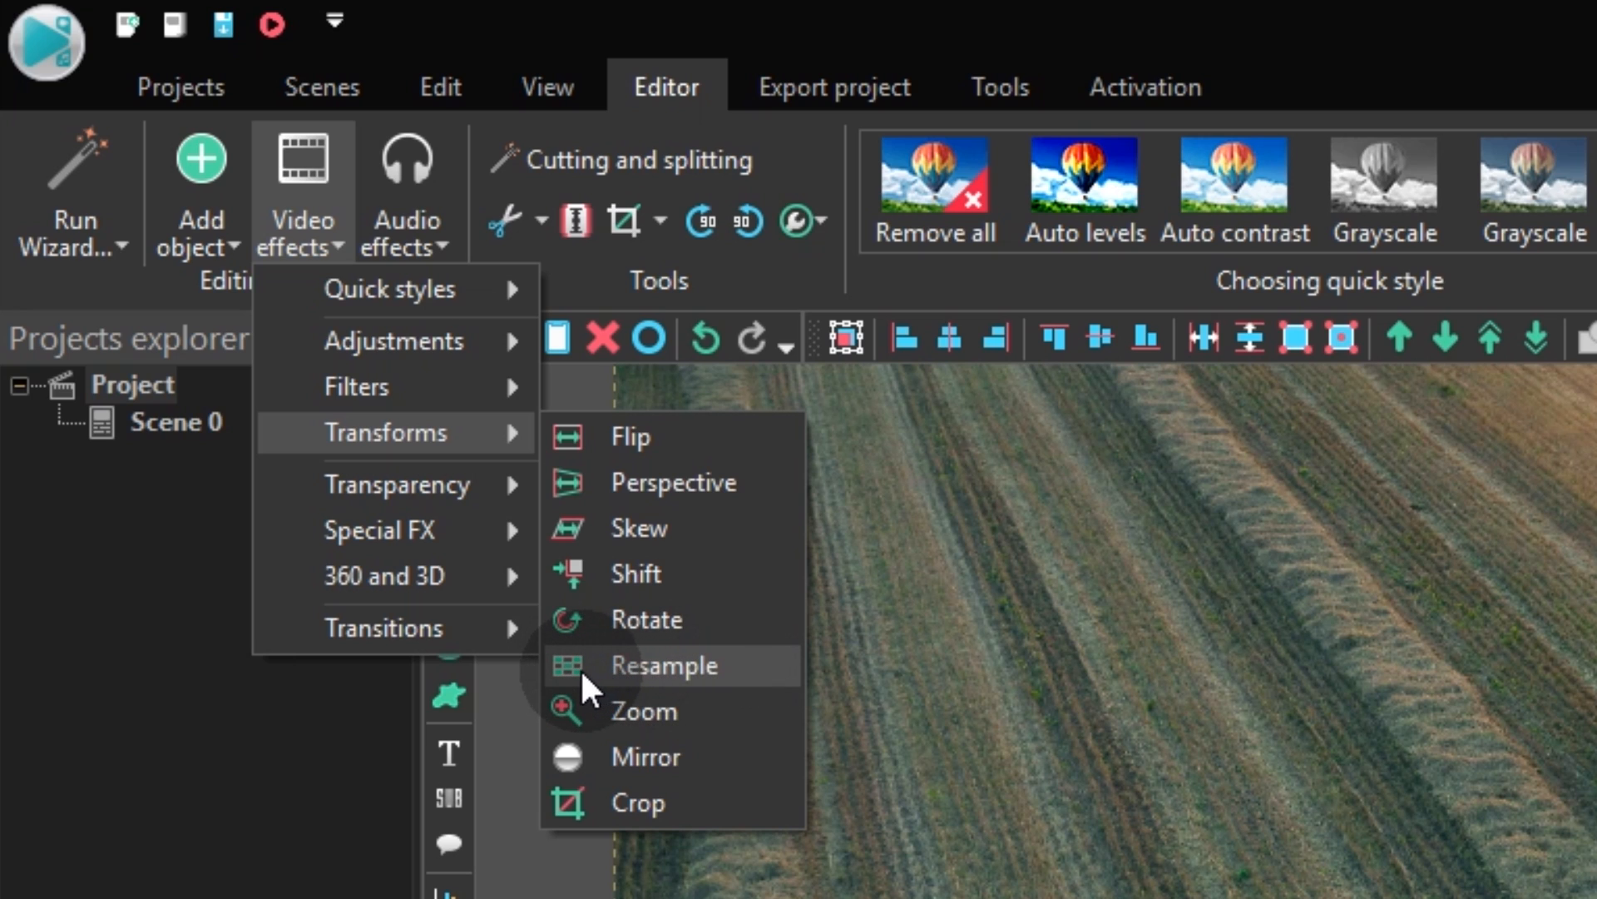
pyautogui.moveTo(653, 695)
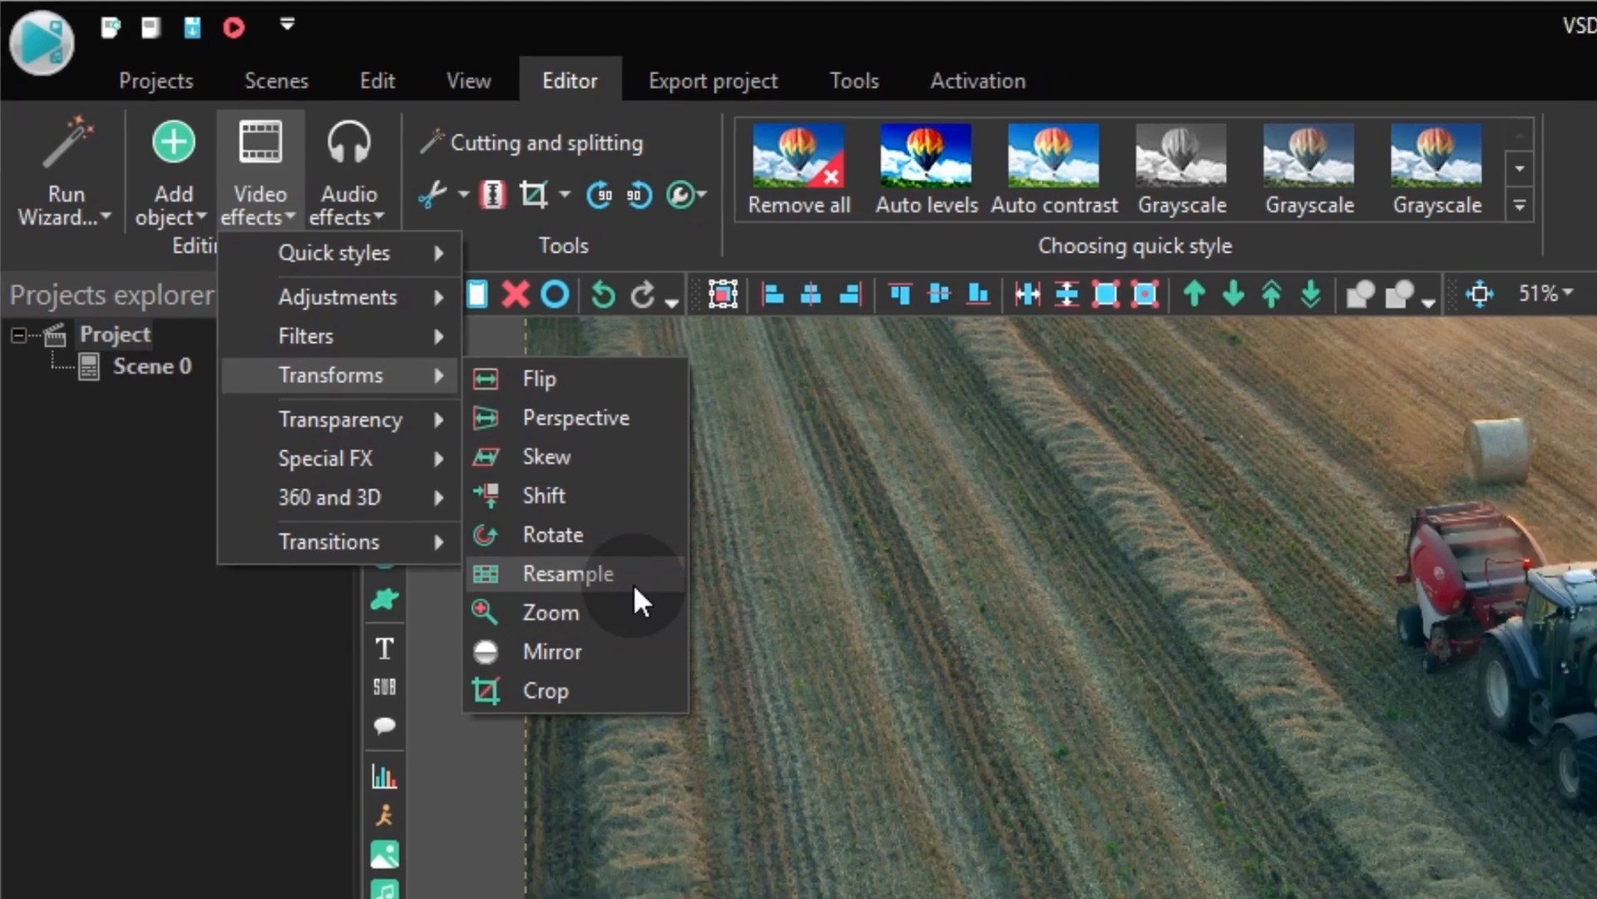
pyautogui.click(567, 572)
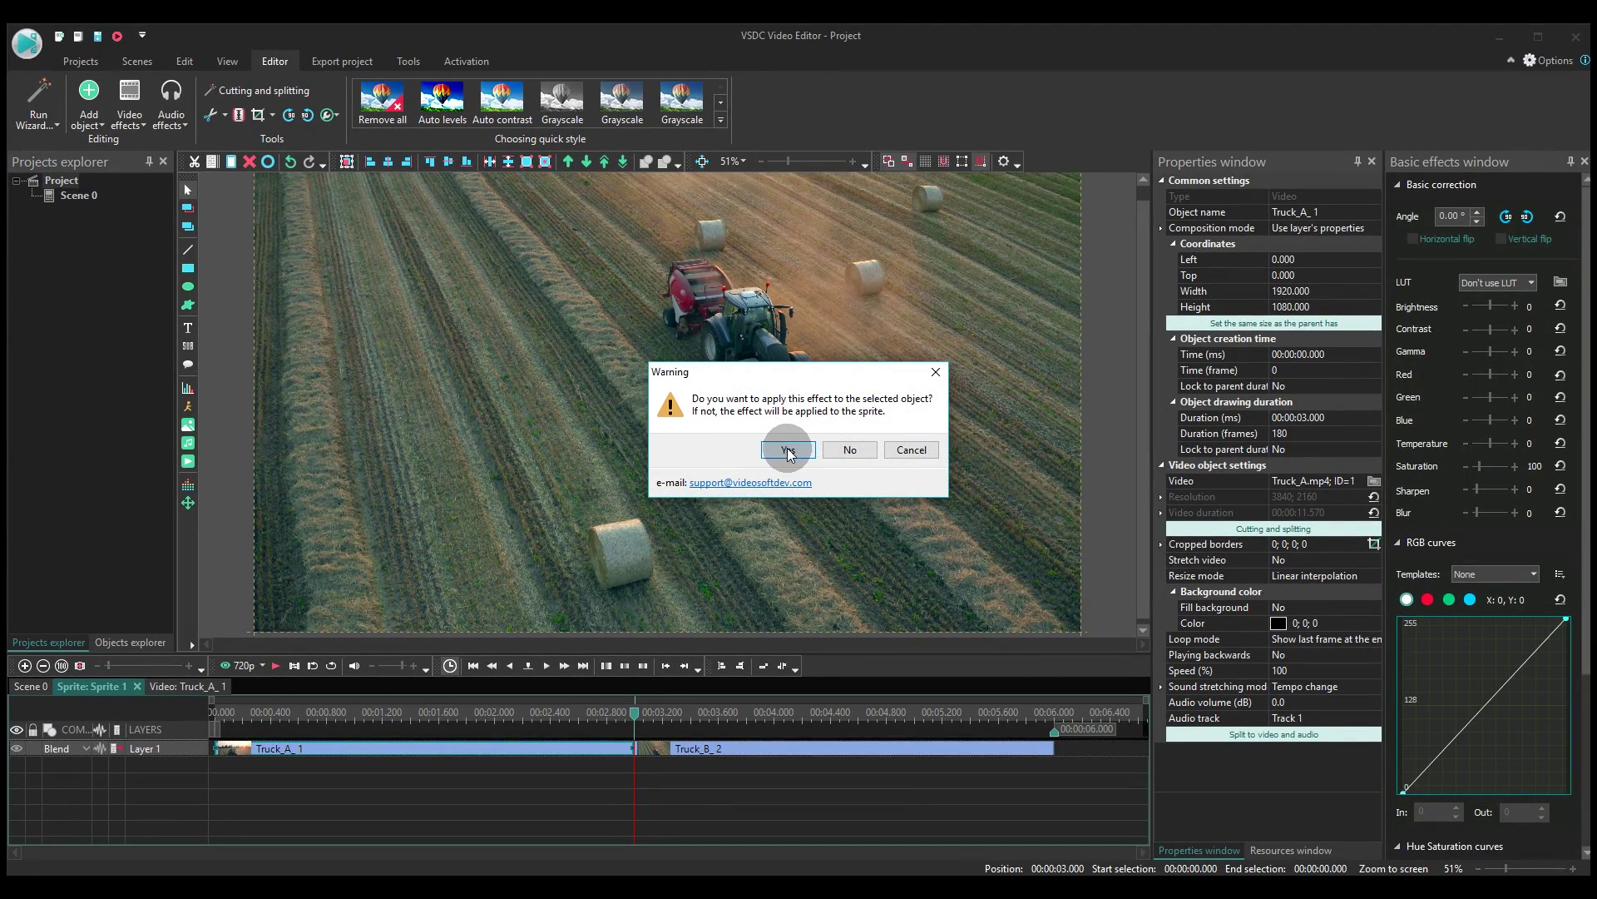
# - Apply Resample 1 to the Truck_A clip itself and accept its position settings
pyautogui.click(789, 449)
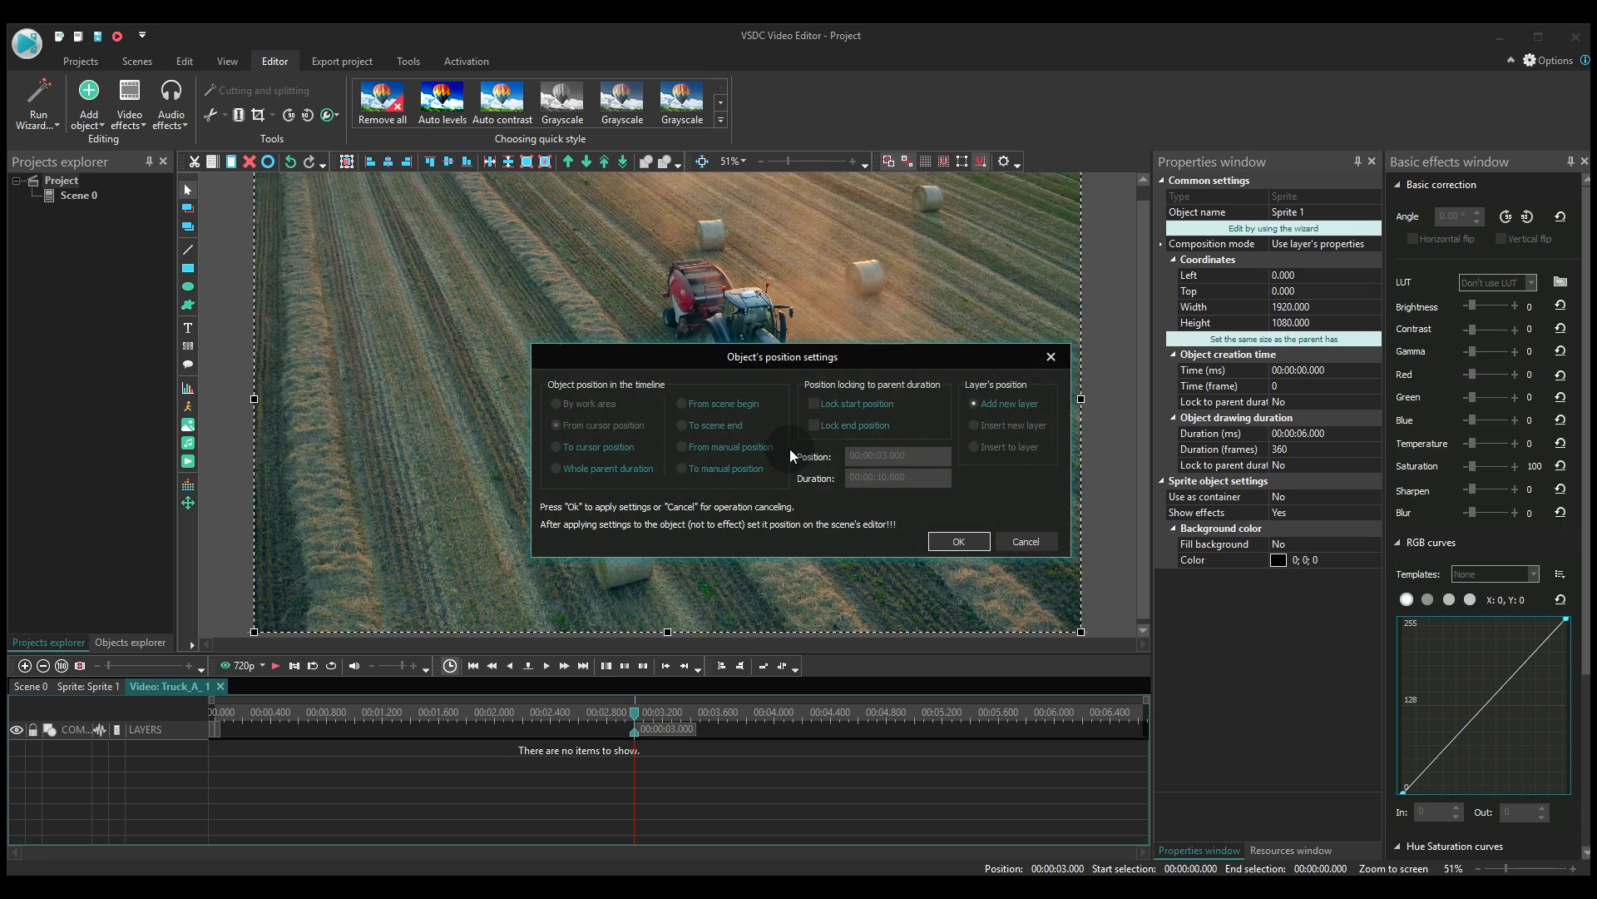
pyautogui.click(956, 540)
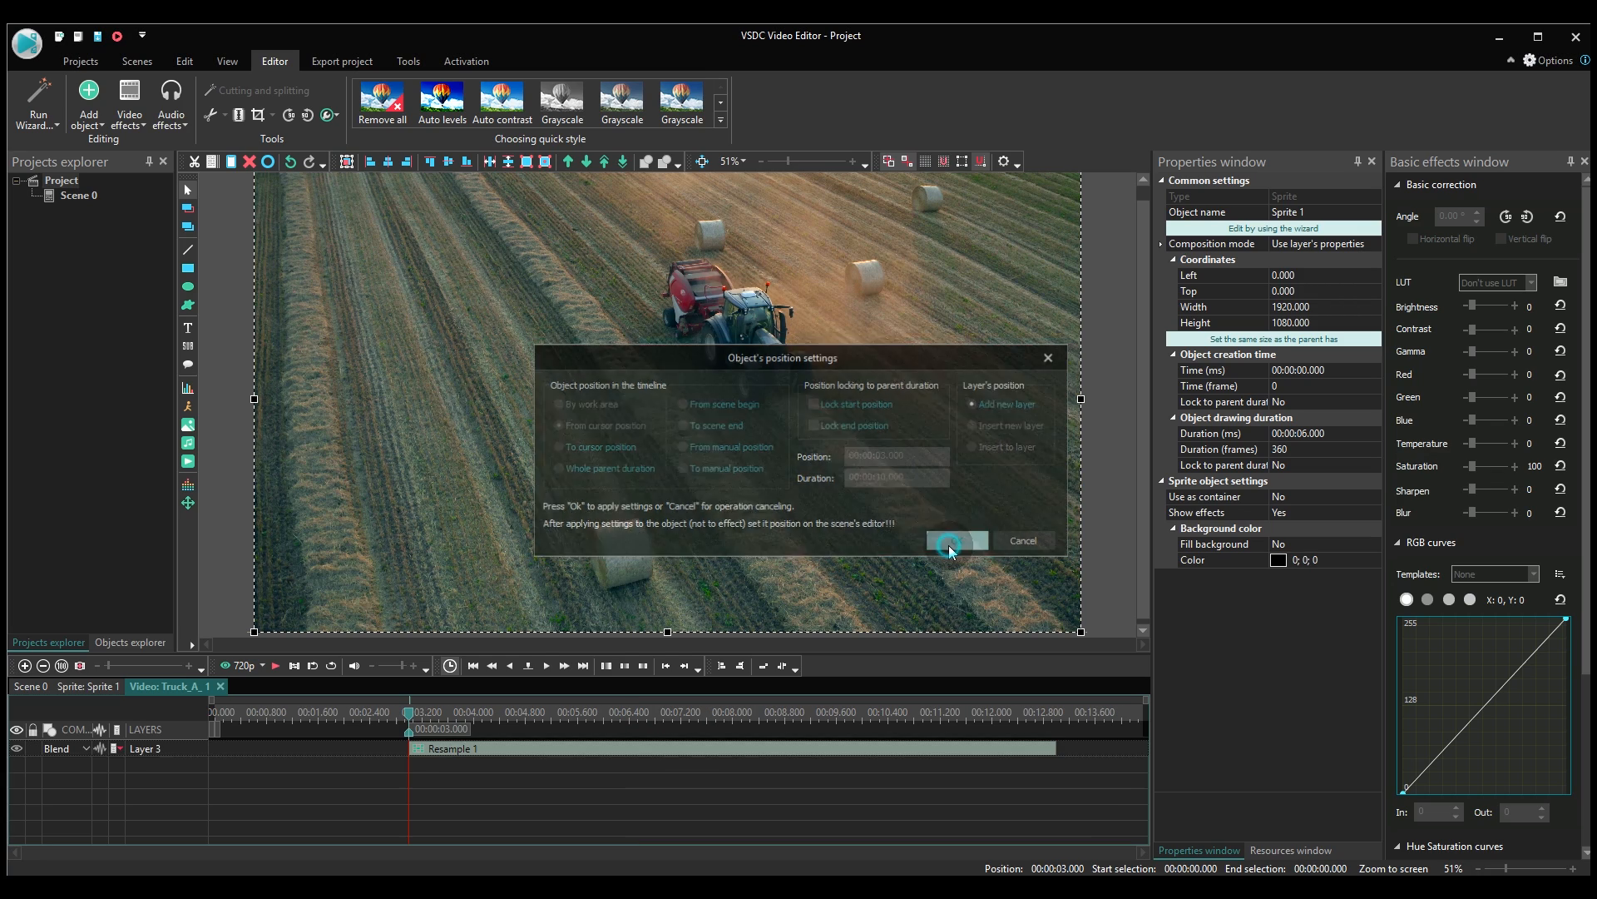
pyautogui.click(957, 540)
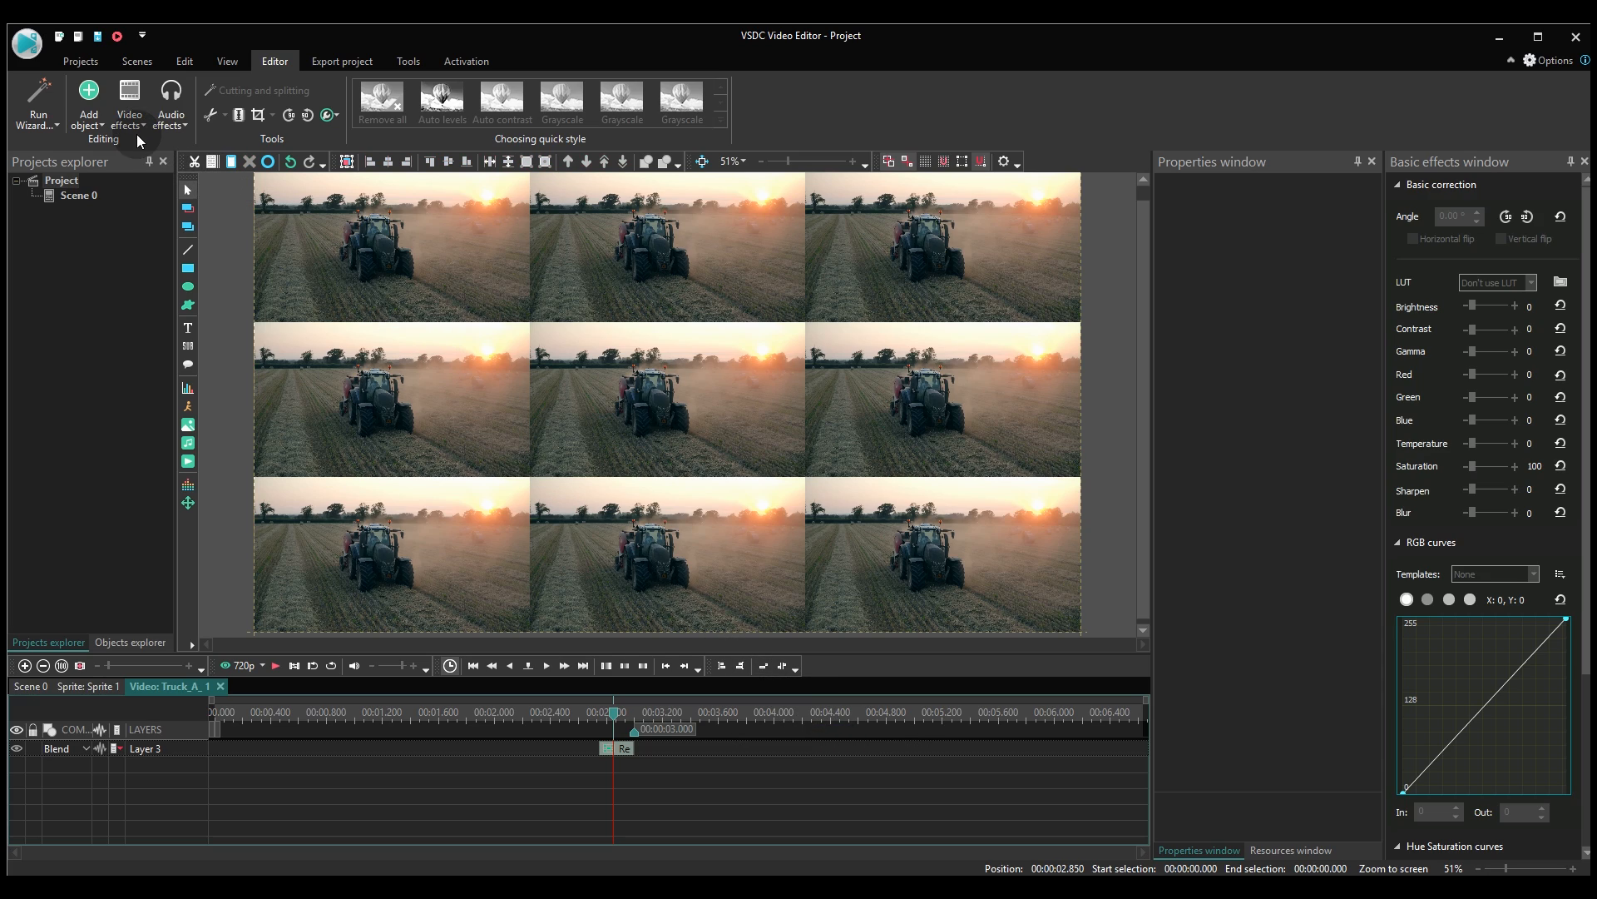
# - Add a Mirror 1 transform with Vertical top type to Truck_A and confirm its position
pyautogui.click(128, 100)
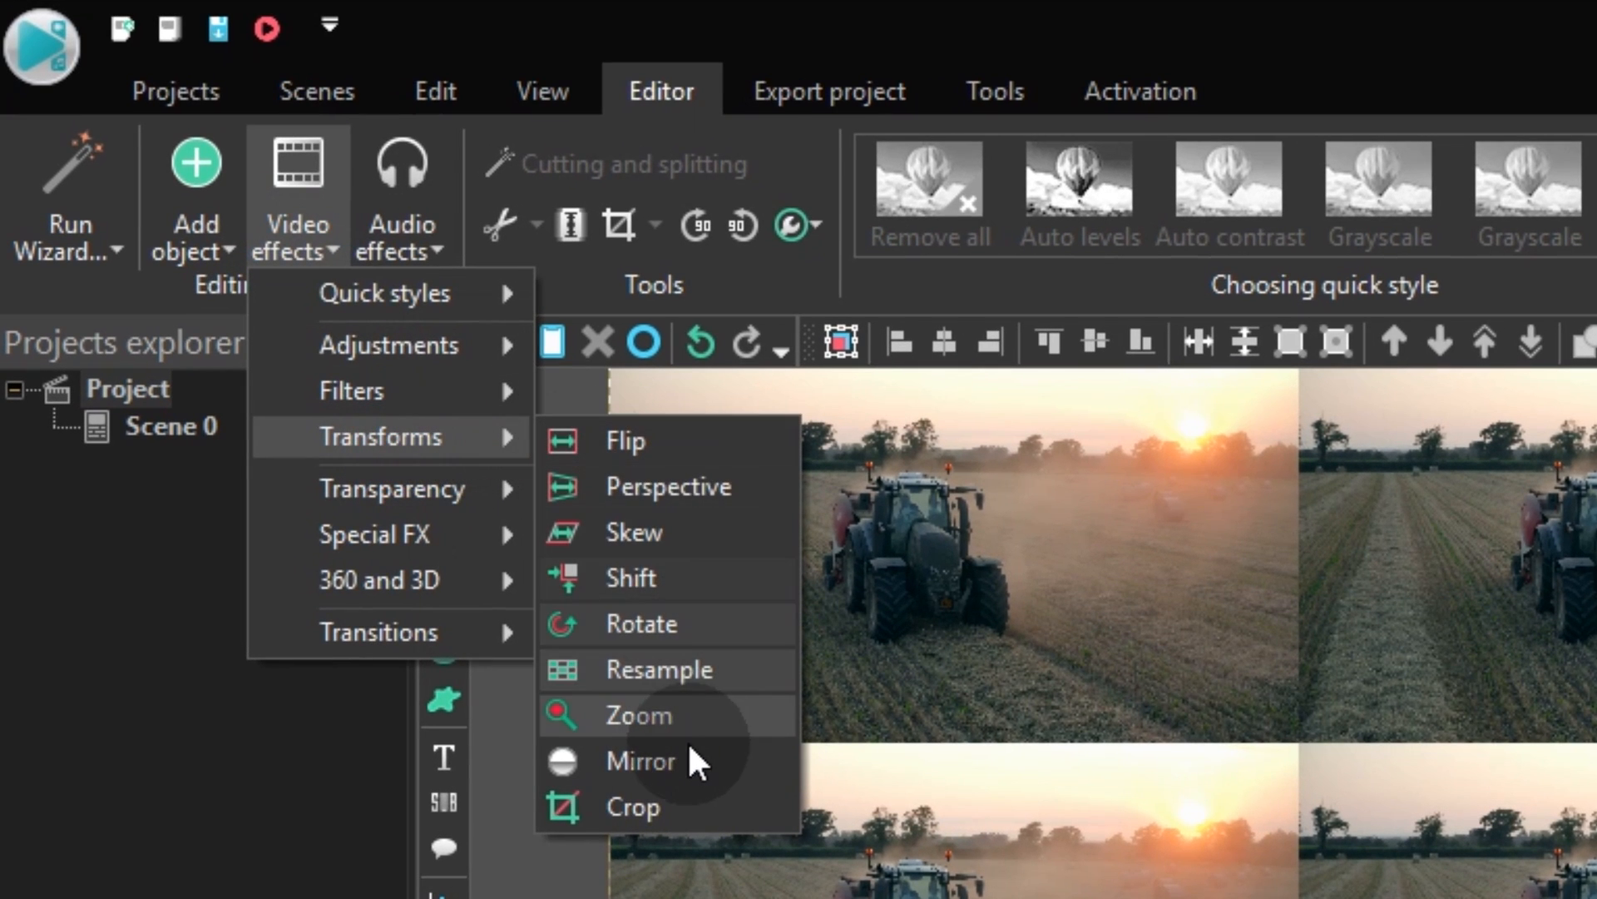
pyautogui.moveTo(650, 782)
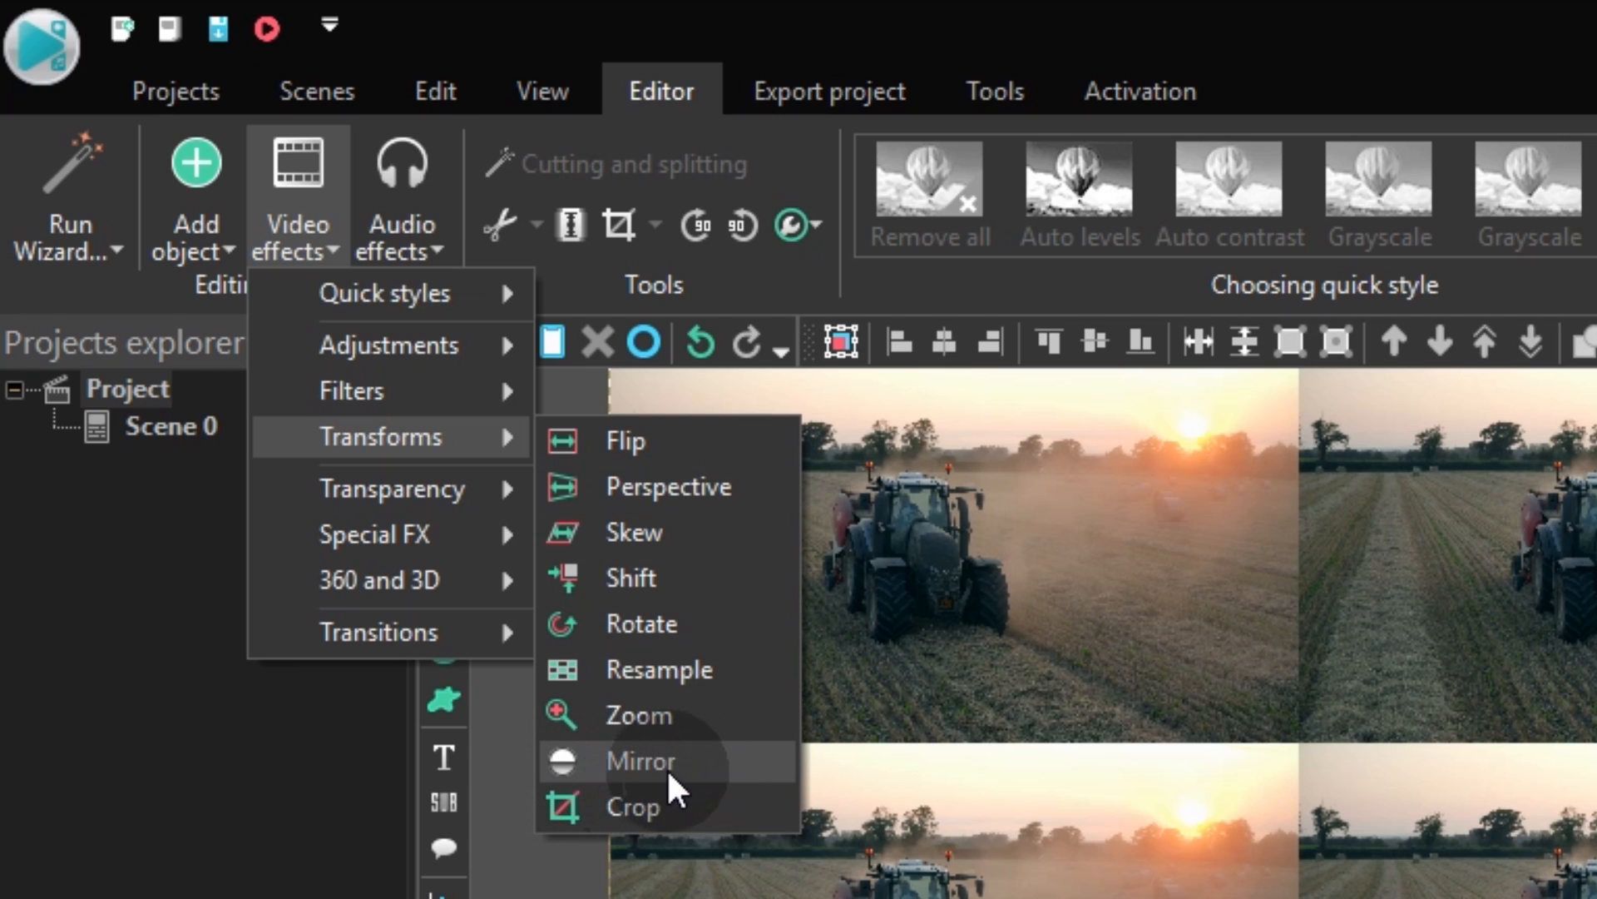
pyautogui.moveTo(691, 812)
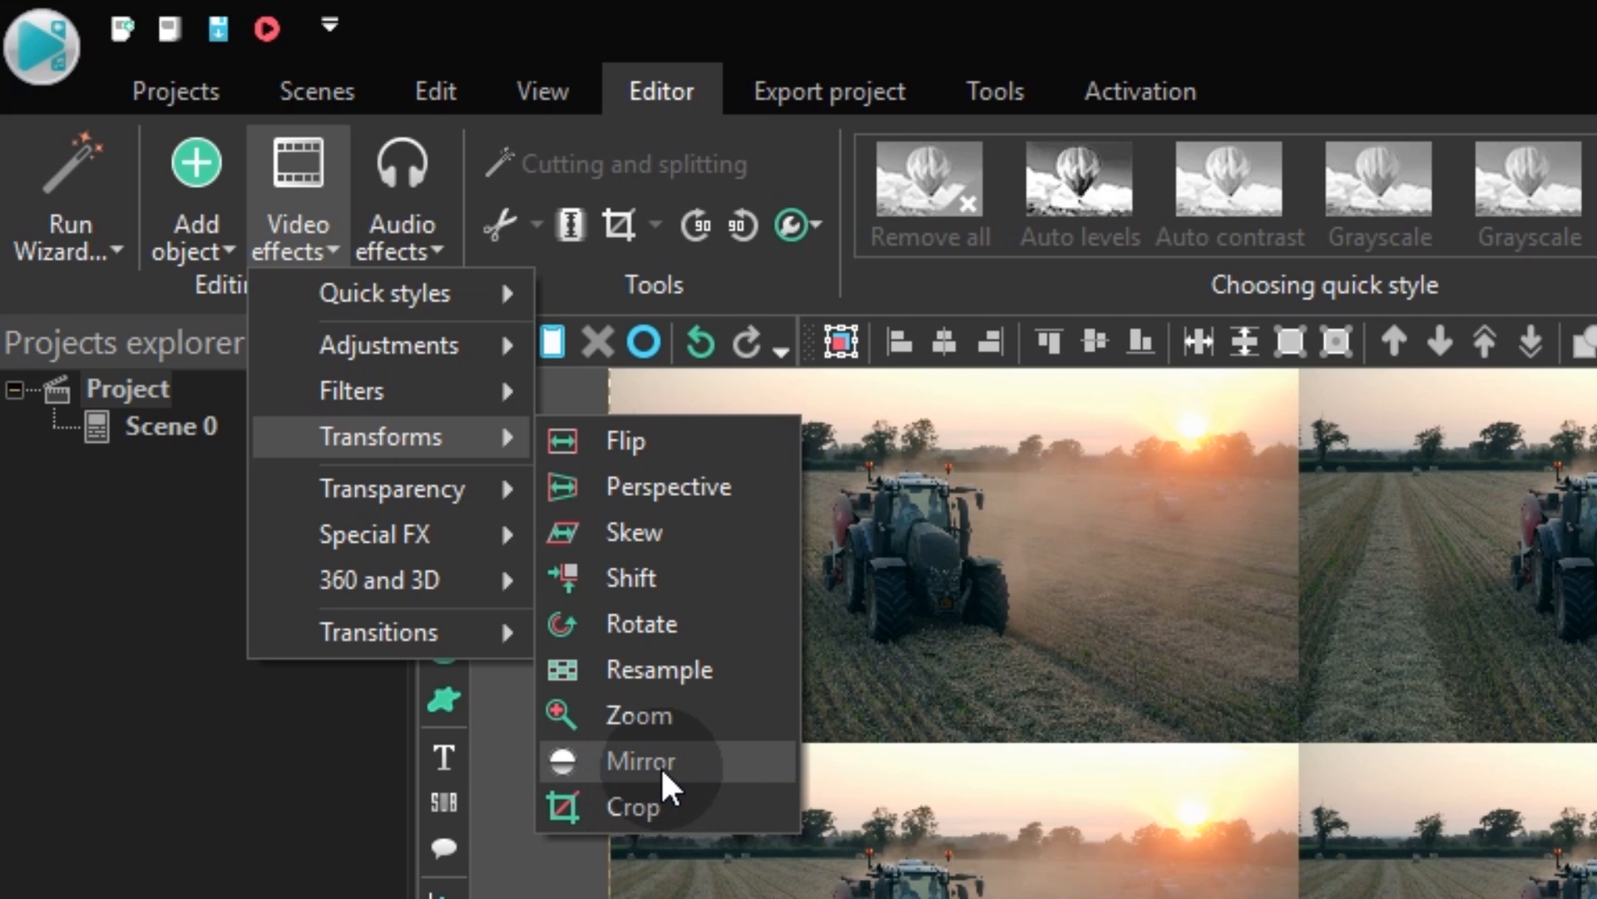
pyautogui.click(636, 760)
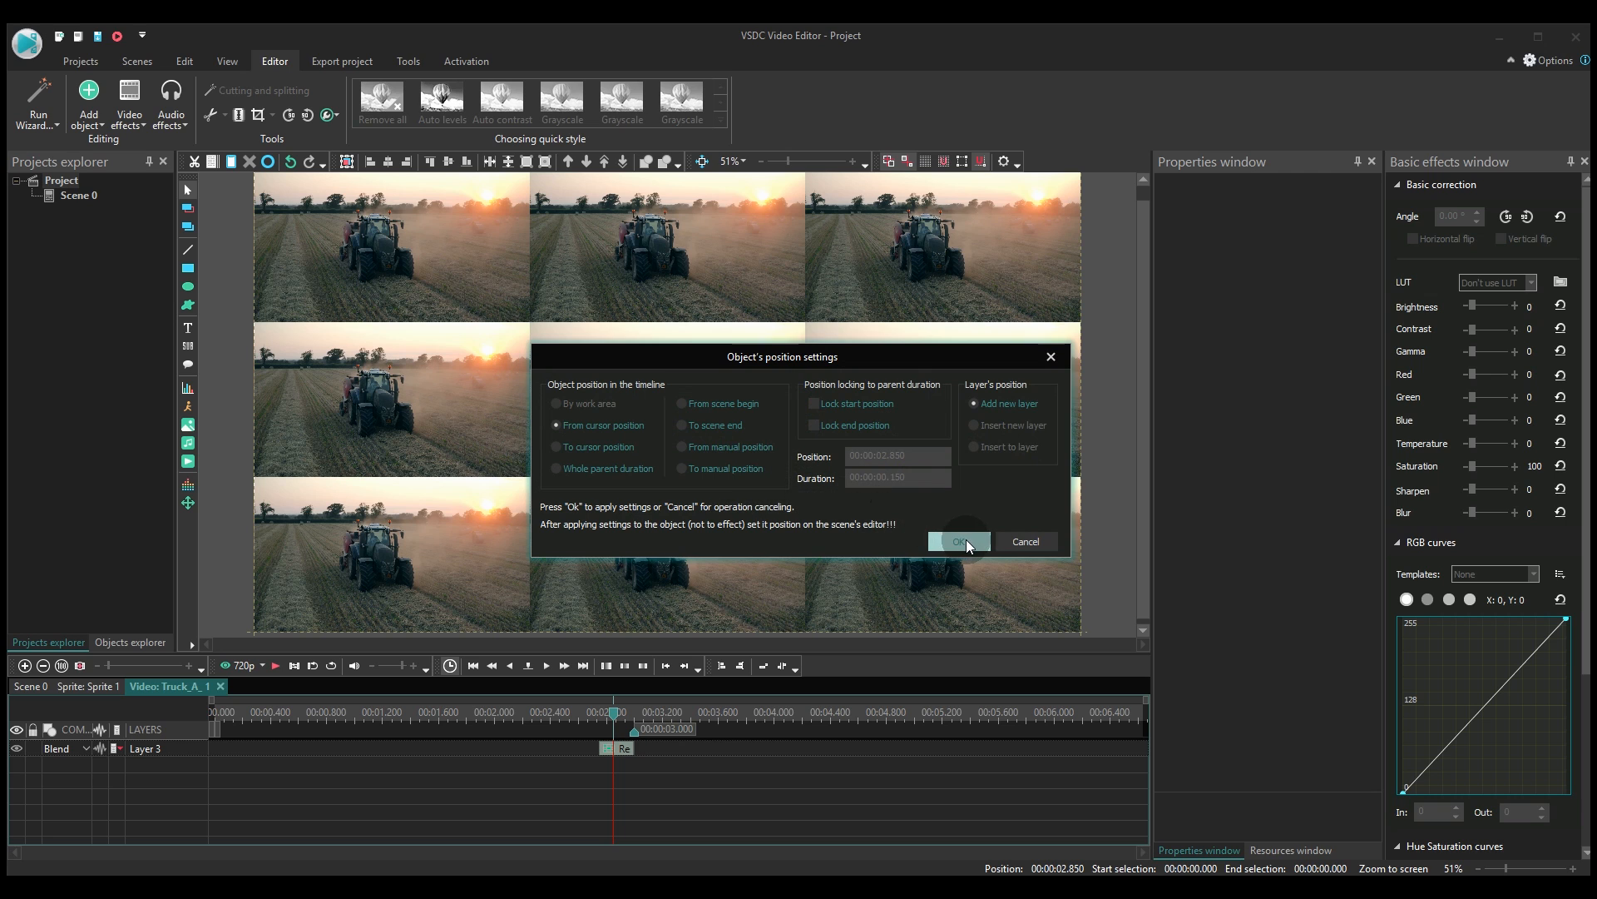
pyautogui.click(958, 541)
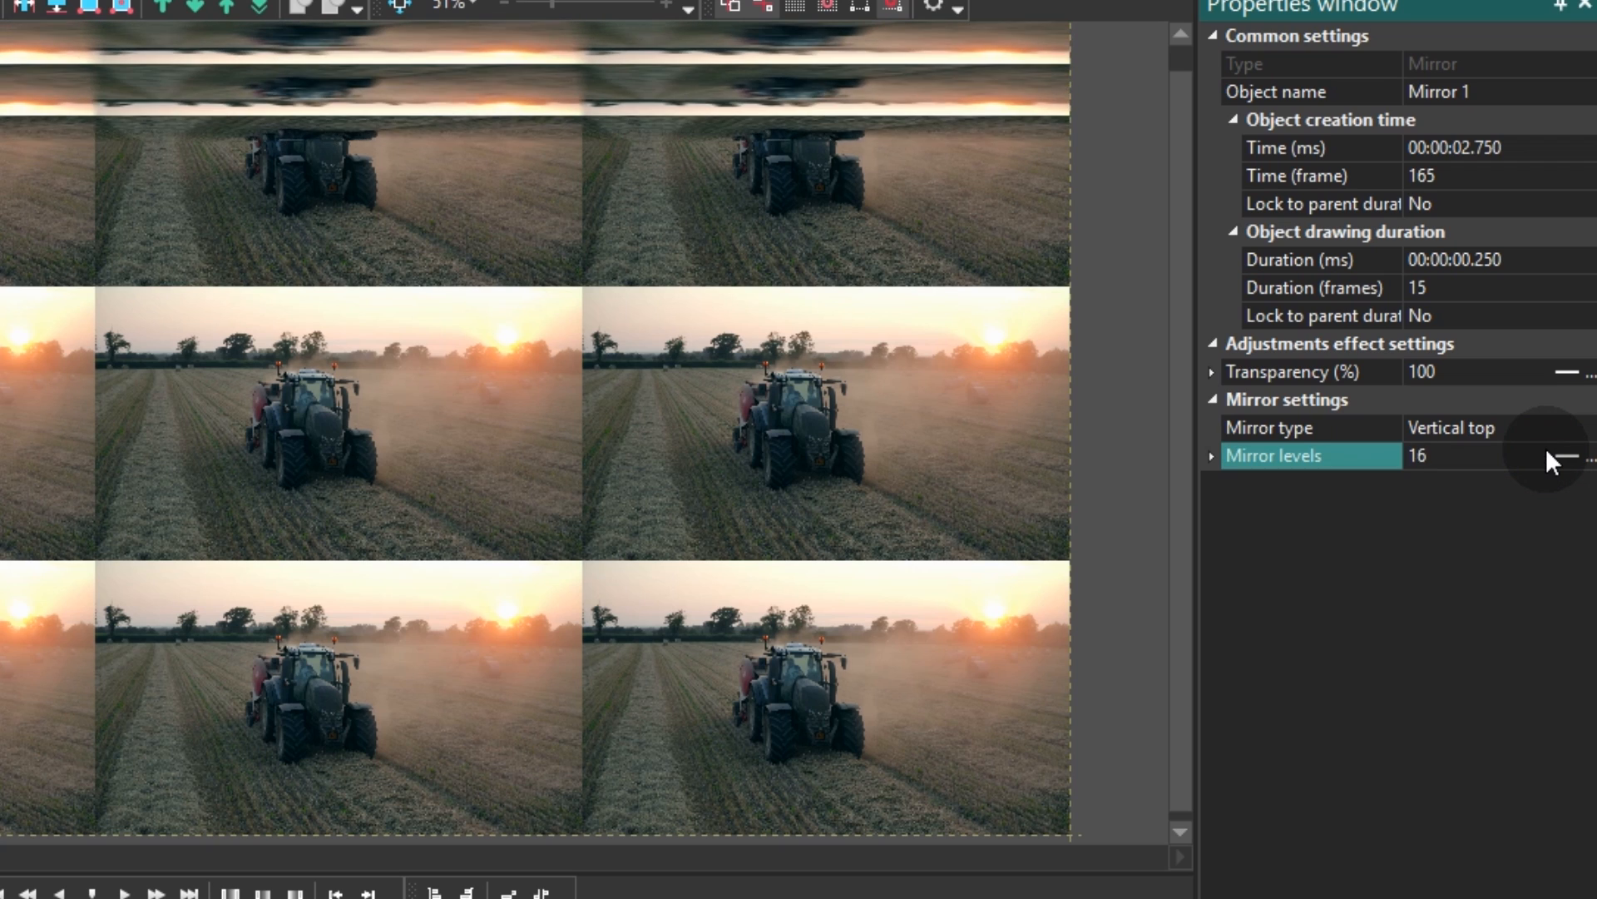
# - Adjust Mirror 1's mirror levels with the spin buttons to end at 34
pyautogui.click(1539, 451)
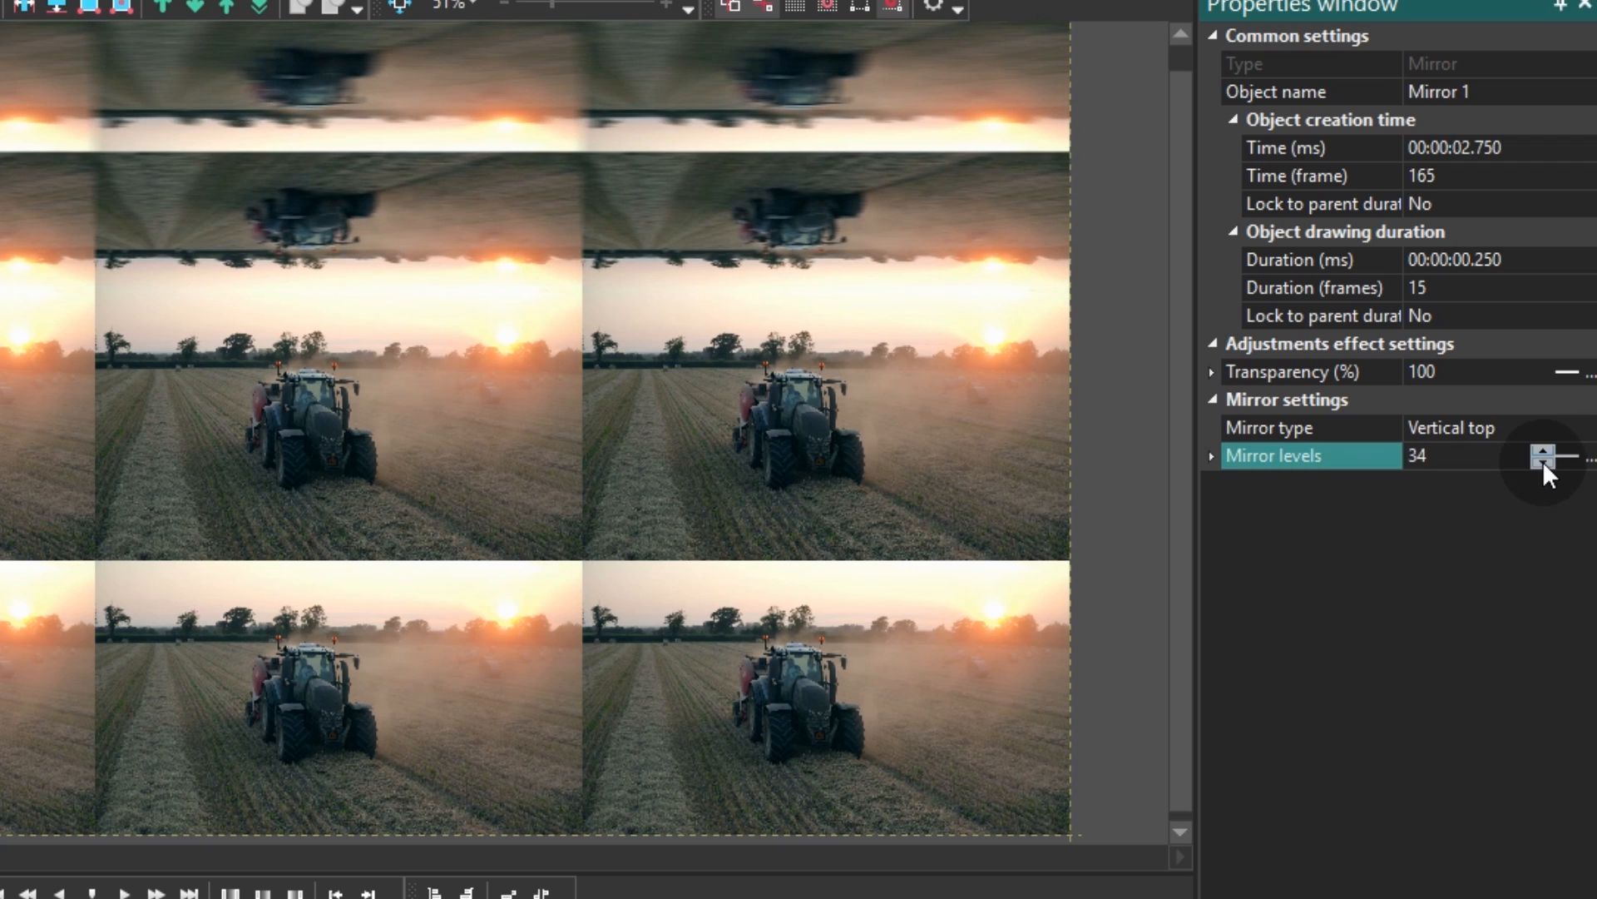
pyautogui.click(1539, 465)
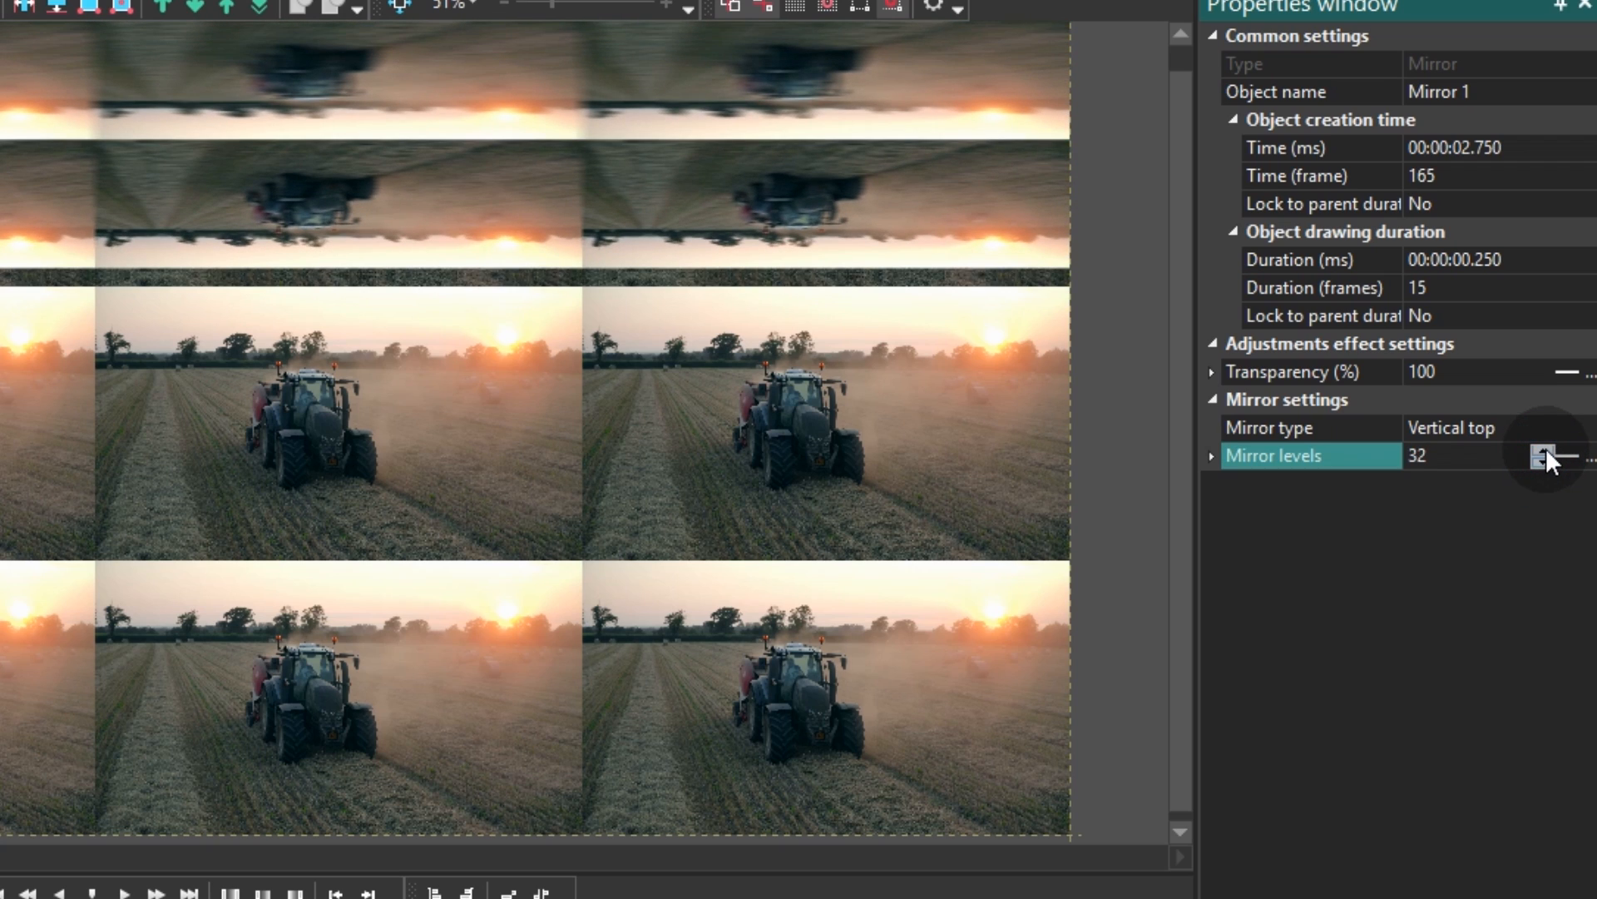
pyautogui.click(1542, 450)
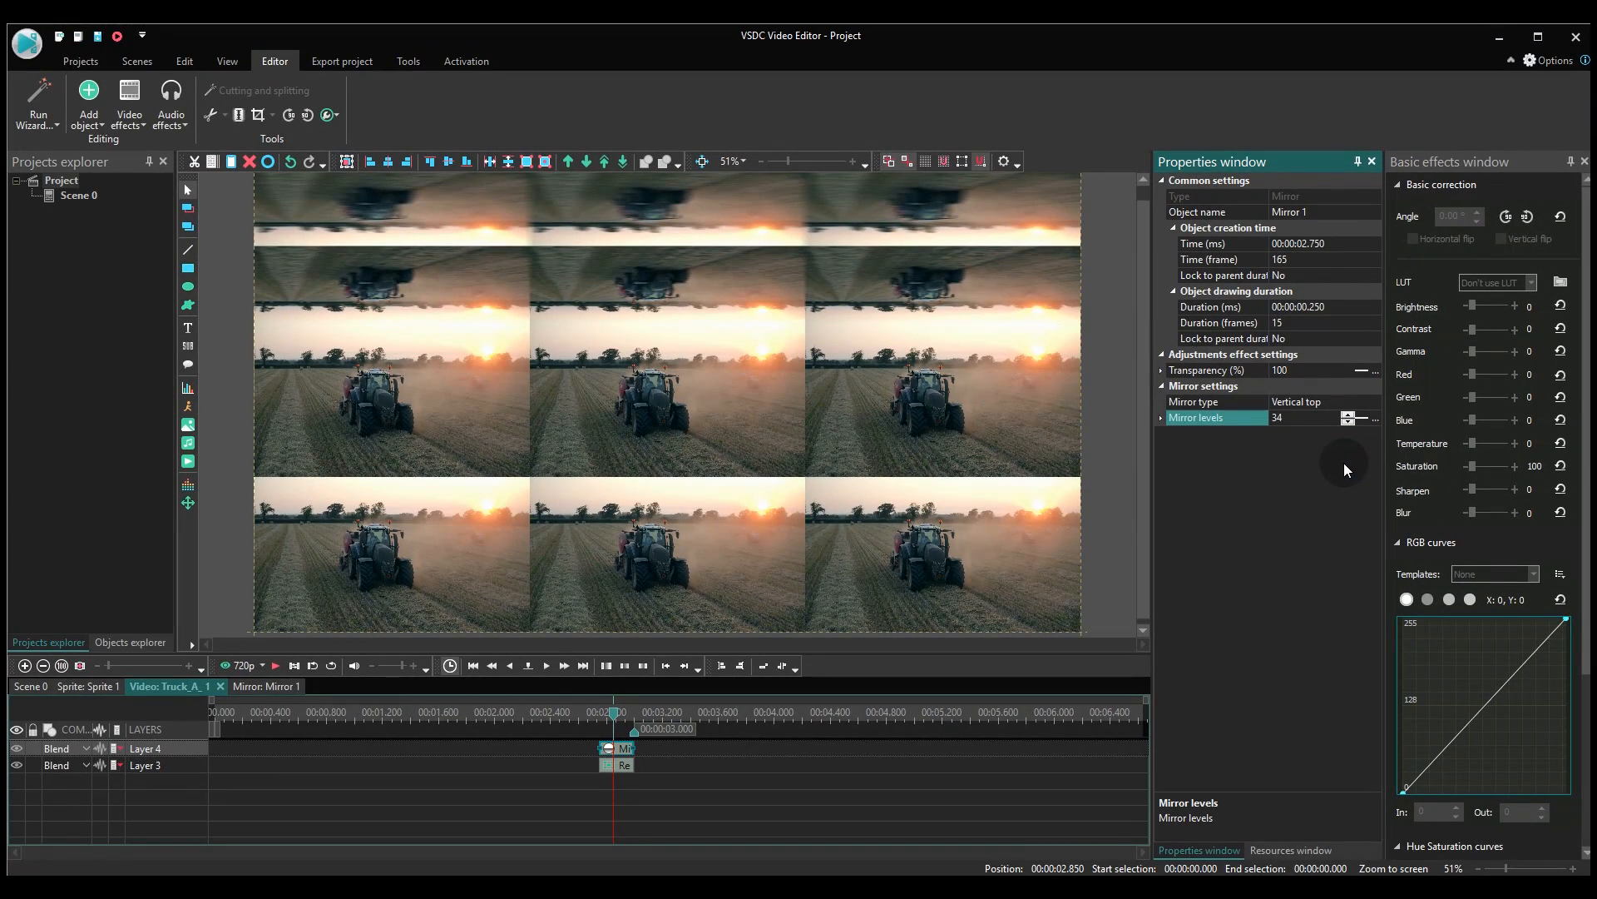
pyautogui.moveTo(694, 741)
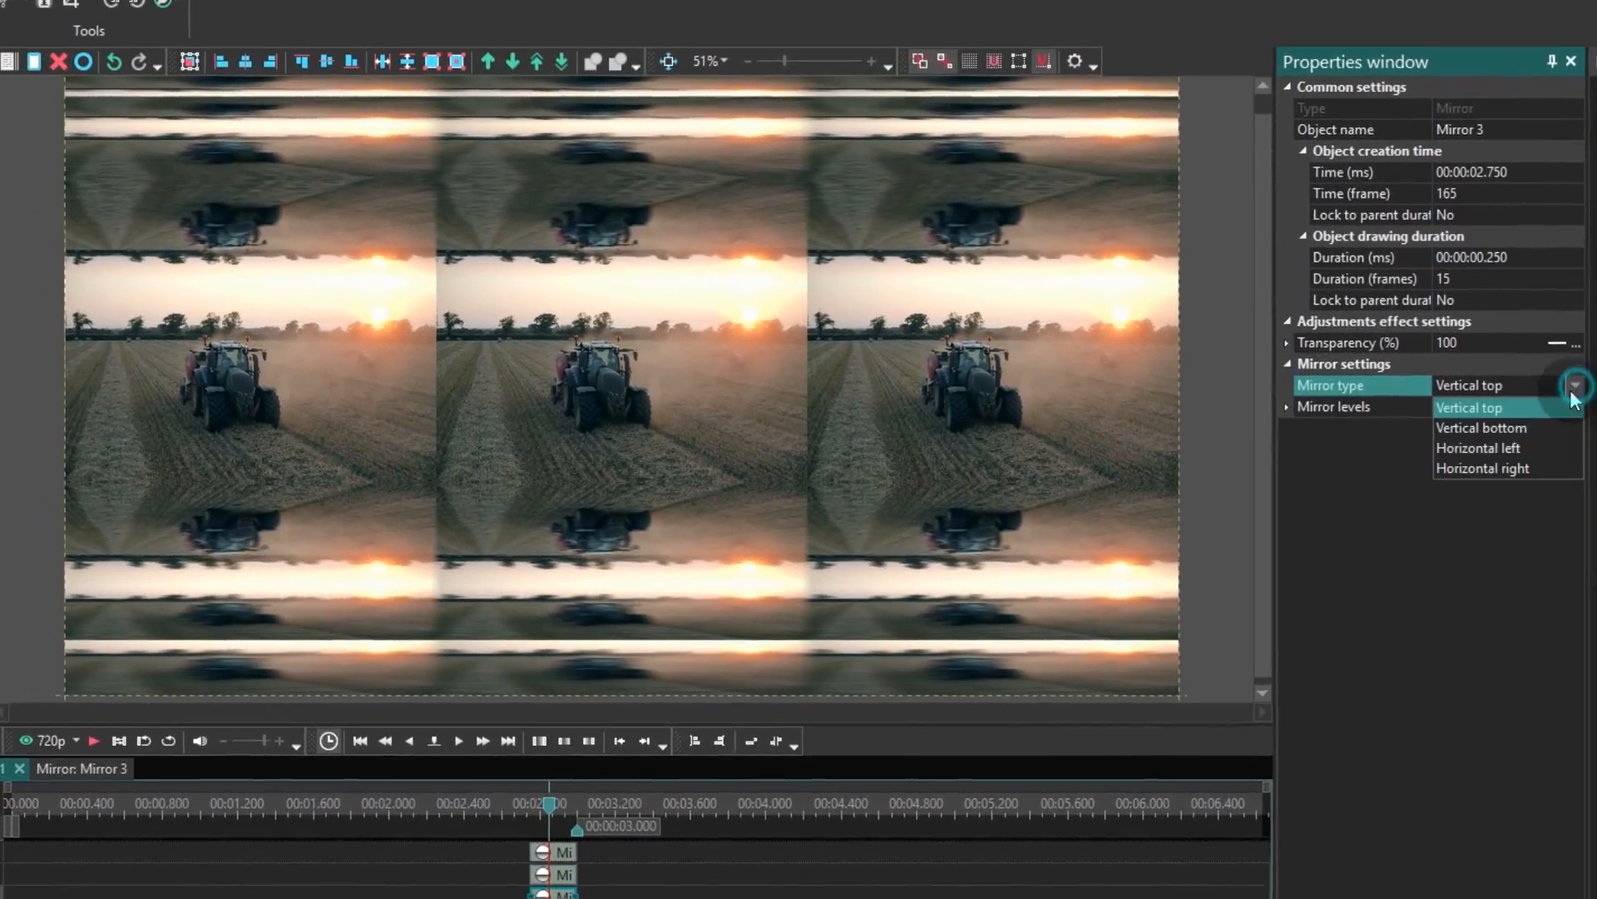
# - Set the third mirror's type and make Mirror 4 reflect Horizontal right
pyautogui.click(1479, 448)
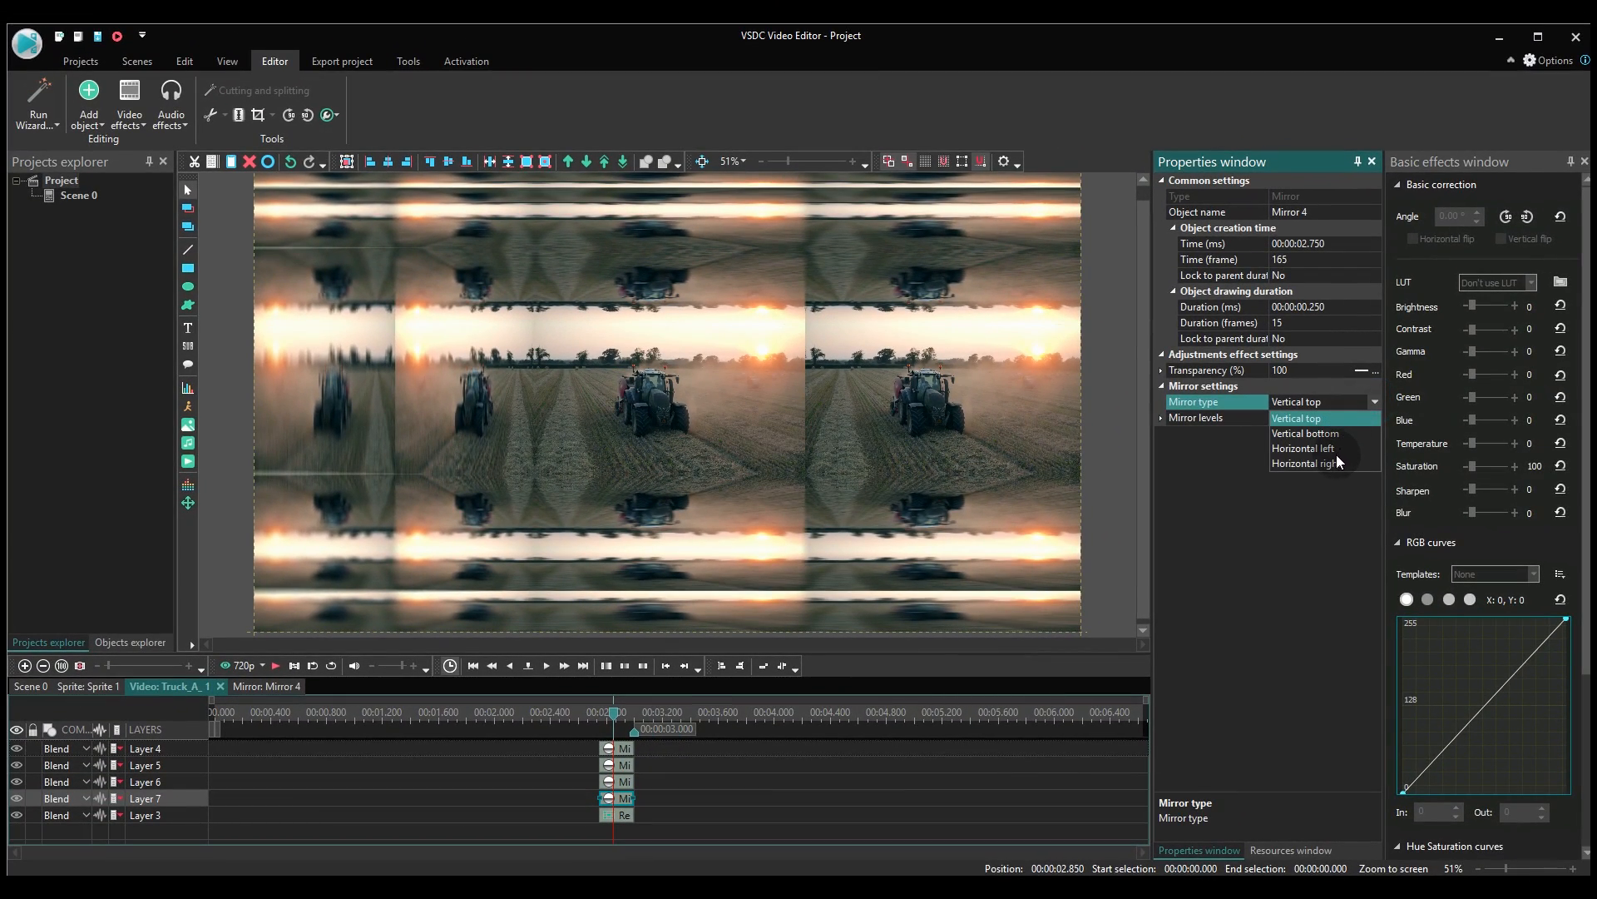
pyautogui.click(1305, 462)
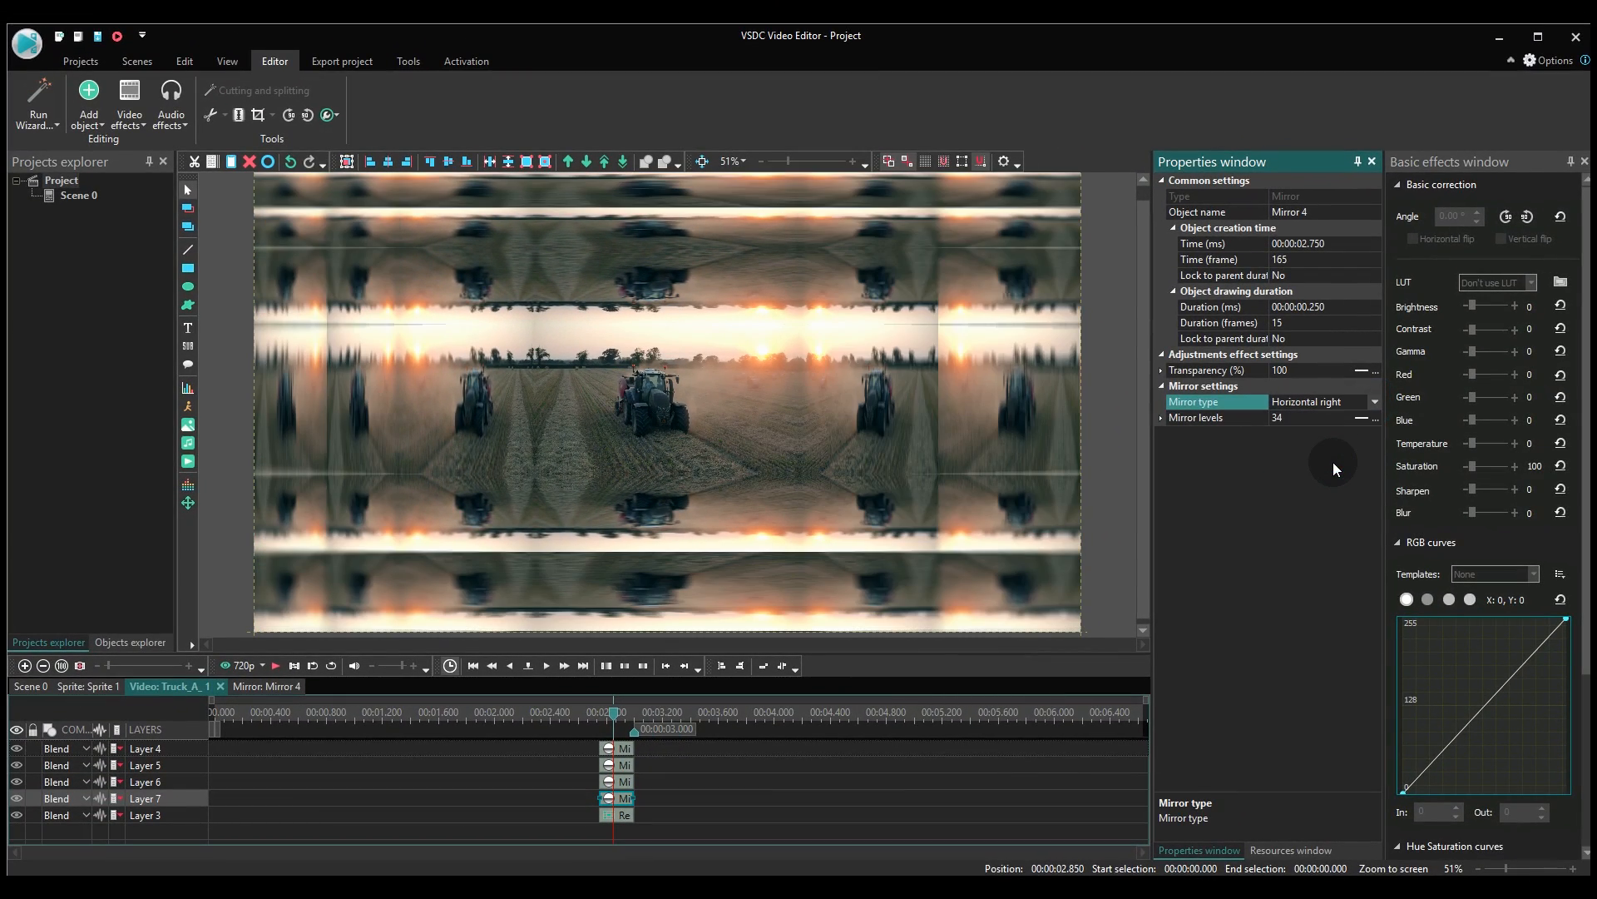
pyautogui.moveTo(847, 777)
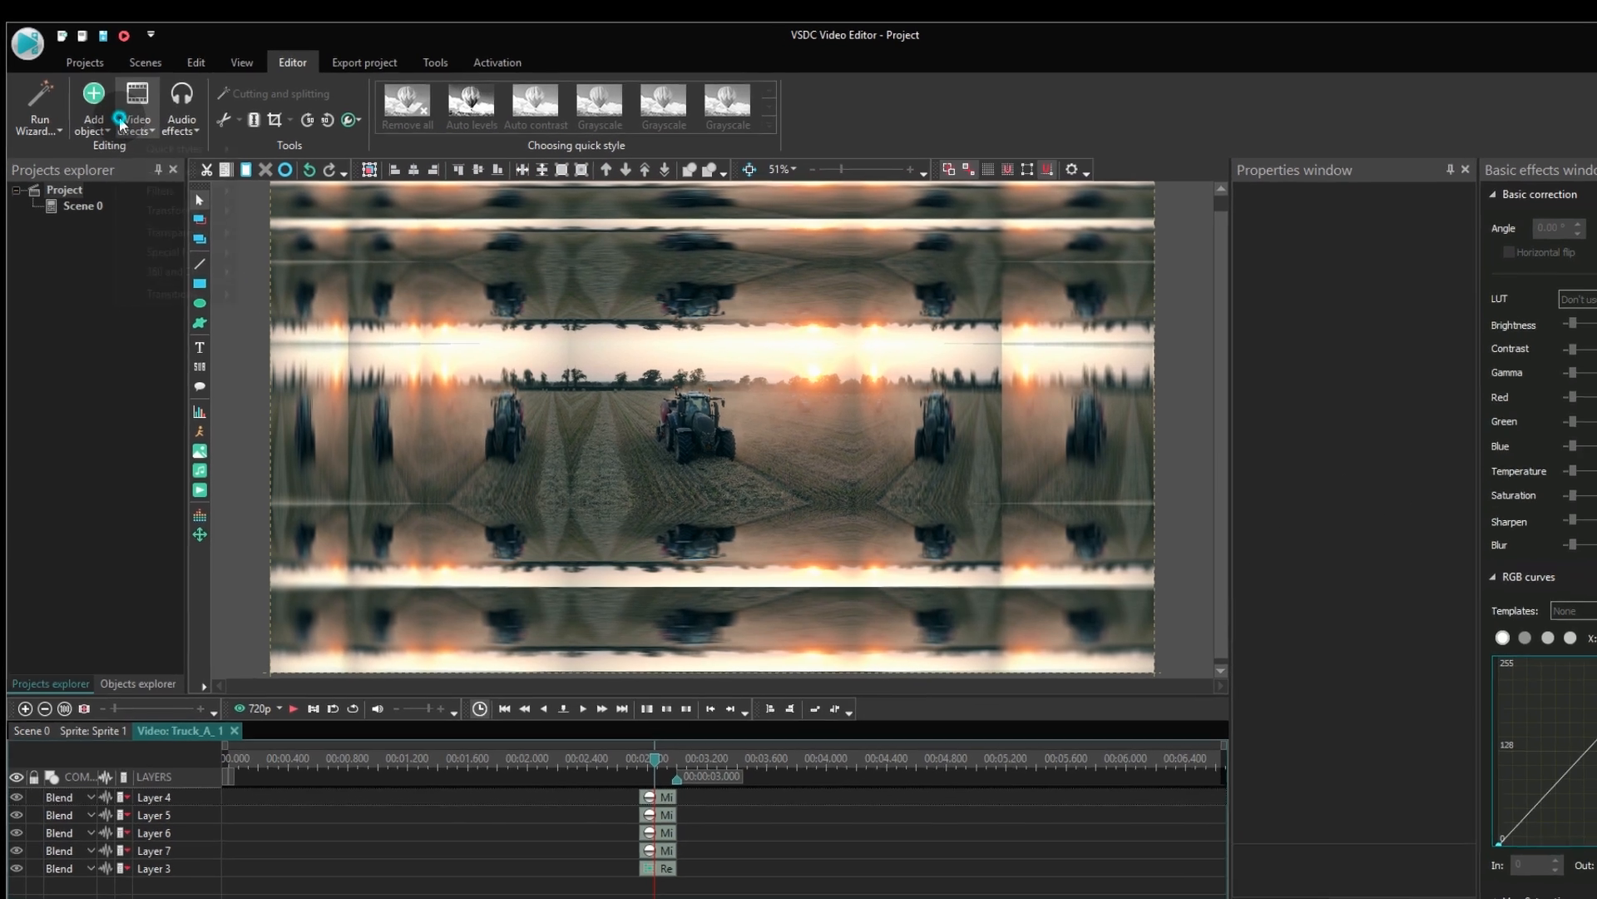
# - Add a Fade out transparency effect to Truck_A, kept To scene end, on its own layer
pyautogui.click(138, 103)
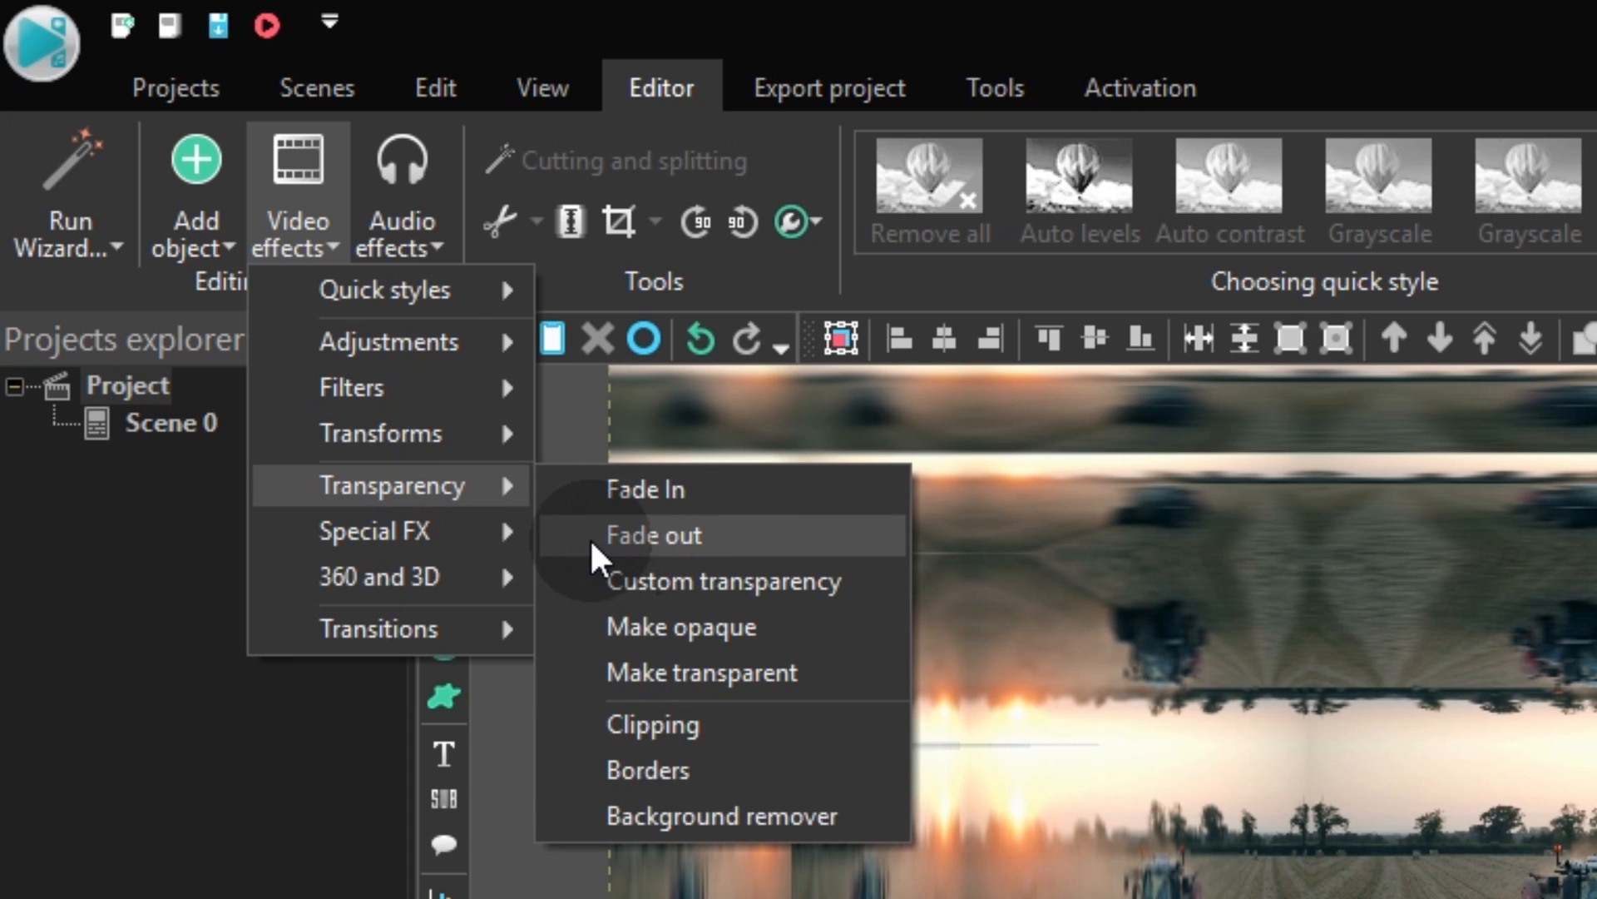
pyautogui.moveTo(592, 562)
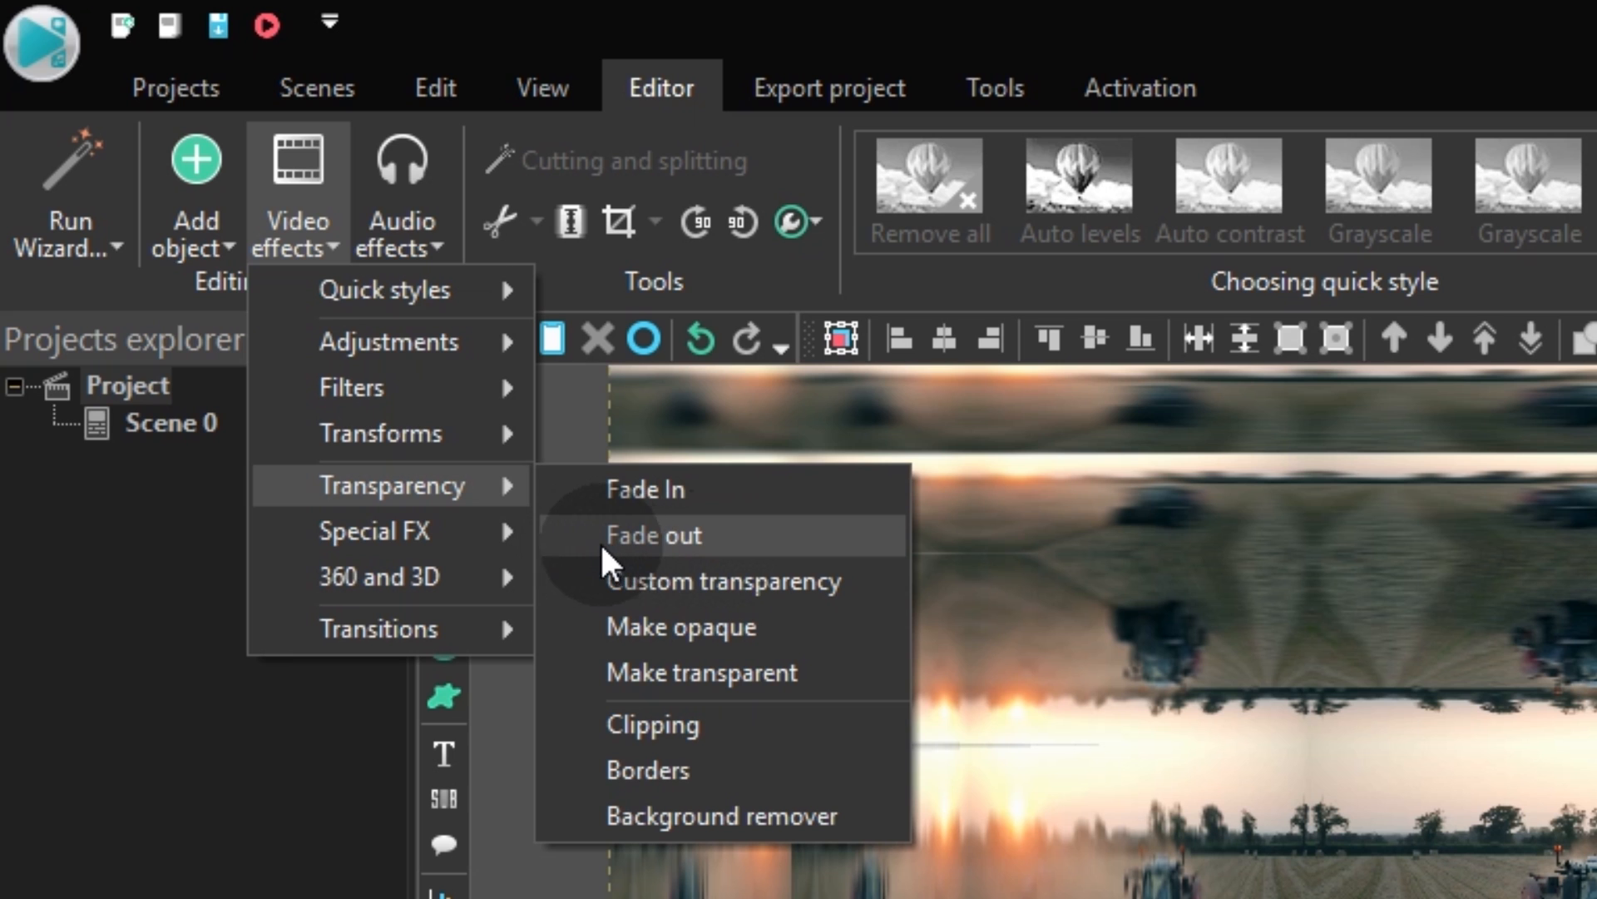
pyautogui.moveTo(688, 565)
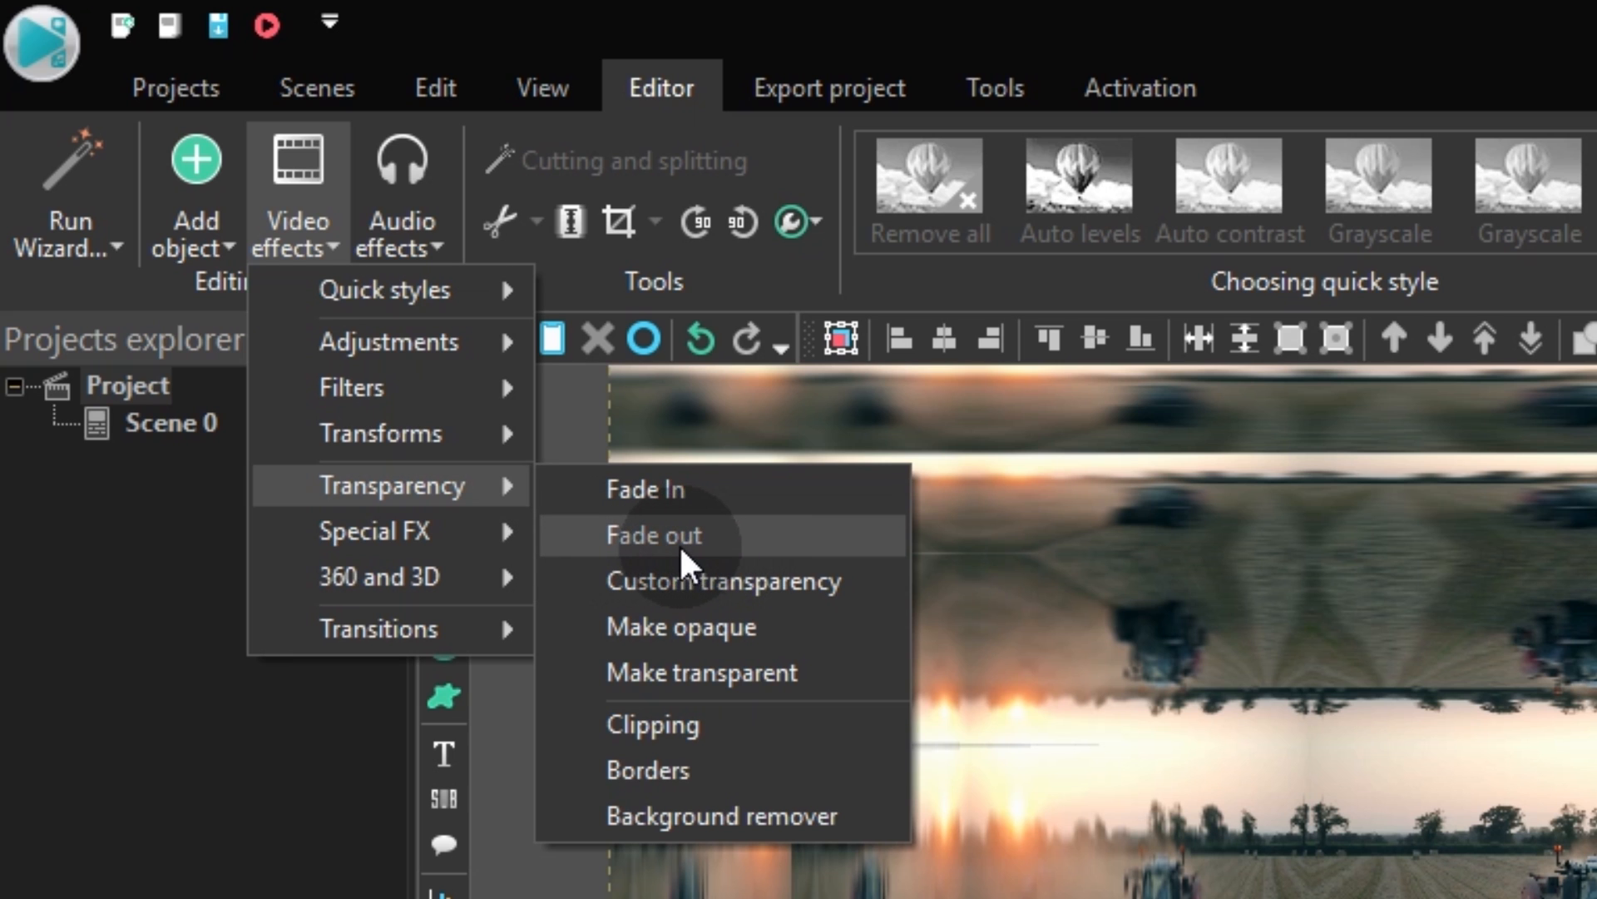
pyautogui.click(732, 549)
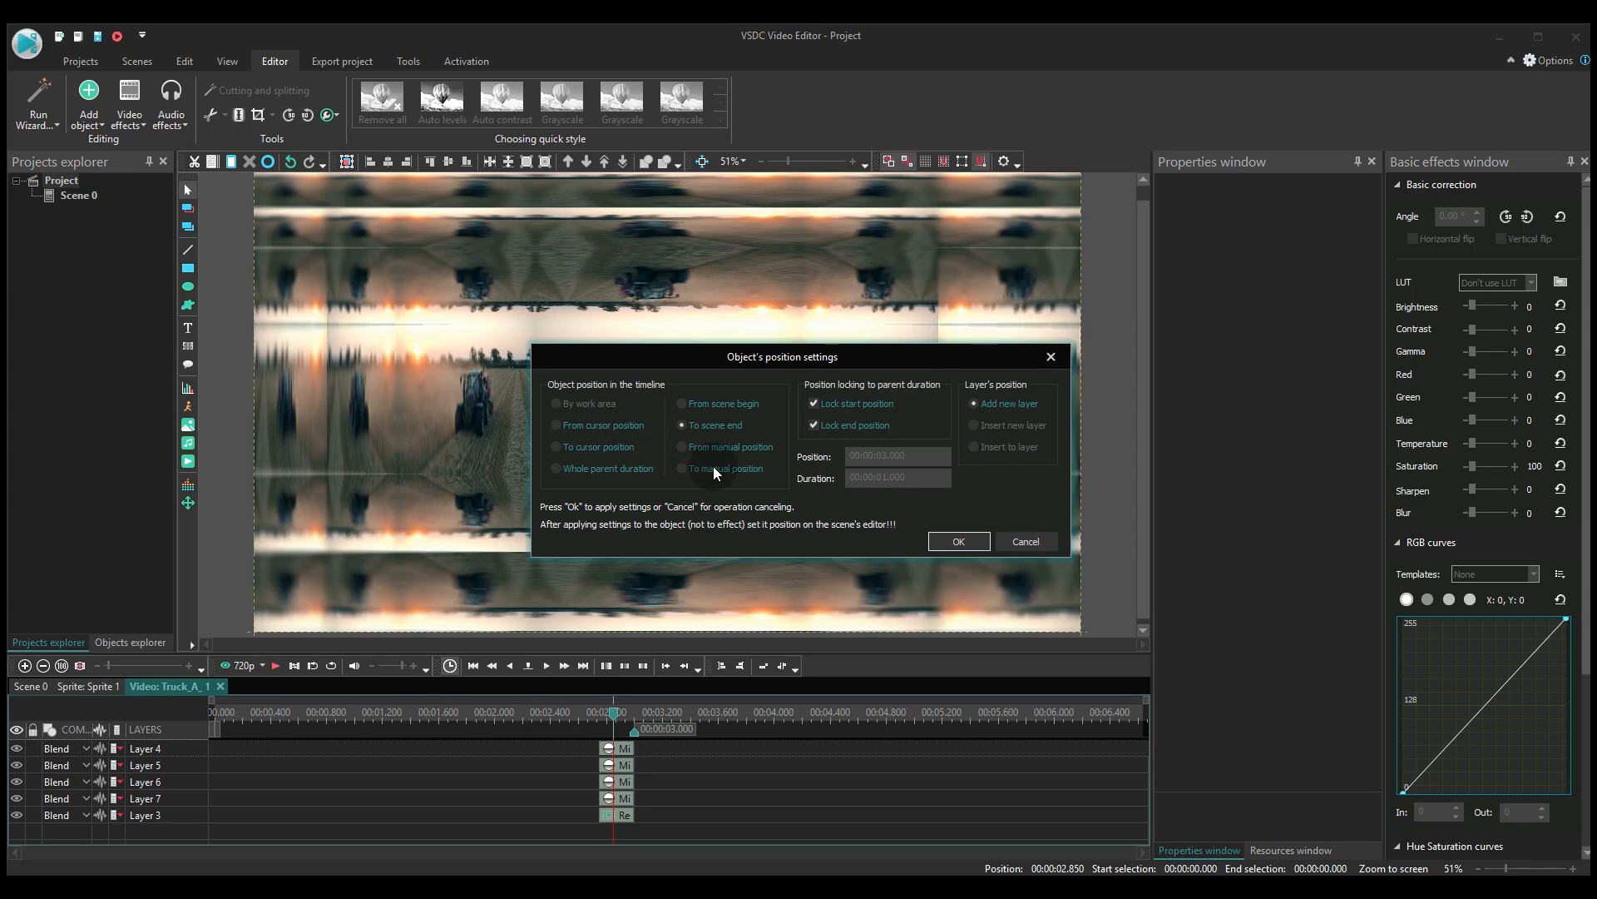
pyautogui.click(959, 540)
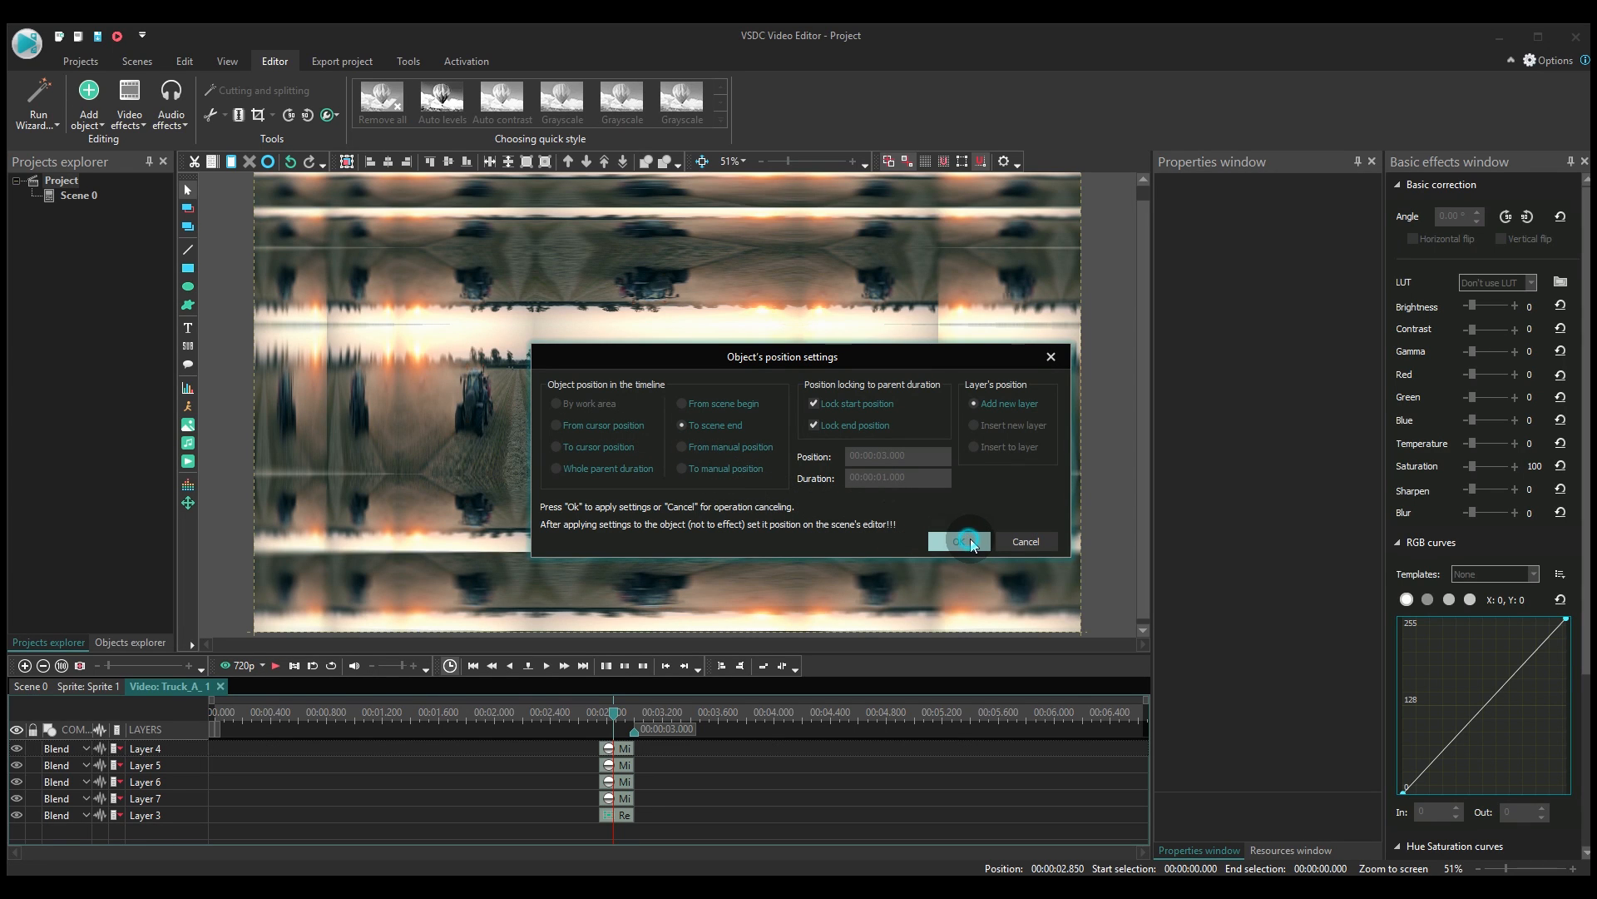
pyautogui.click(960, 541)
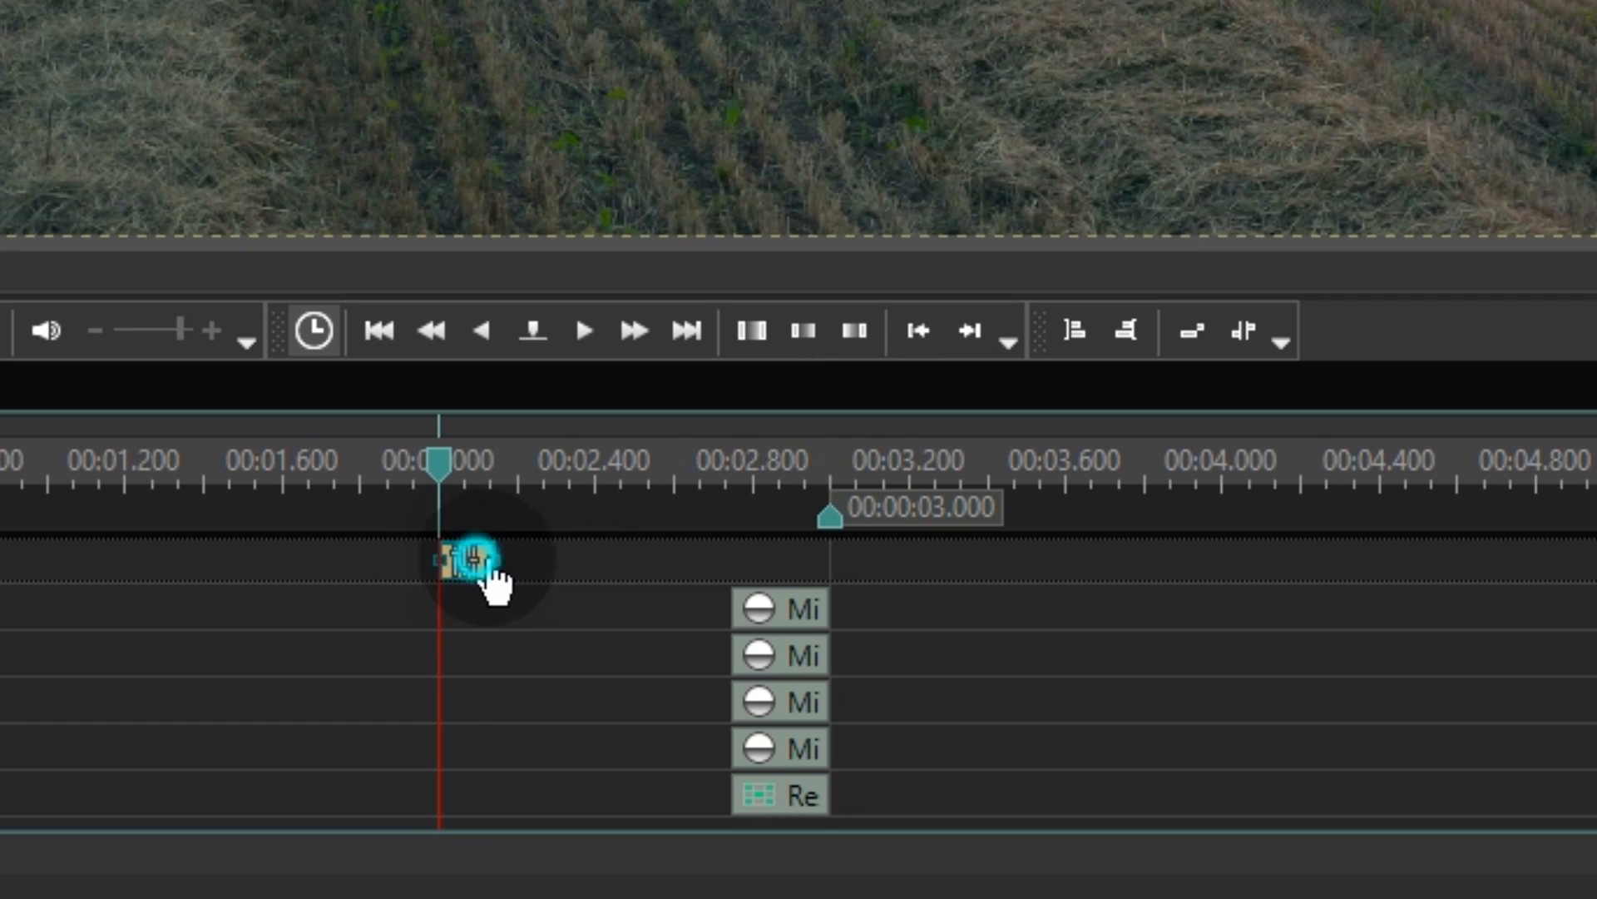
# - Move FadeOut 1 to end with the mirror effects at 3 s, starting 2.850 s for 0.150 s
pyautogui.moveTo(474, 561); pyautogui.dragTo(826, 560)
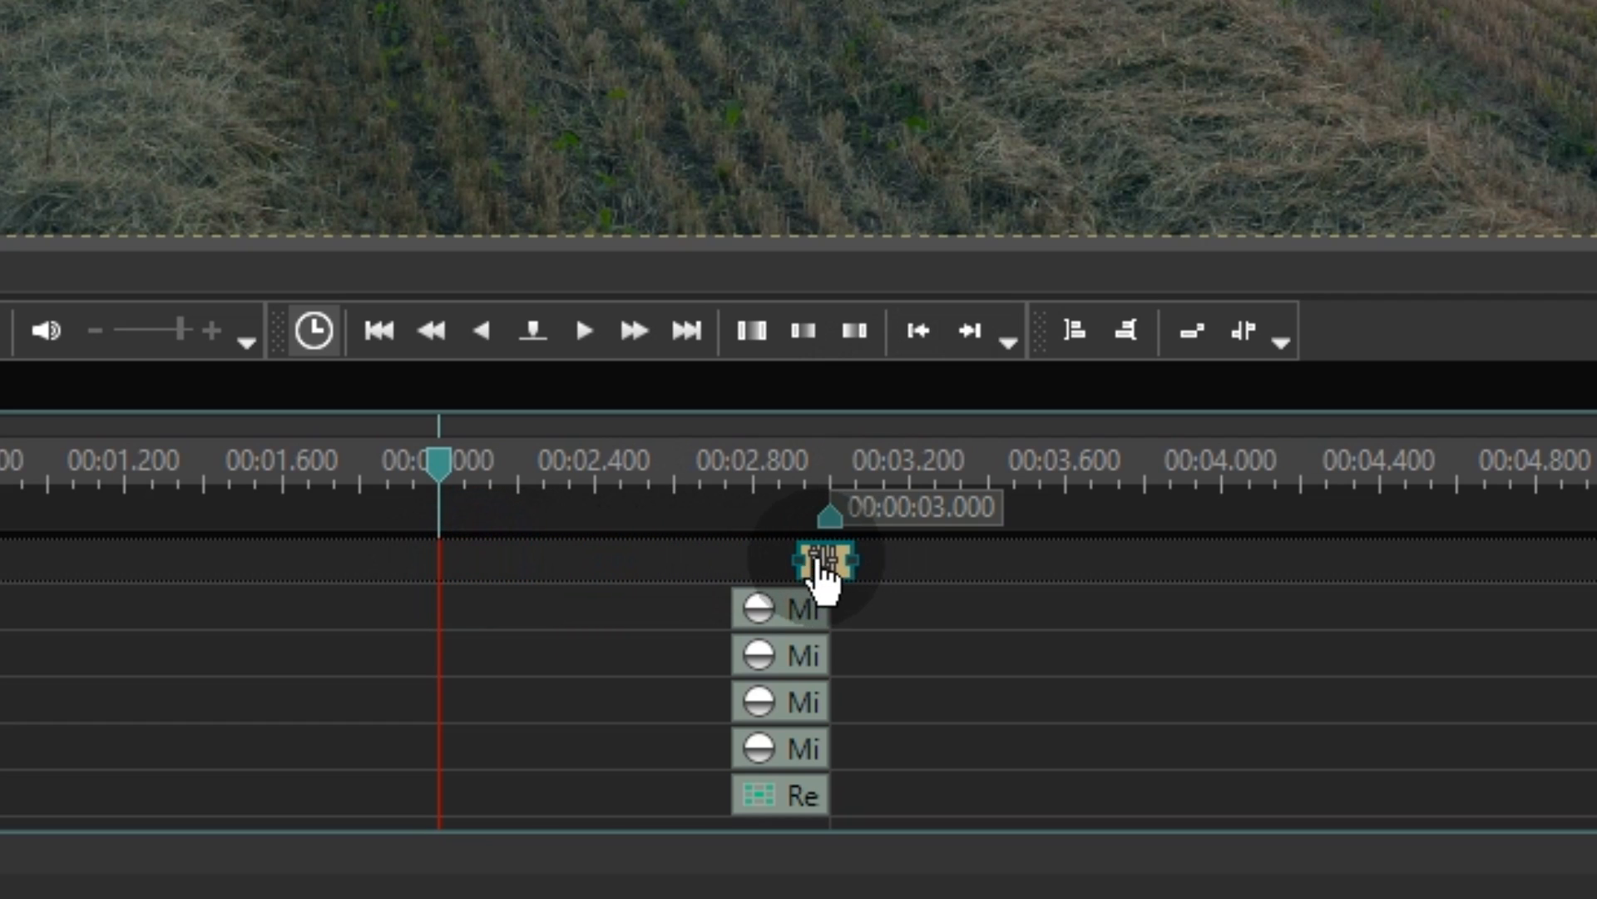
pyautogui.moveTo(729, 491)
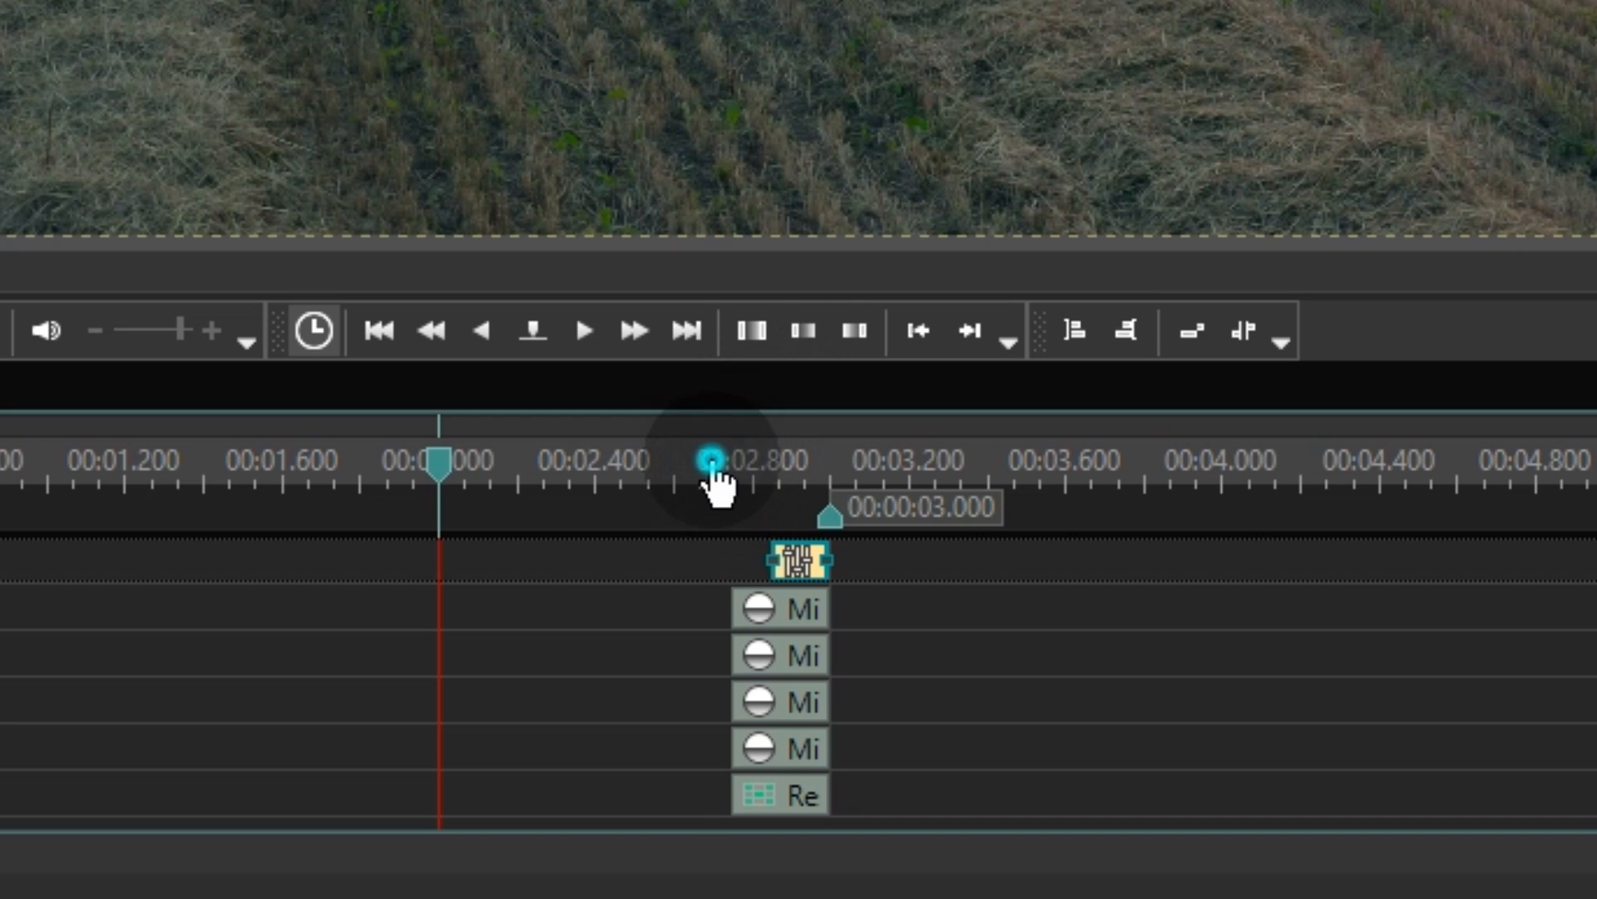
pyautogui.click(705, 479)
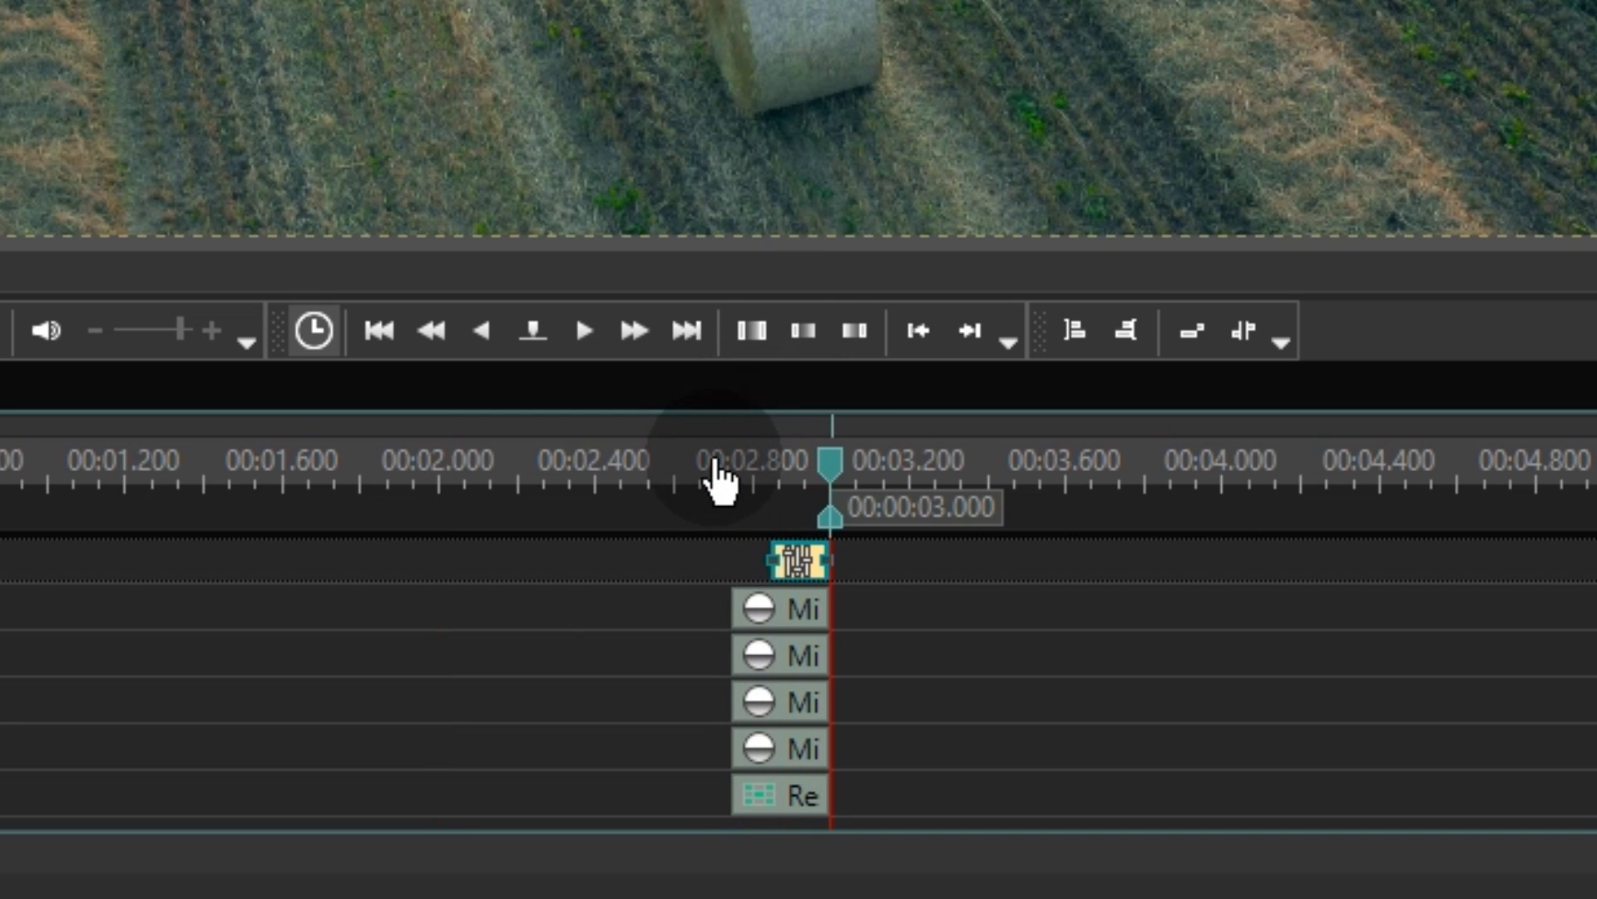
pyautogui.click(732, 468)
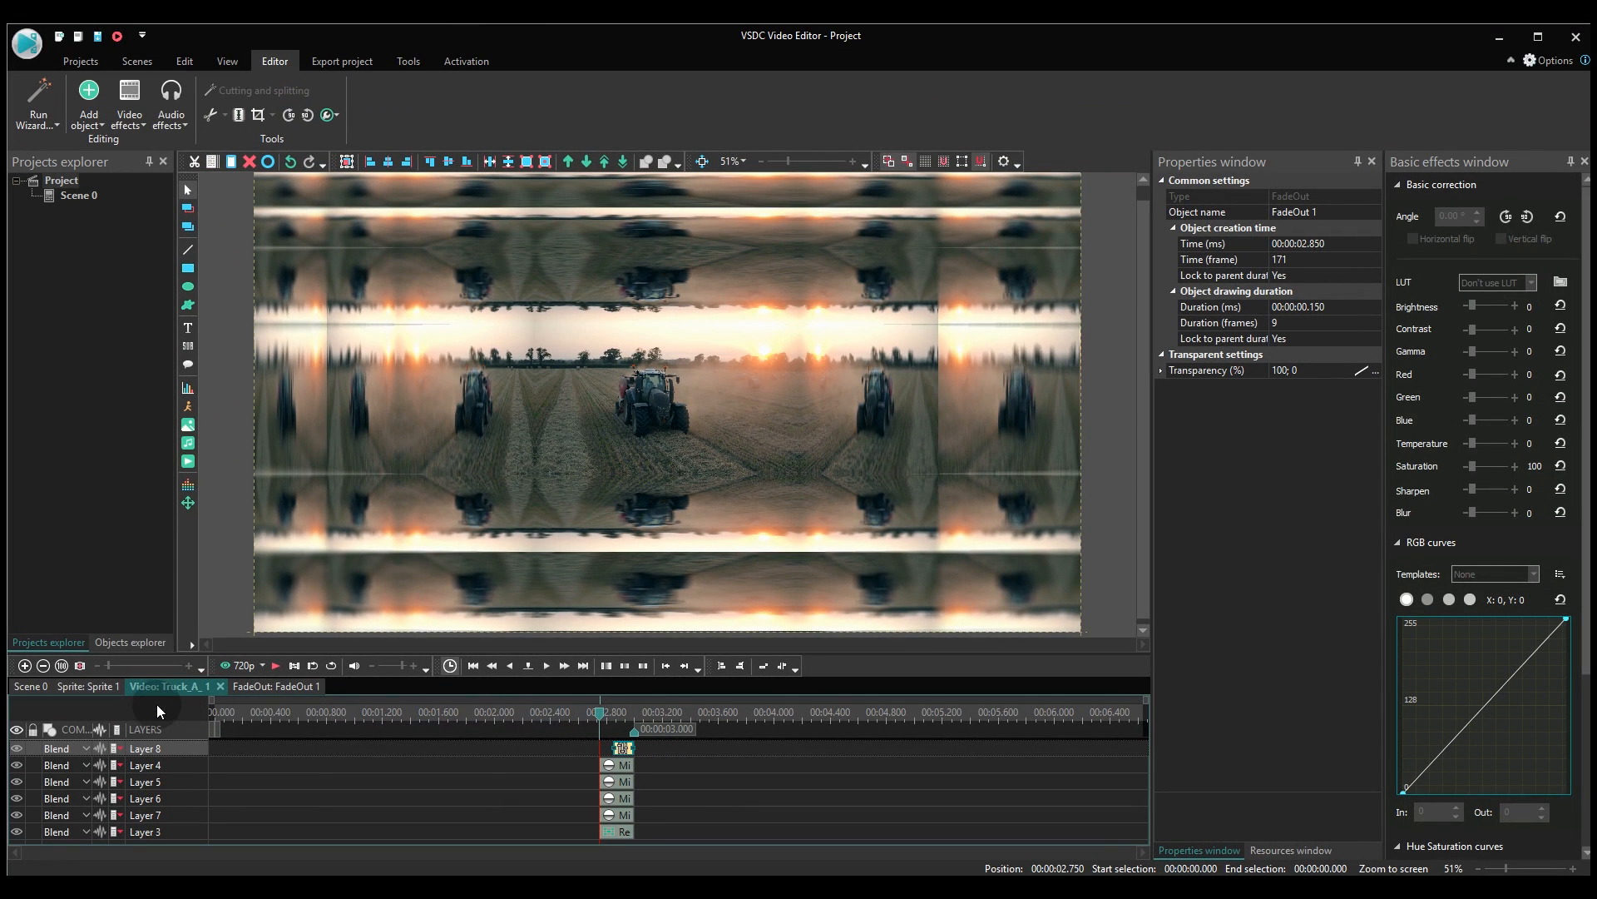
# - Return to the two-clip sprite and choose a Zoom transform from Video effects, reaching the apply-target prompt
pyautogui.click(87, 686)
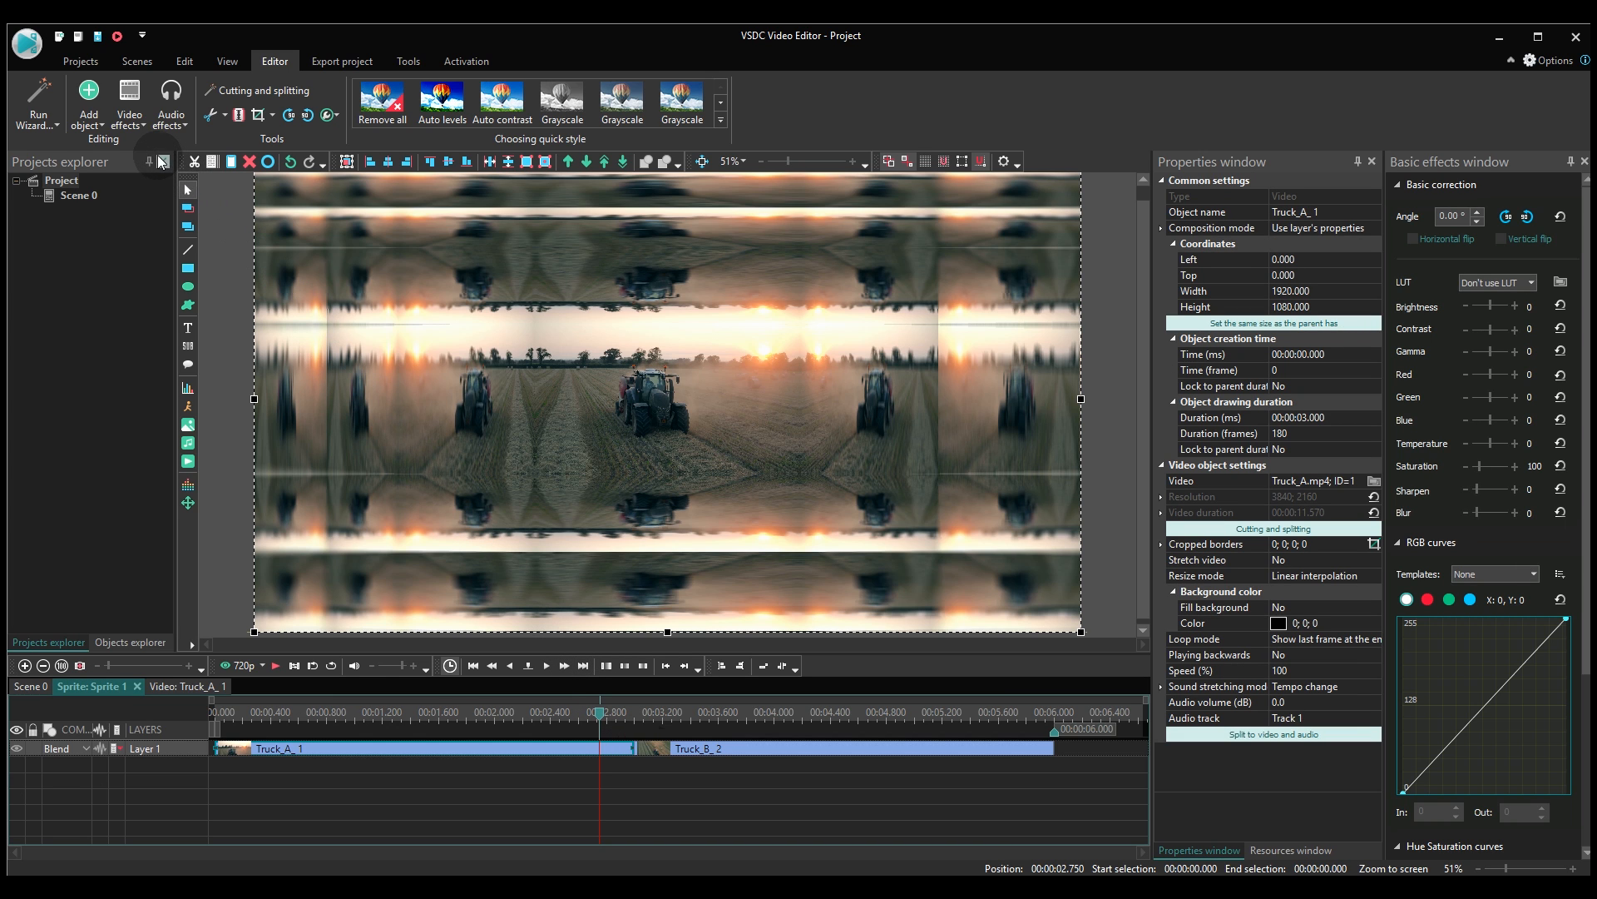
pyautogui.click(128, 100)
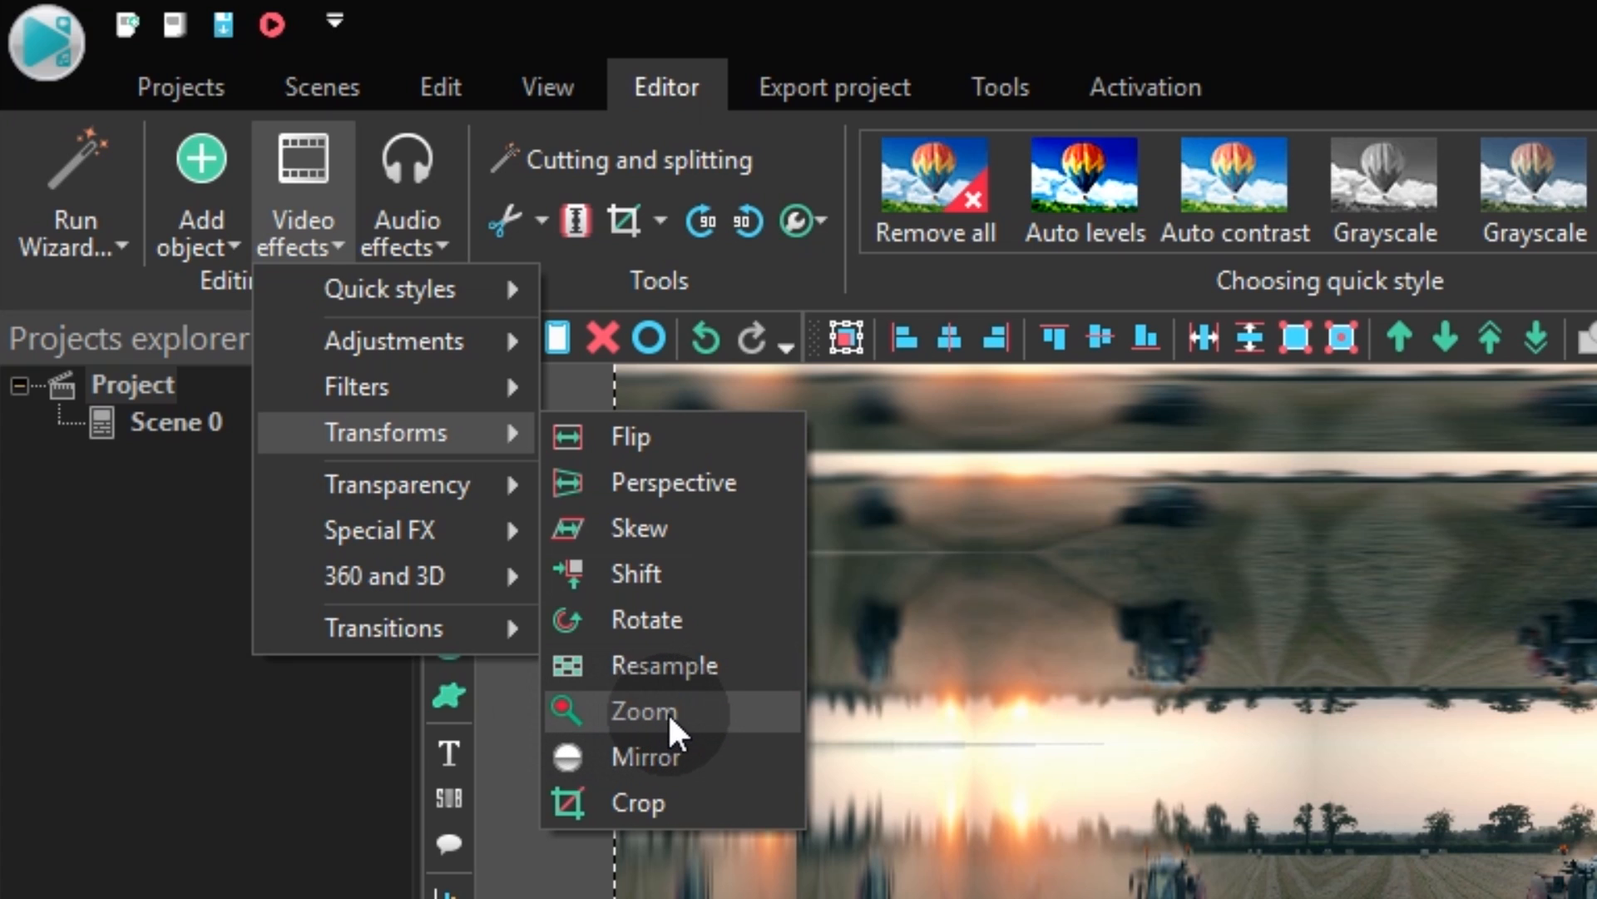
pyautogui.moveTo(617, 758)
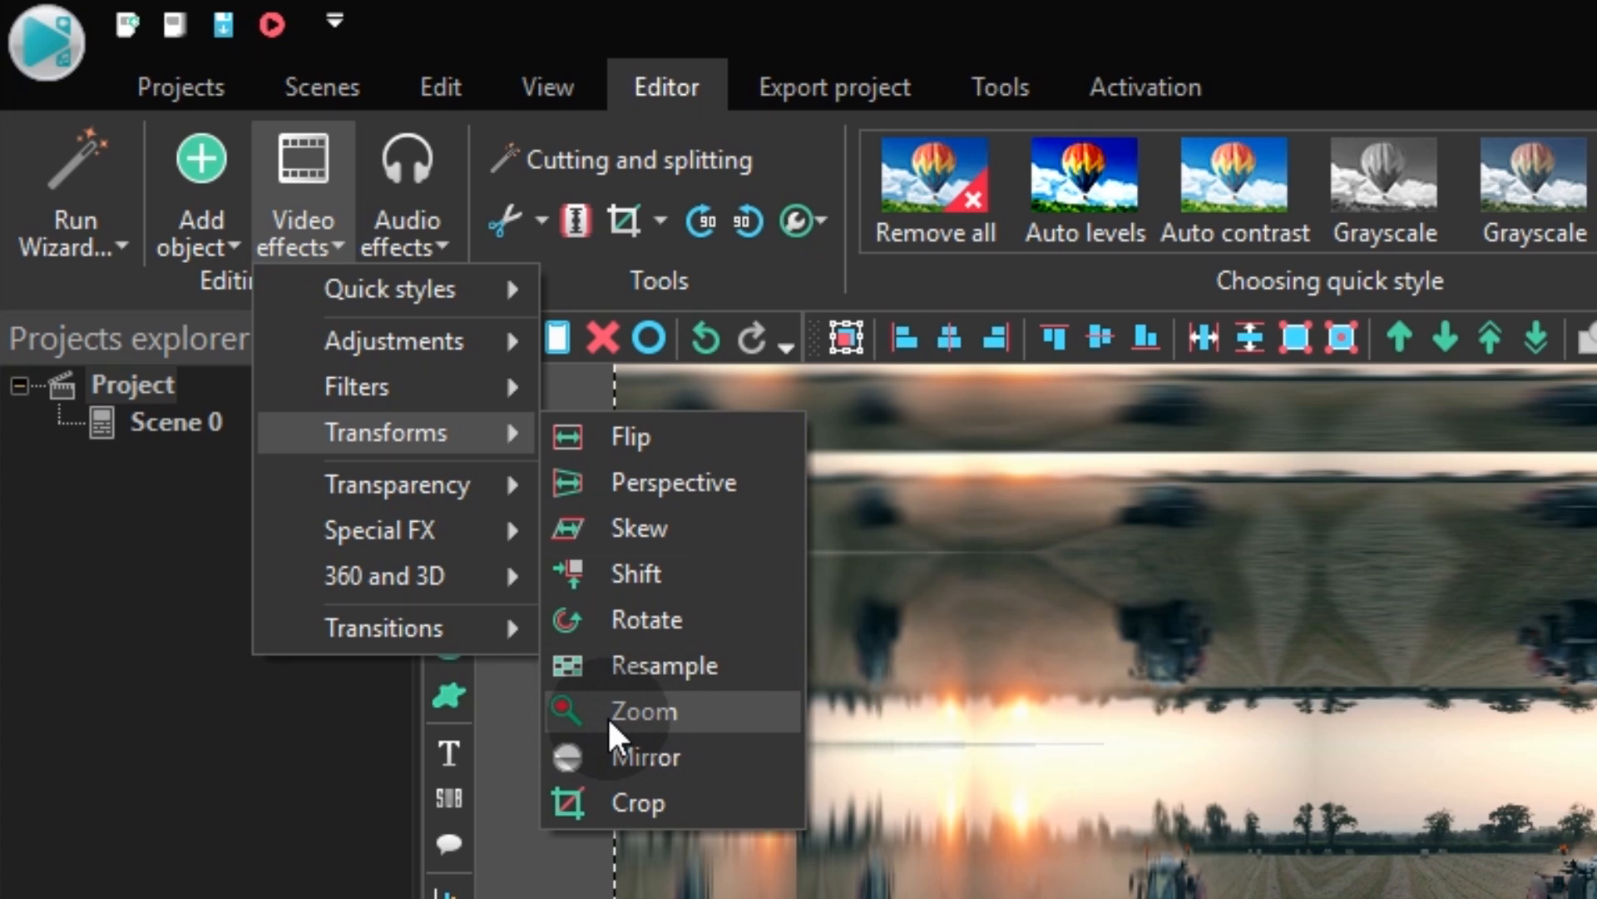
pyautogui.moveTo(582, 752)
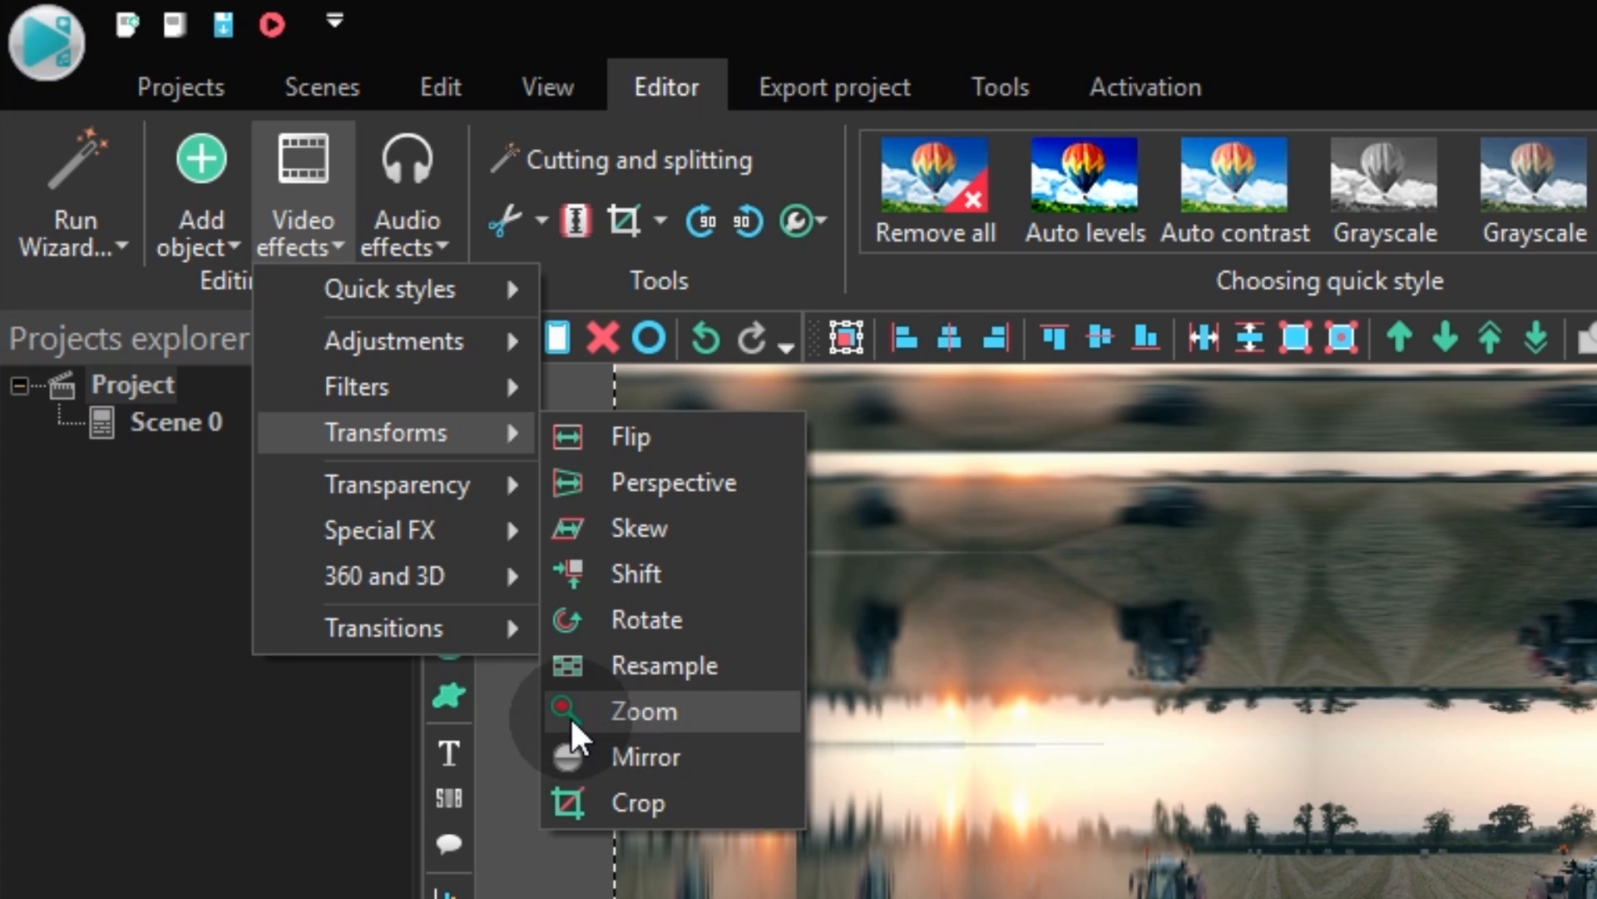
pyautogui.moveTo(609, 759)
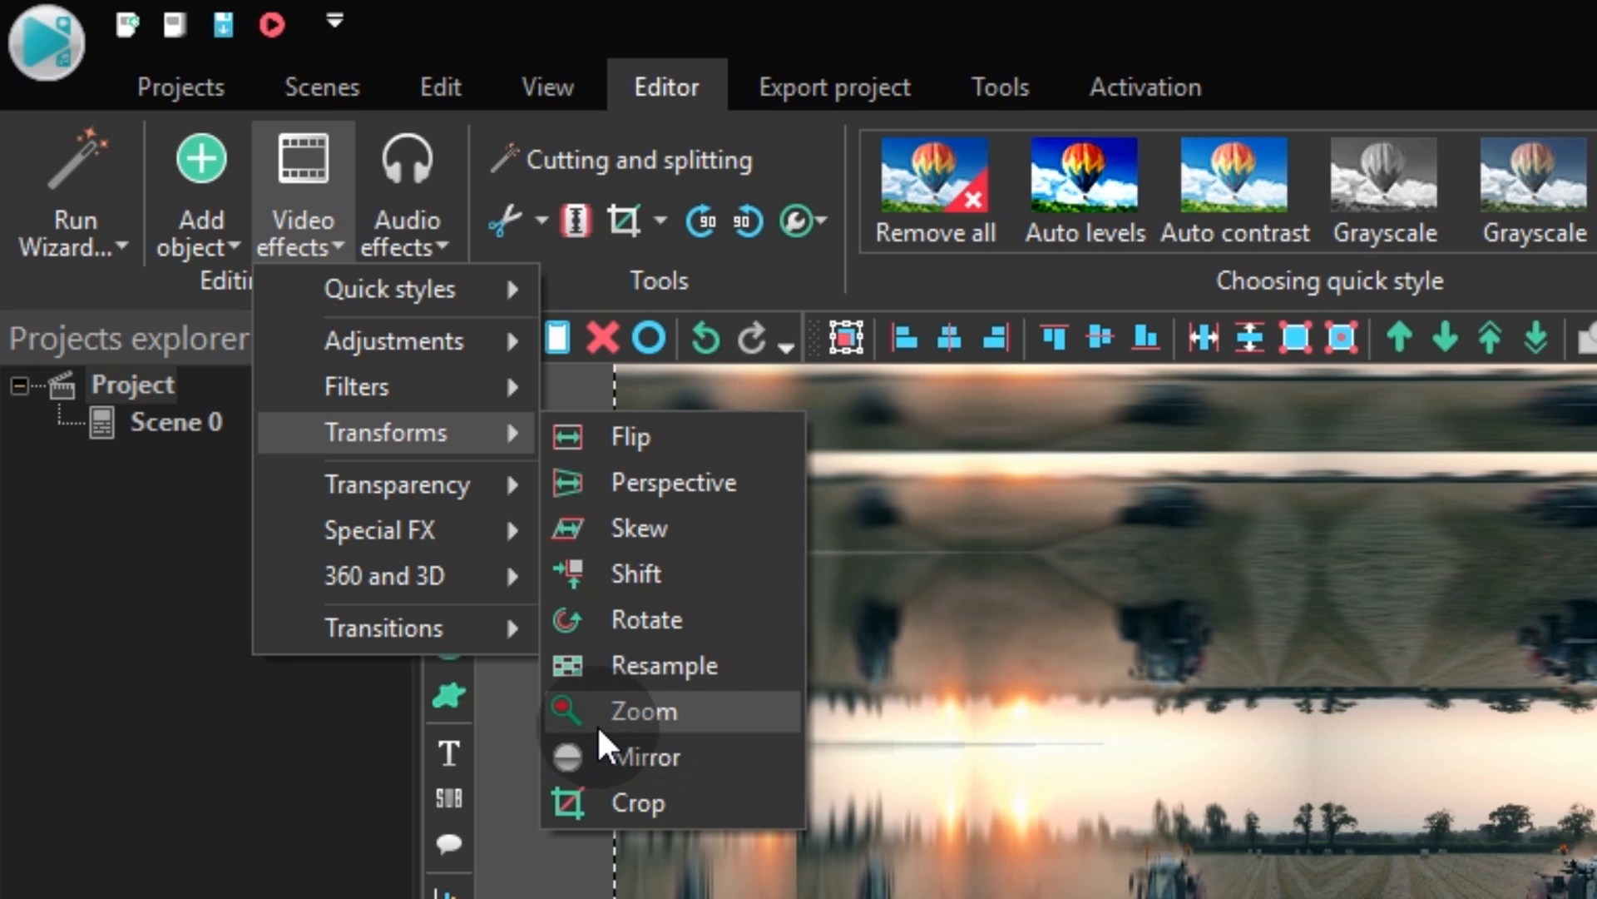
pyautogui.moveTo(692, 762)
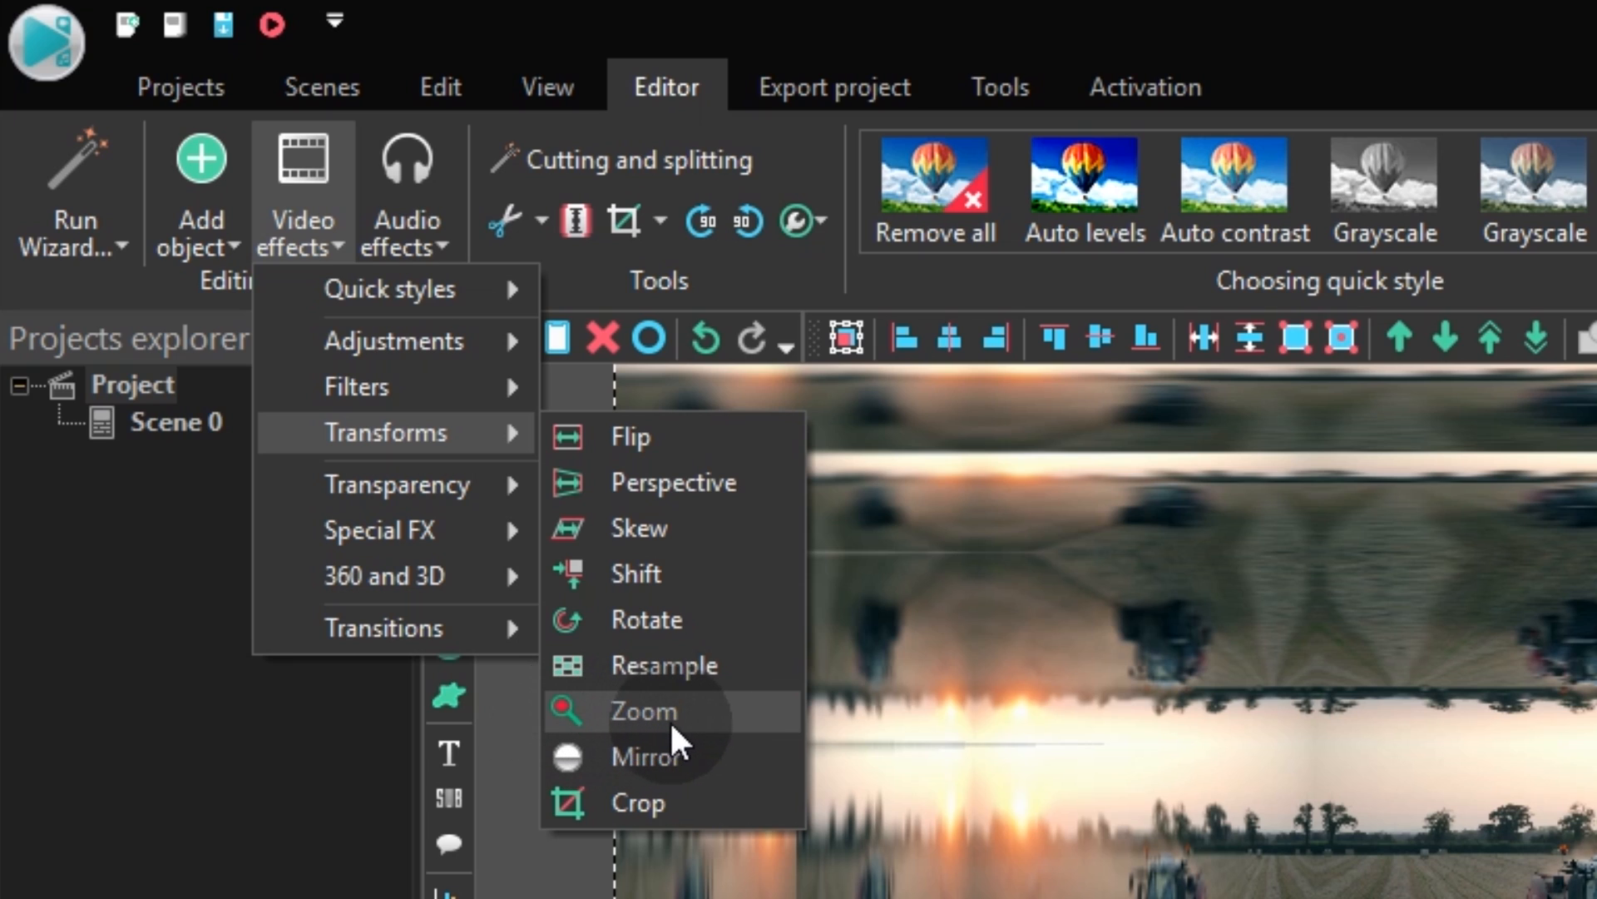
pyautogui.click(642, 709)
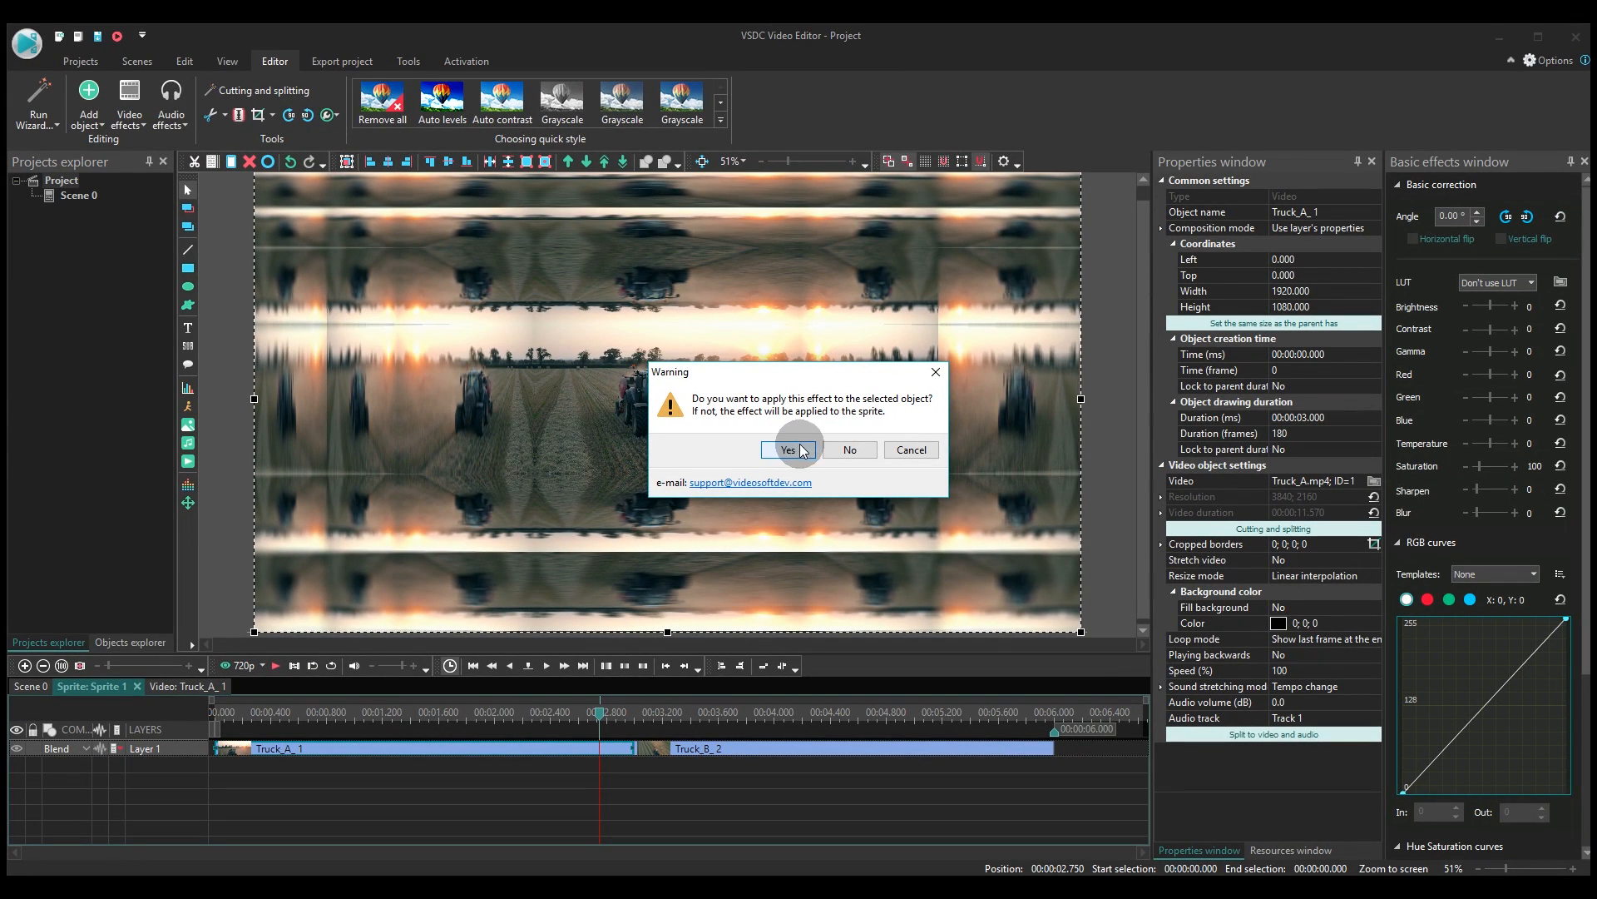
# - Apply the zoom to the clip at the playhead (~2.8 s) and move Truck_B_2 to its own lower layer
pyautogui.click(789, 449)
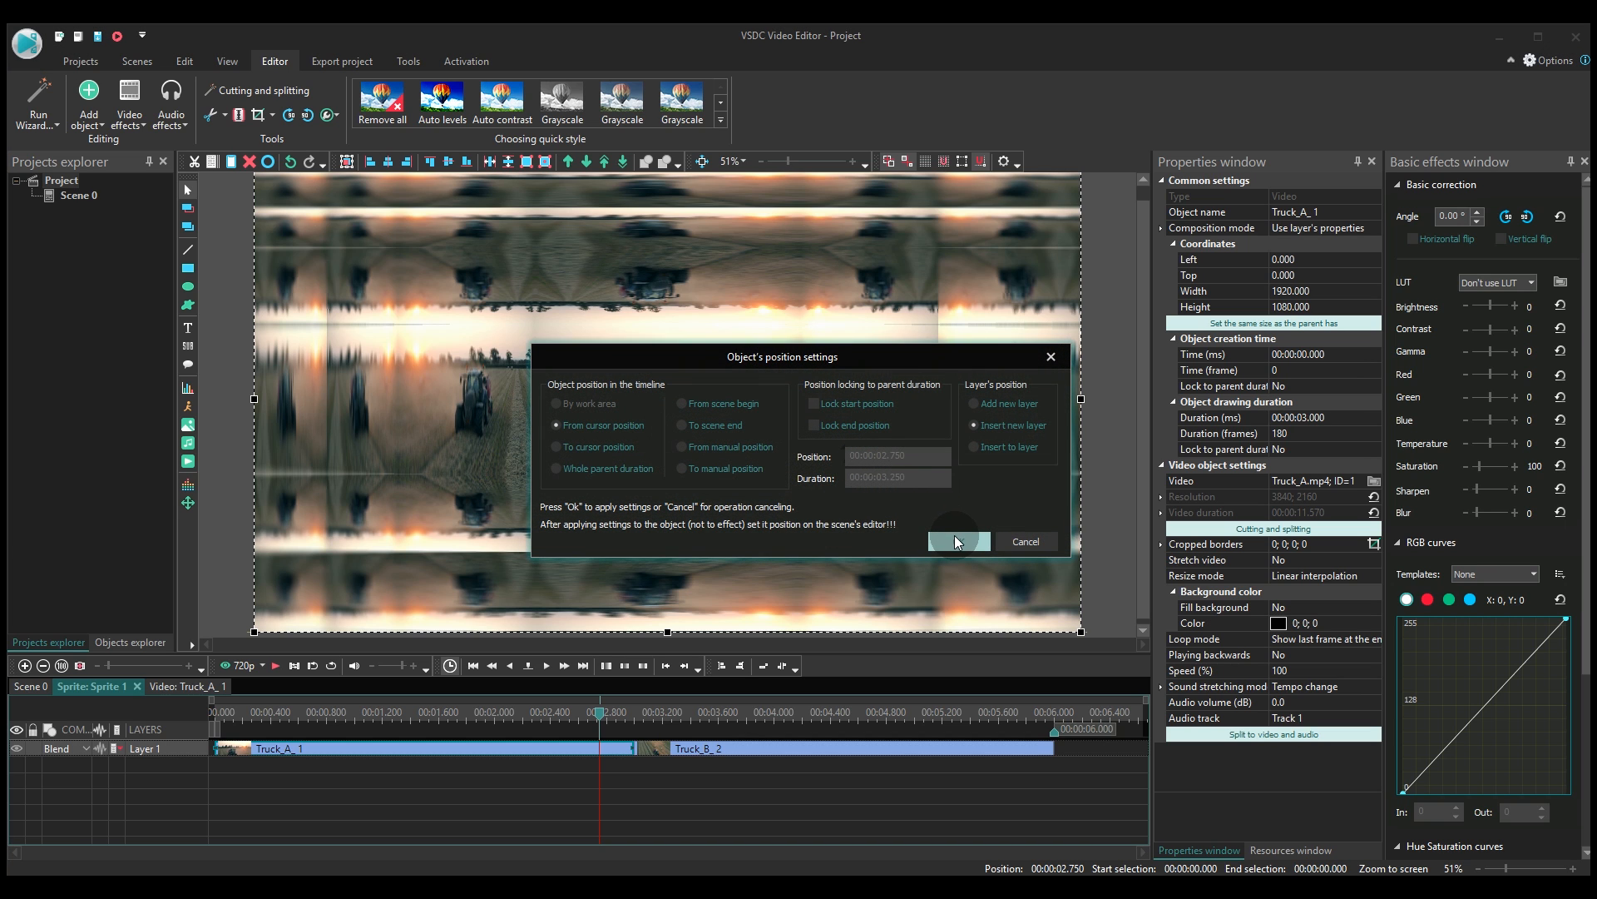
pyautogui.click(958, 541)
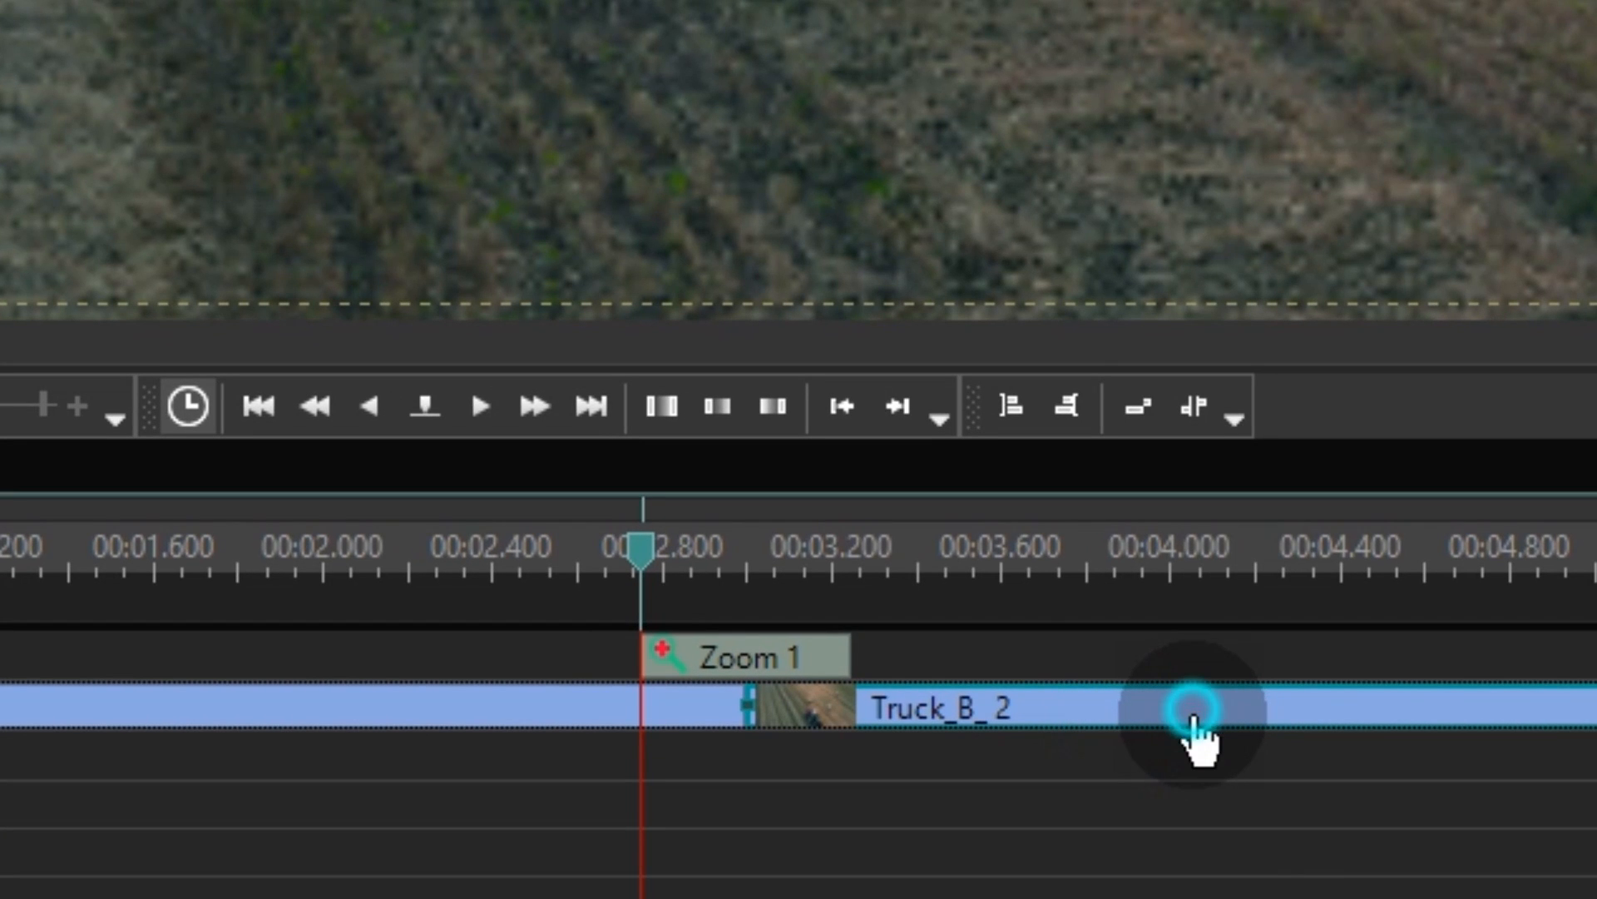
pyautogui.moveTo(1192, 702); pyautogui.dragTo(1181, 759)
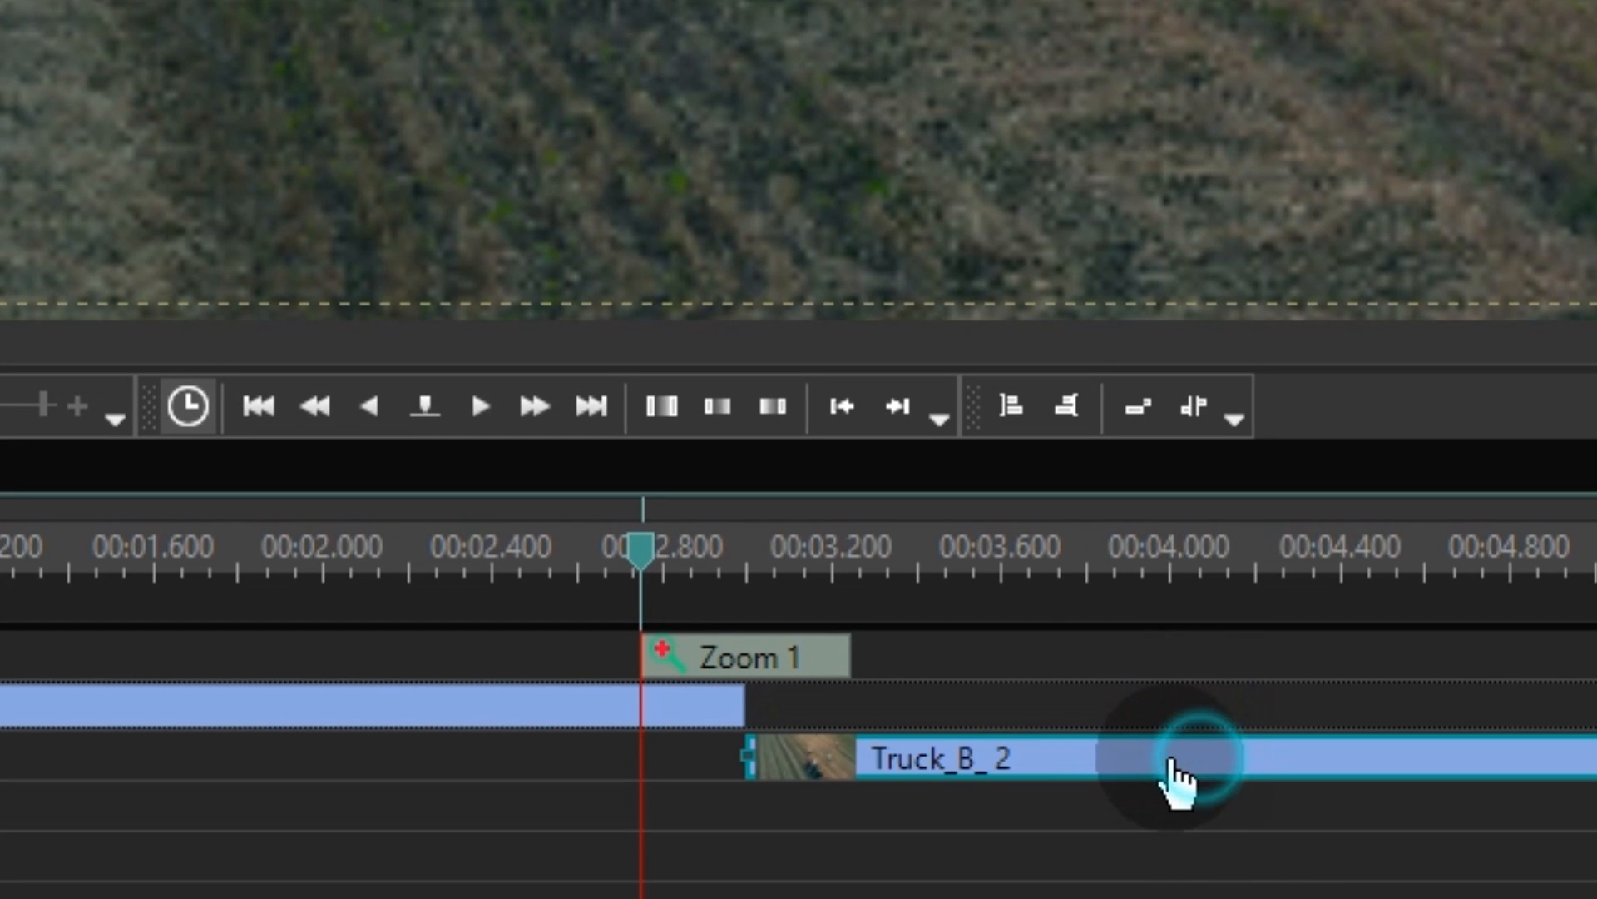